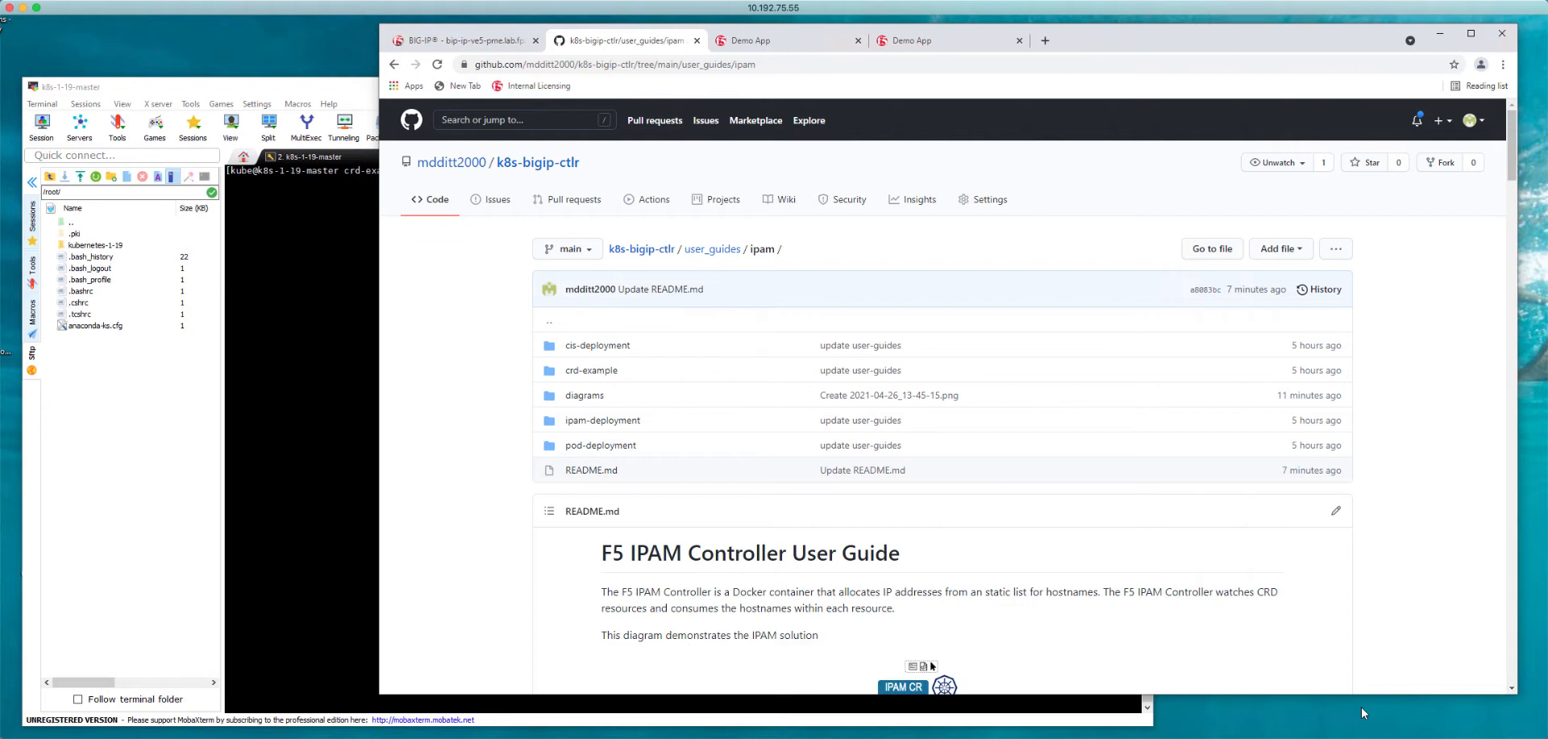
mouse_move(1349, 714)
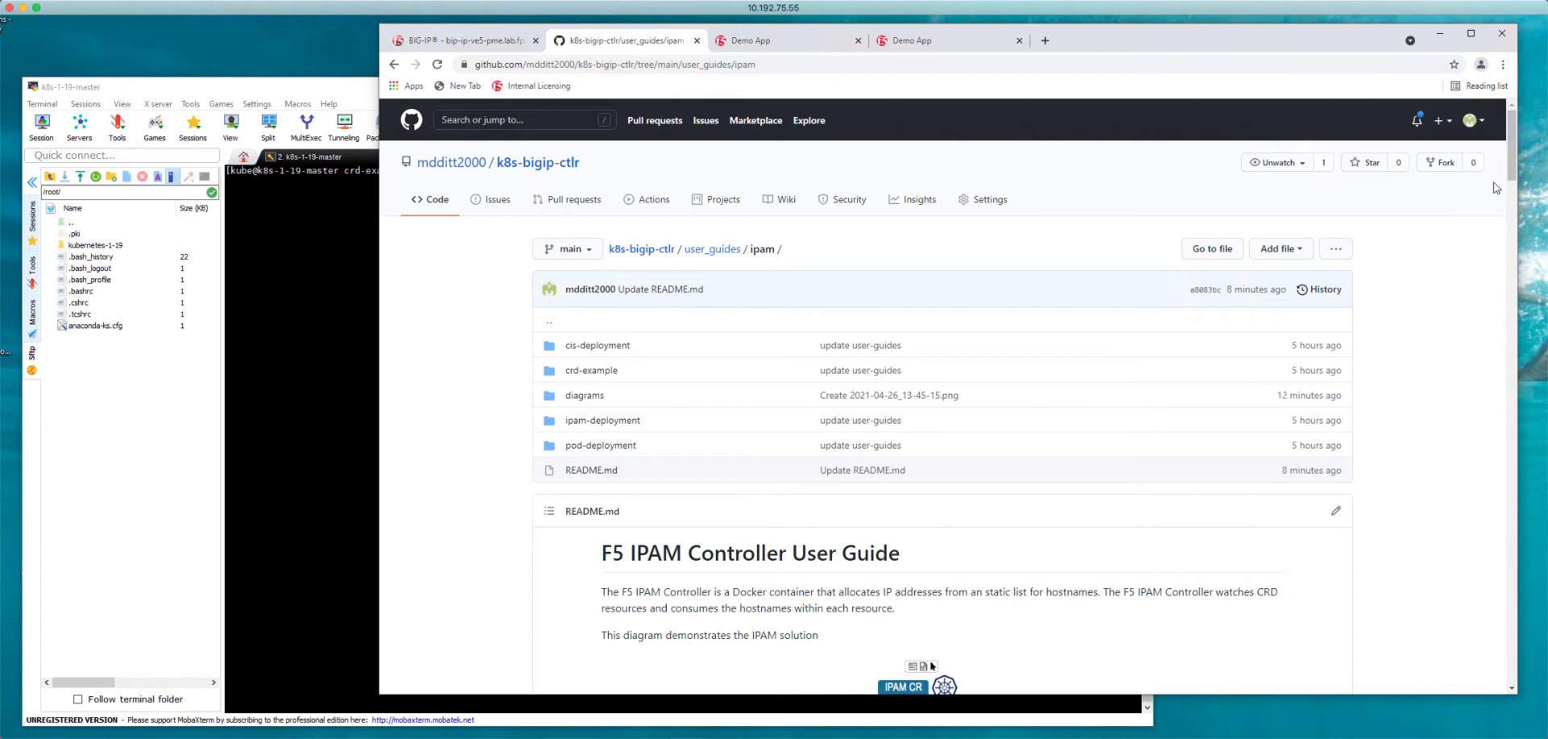
- Scroll the ipam folder page down to the F5 IPAM Controller User Guide workflow diagram
scroll("down", 3)
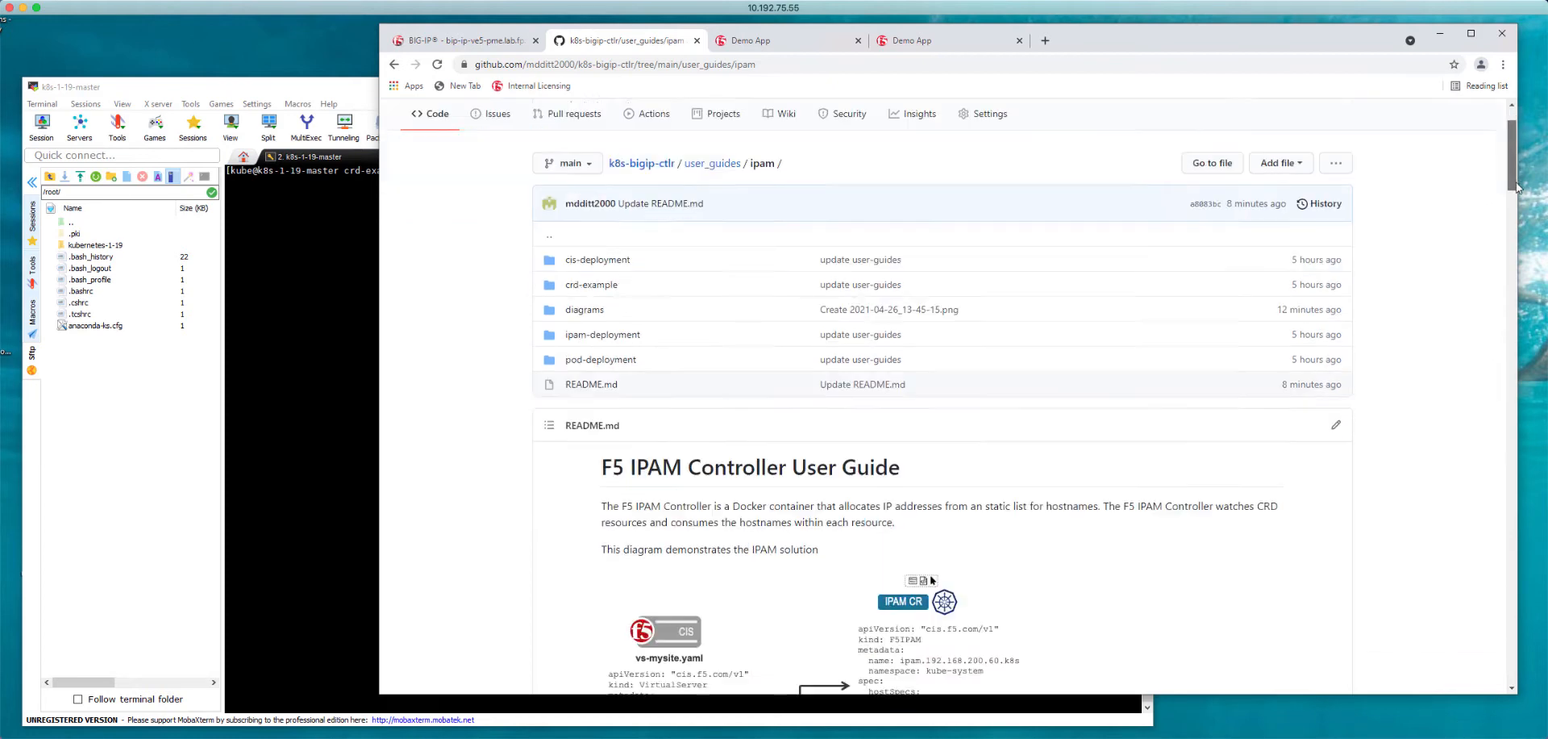
scroll("down", 3)
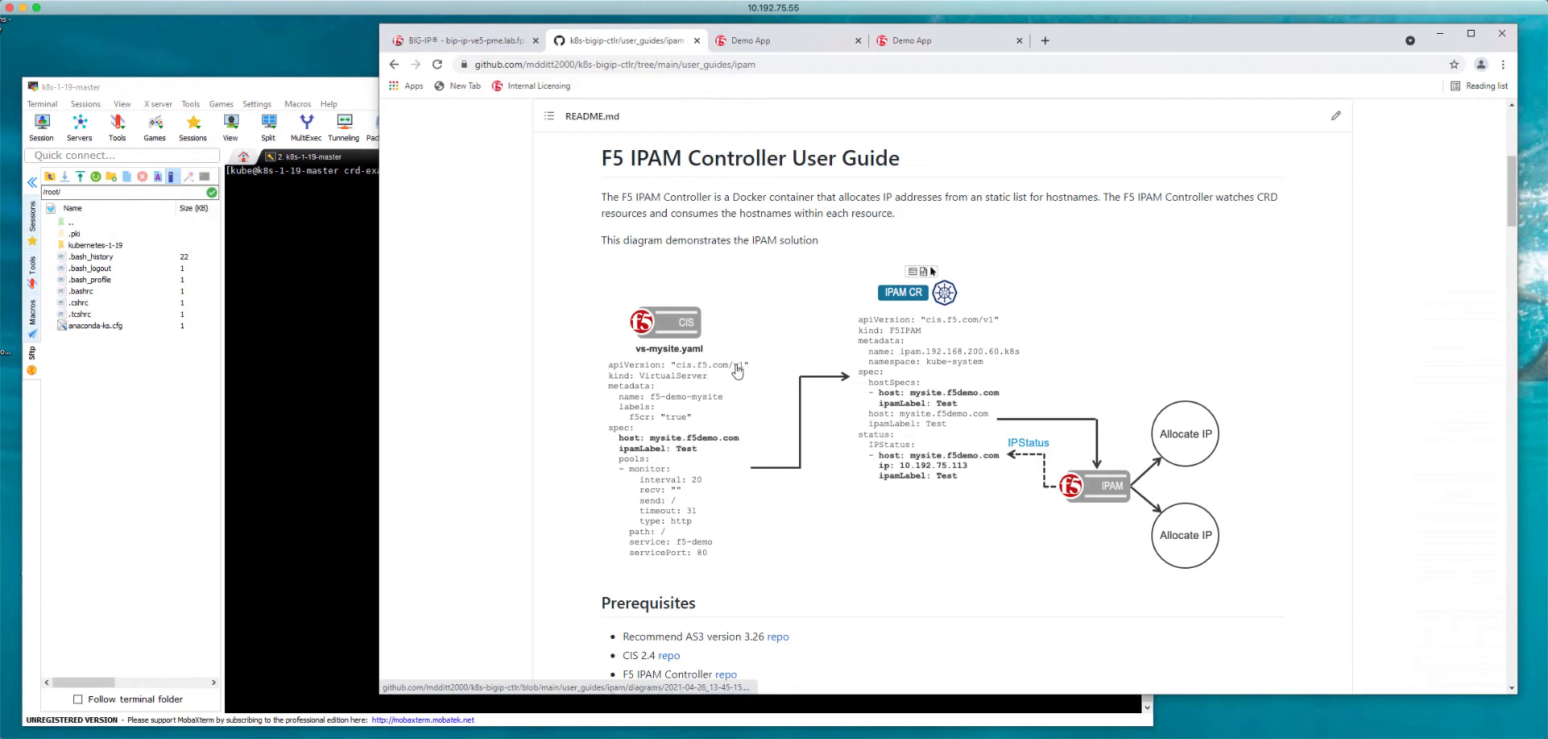
mouse_move(710, 355)
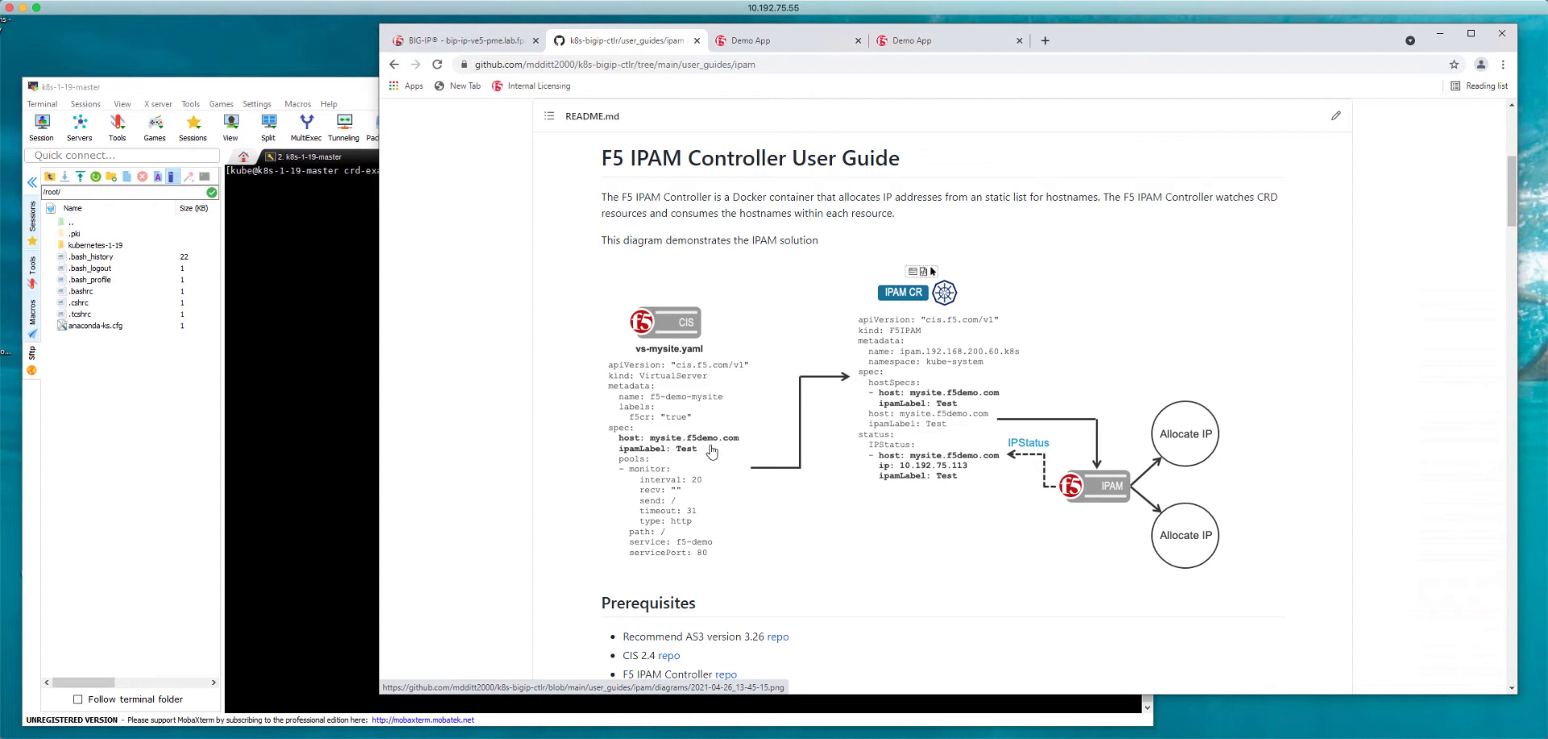
mouse_move(705, 453)
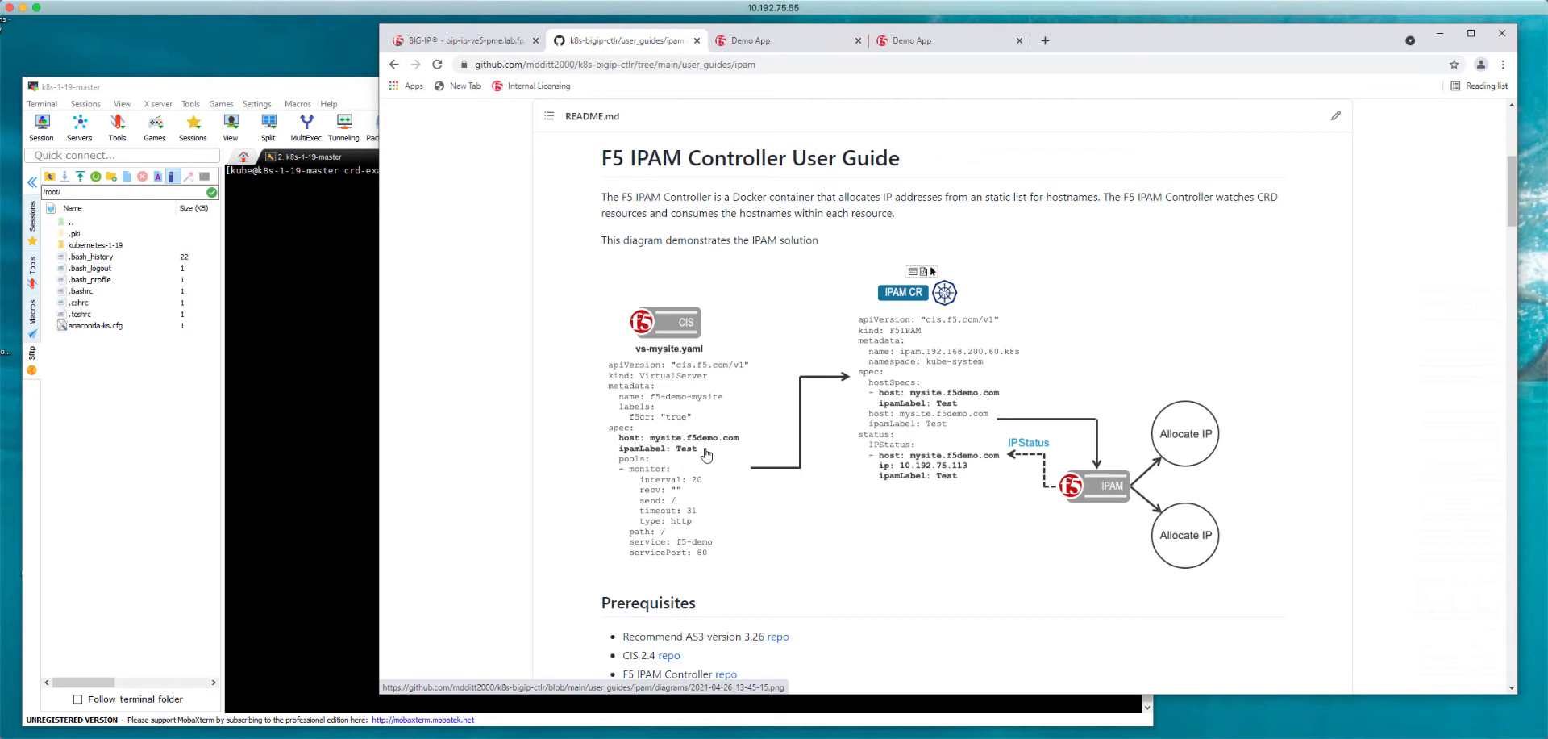
mouse_move(864, 417)
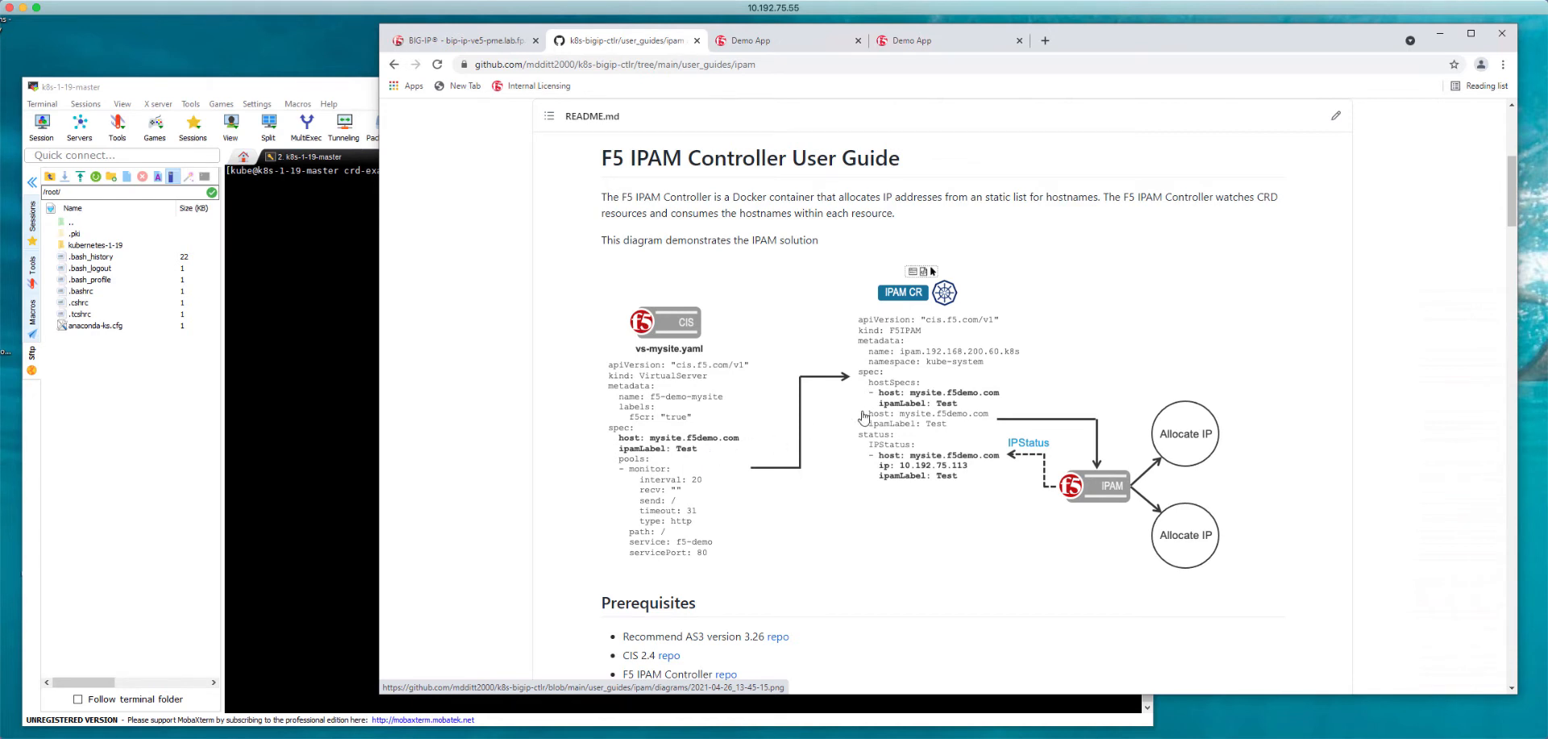
mouse_move(855, 408)
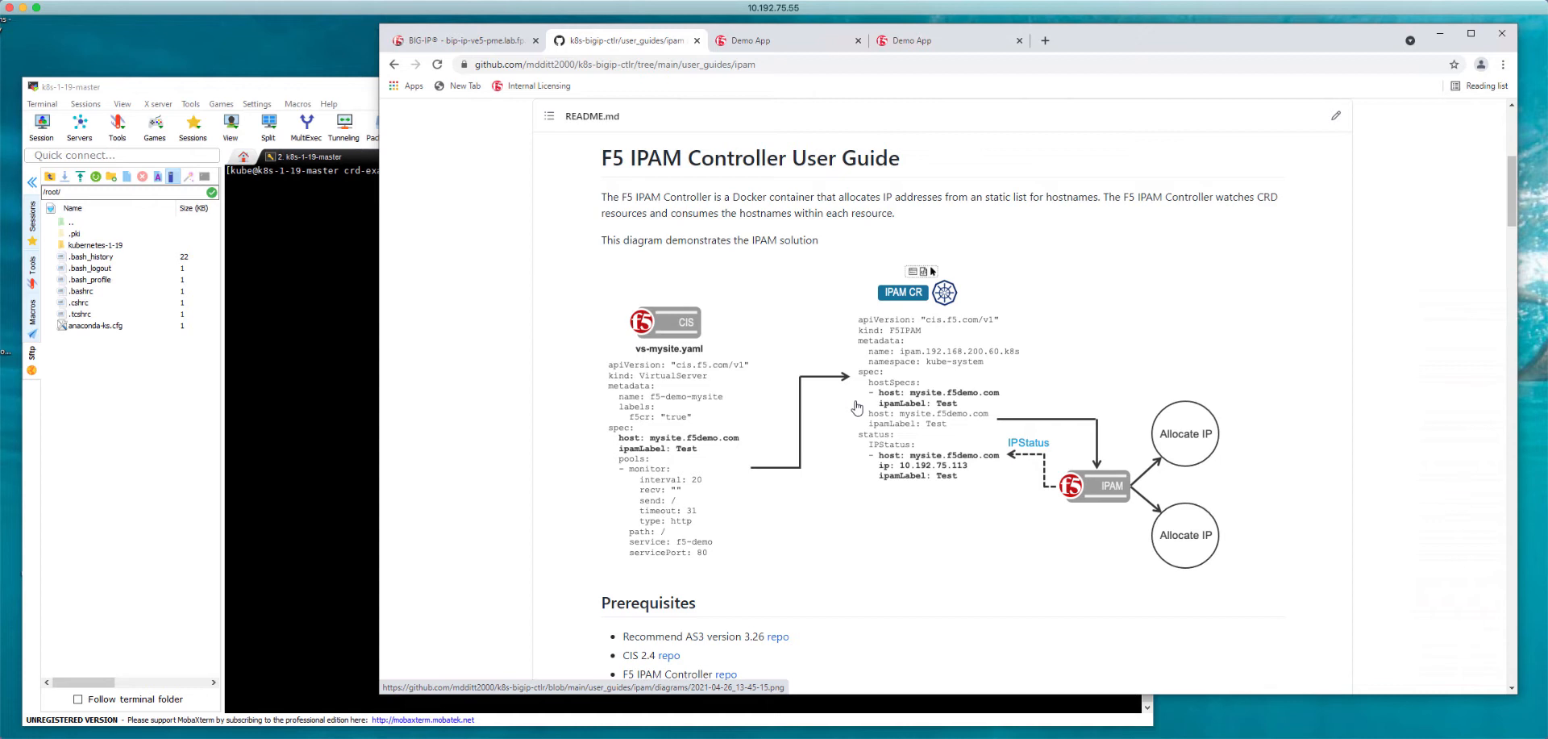
mouse_move(894, 429)
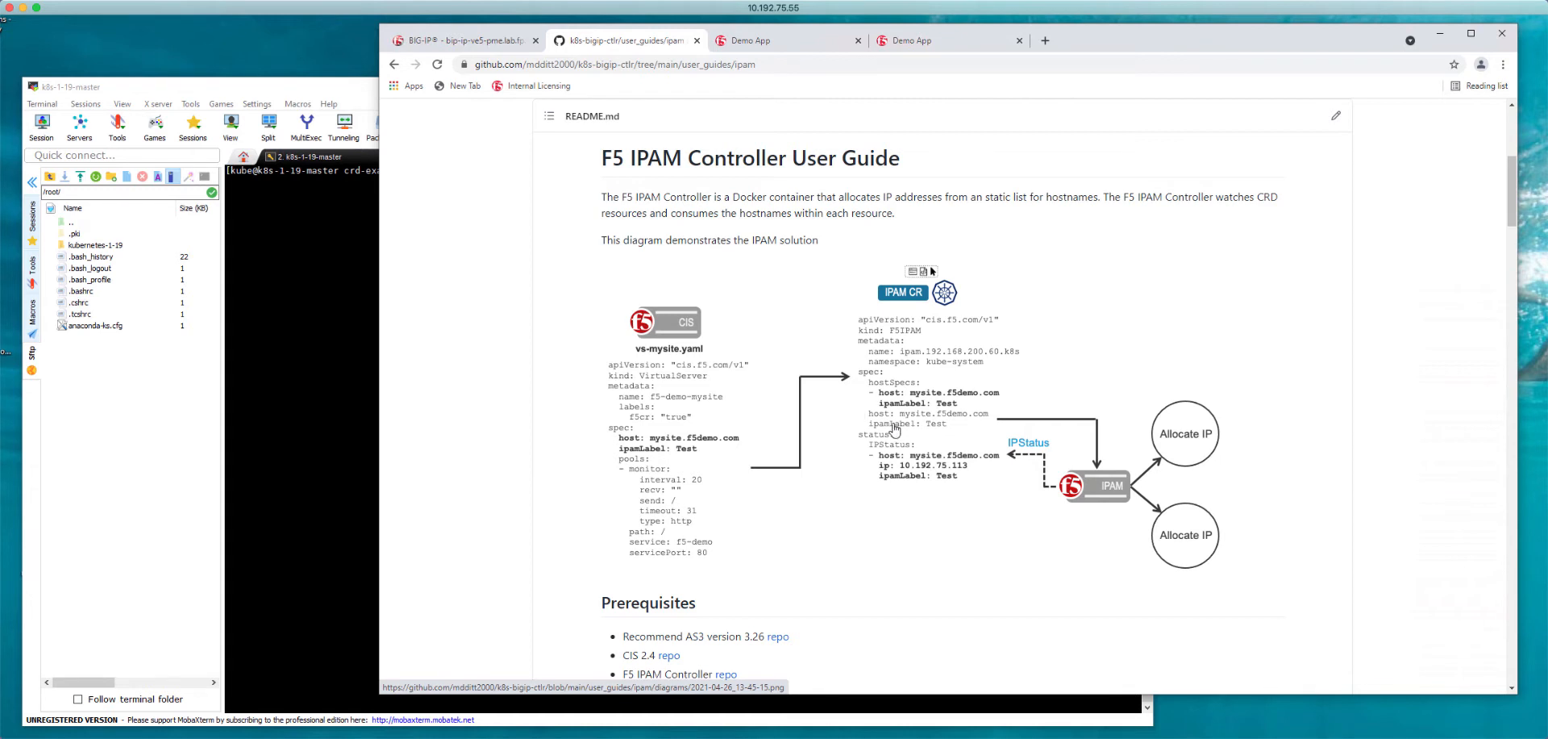
mouse_move(926, 431)
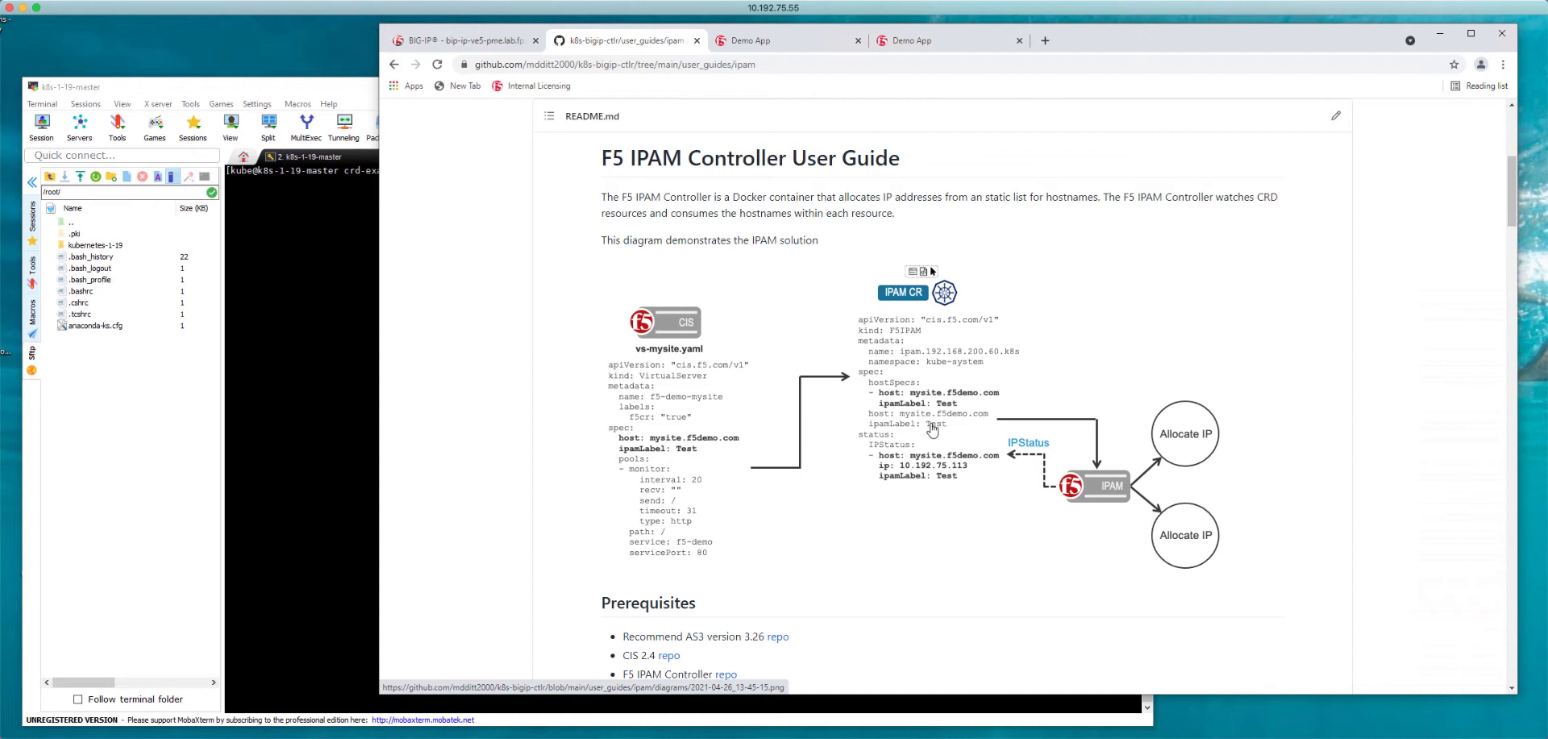
mouse_move(905, 454)
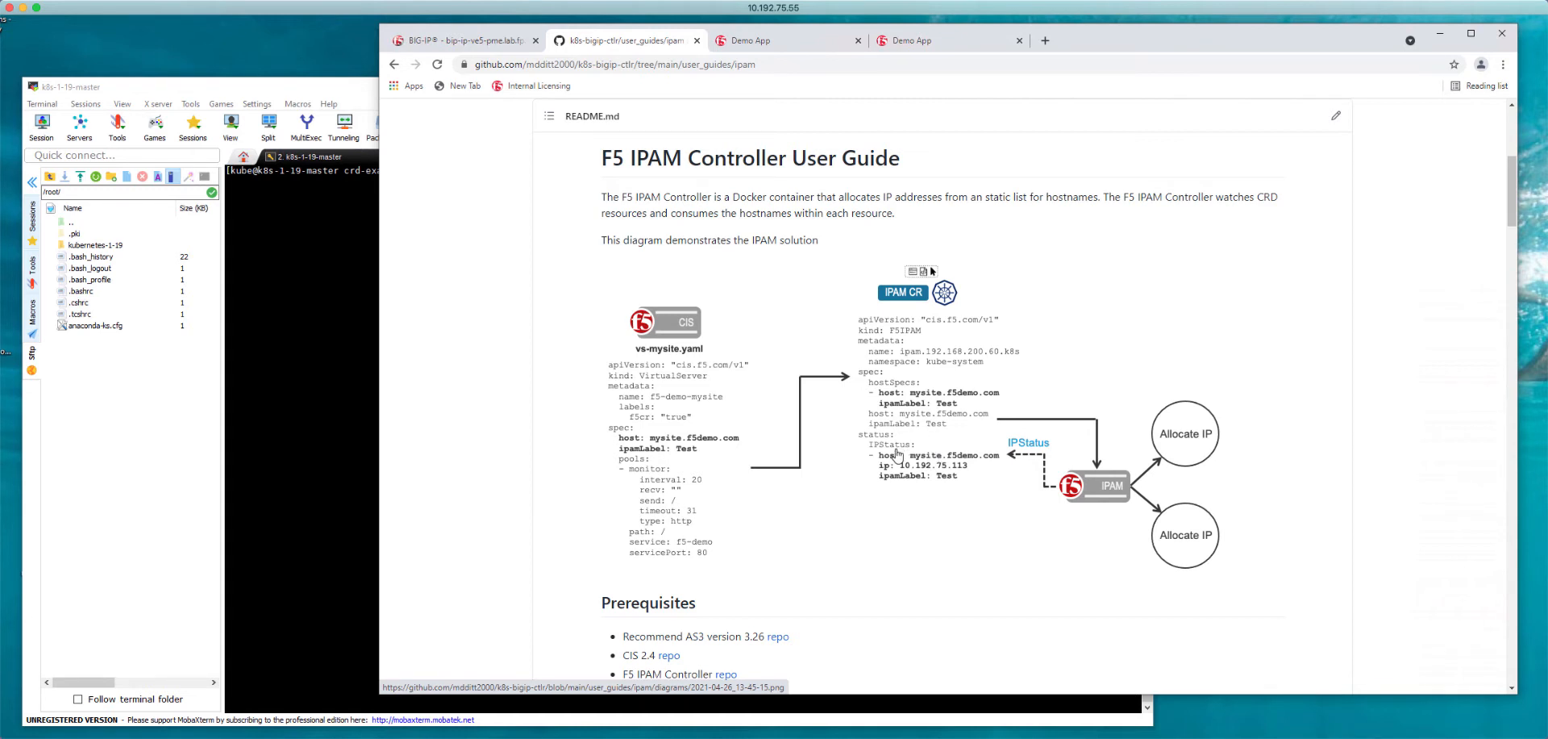
mouse_move(1020, 461)
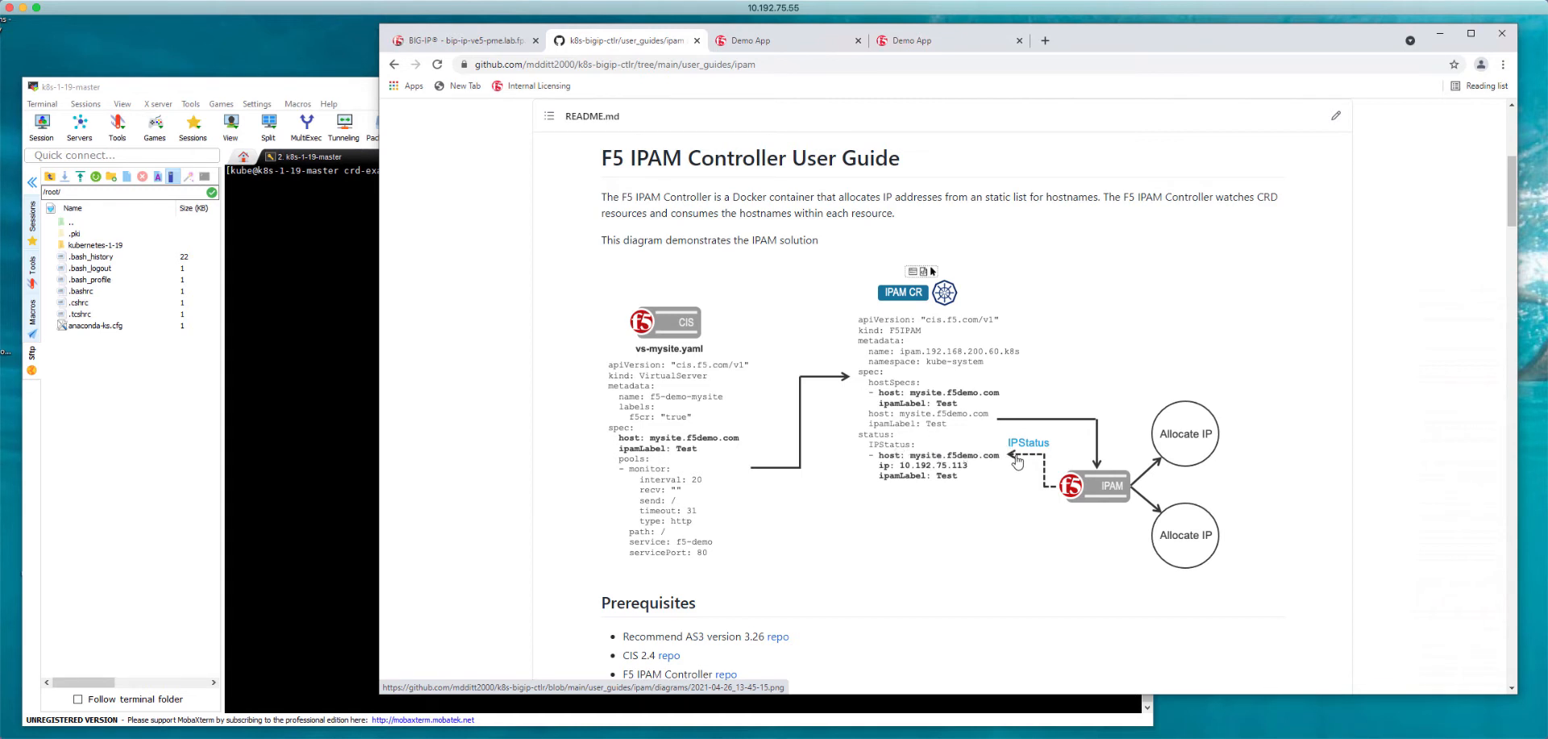
mouse_move(944, 478)
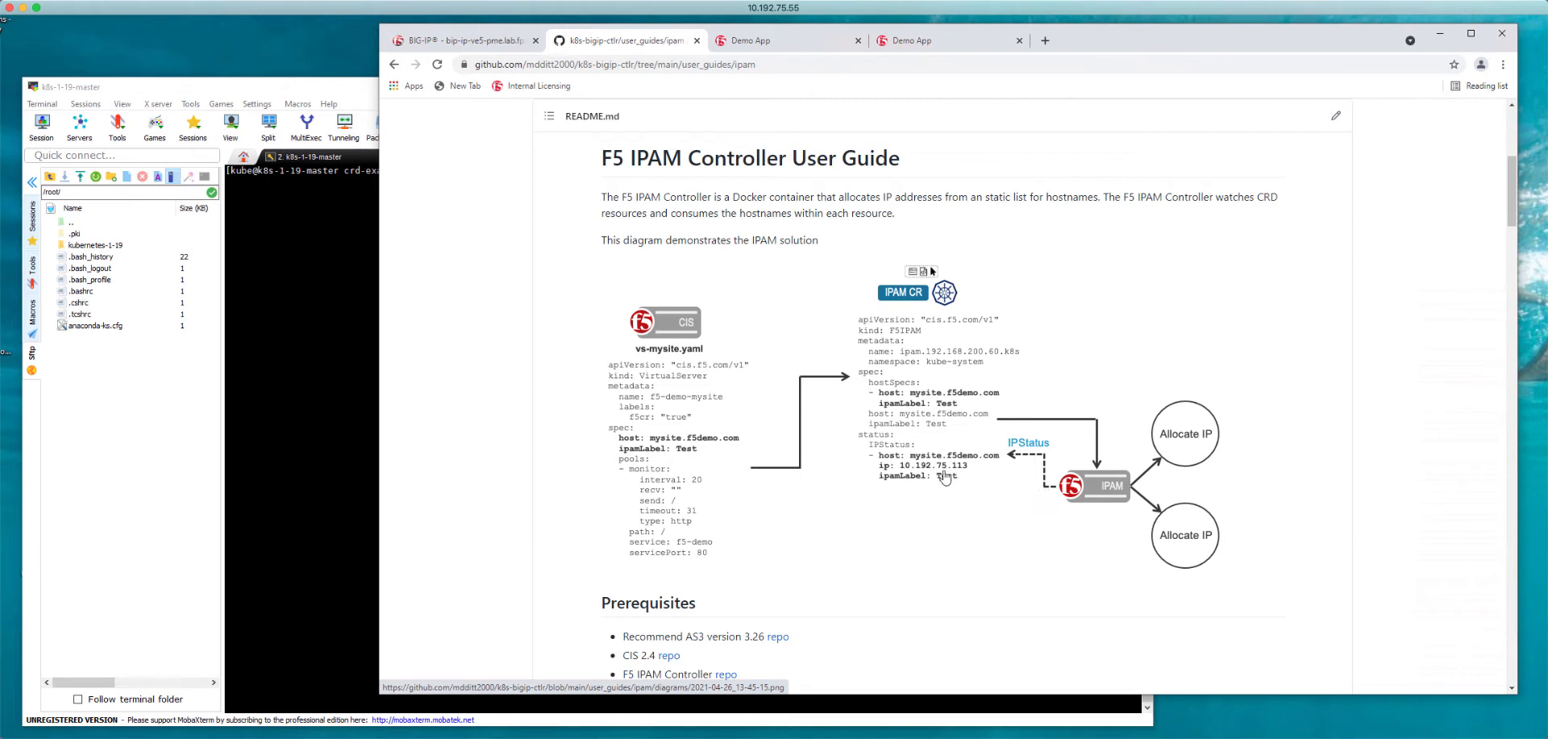
mouse_move(954, 480)
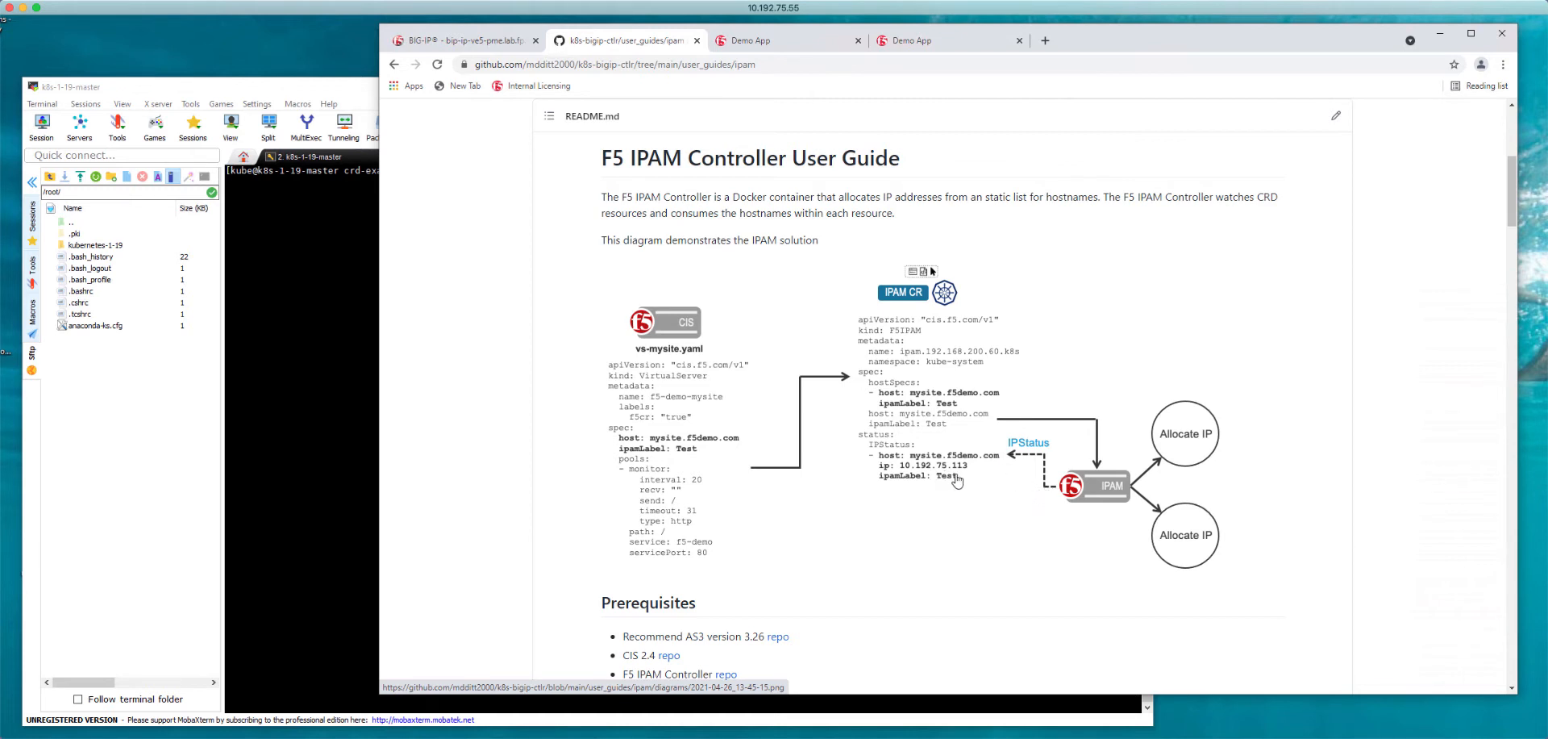
mouse_move(953, 479)
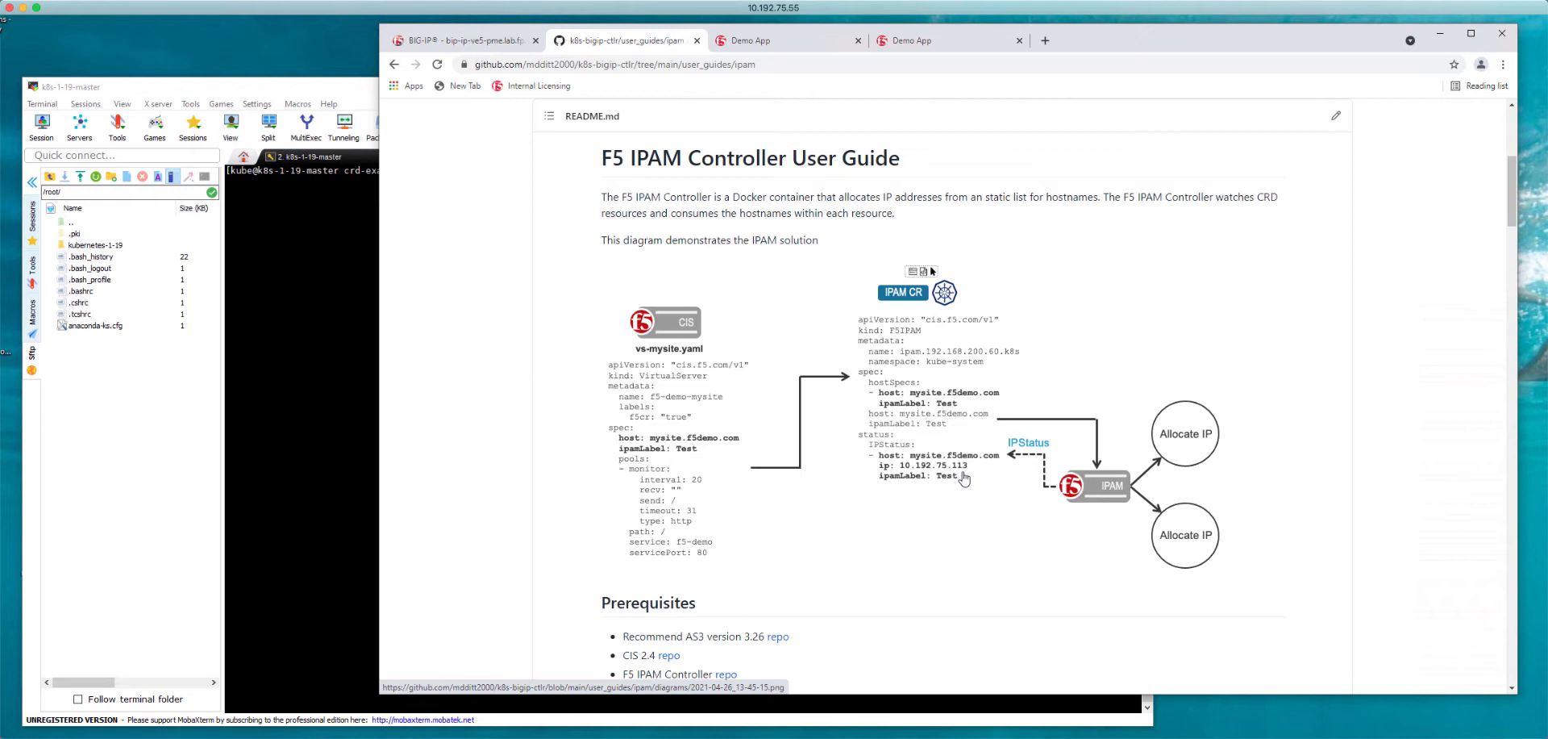
- Show BIG-IP's Virtual Server List in the k8s partition, confirming it is still empty
left_click(477, 40)
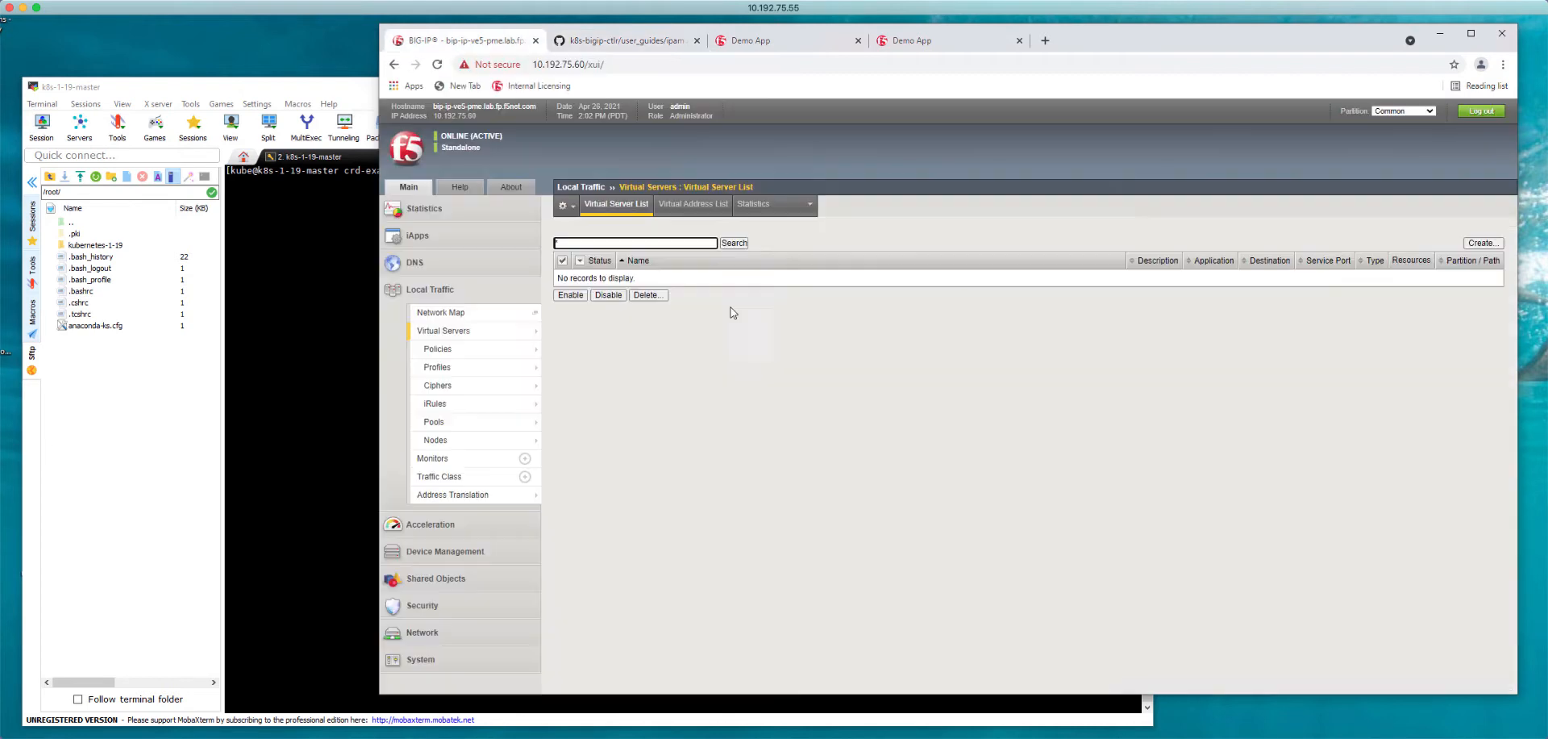
left_click(1409, 111)
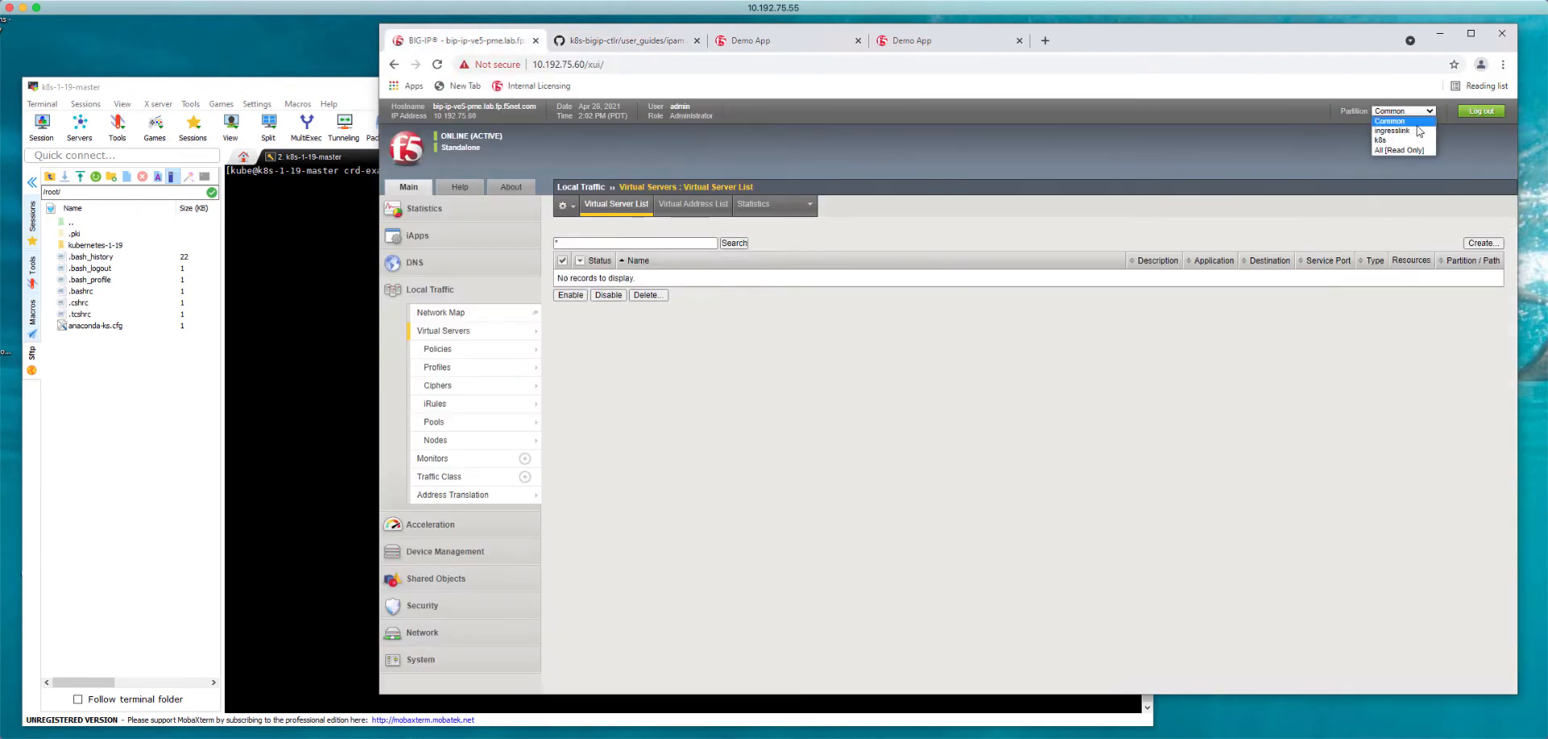
left_click(1387, 141)
type("ls")
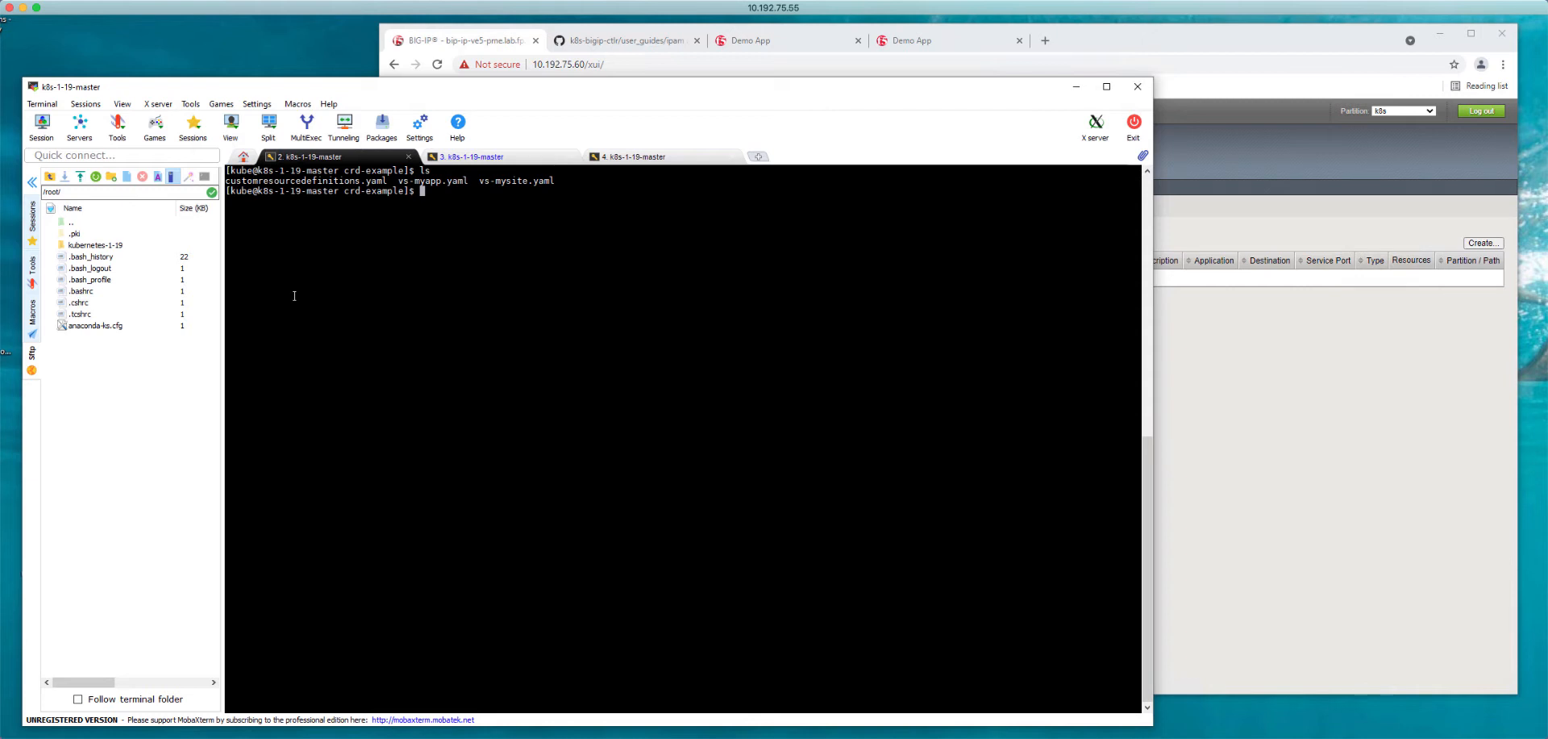
- Print vs-myapp.yaml with cat, showing host myapp.f5demo.com and ipamLabel Production
type("cat")
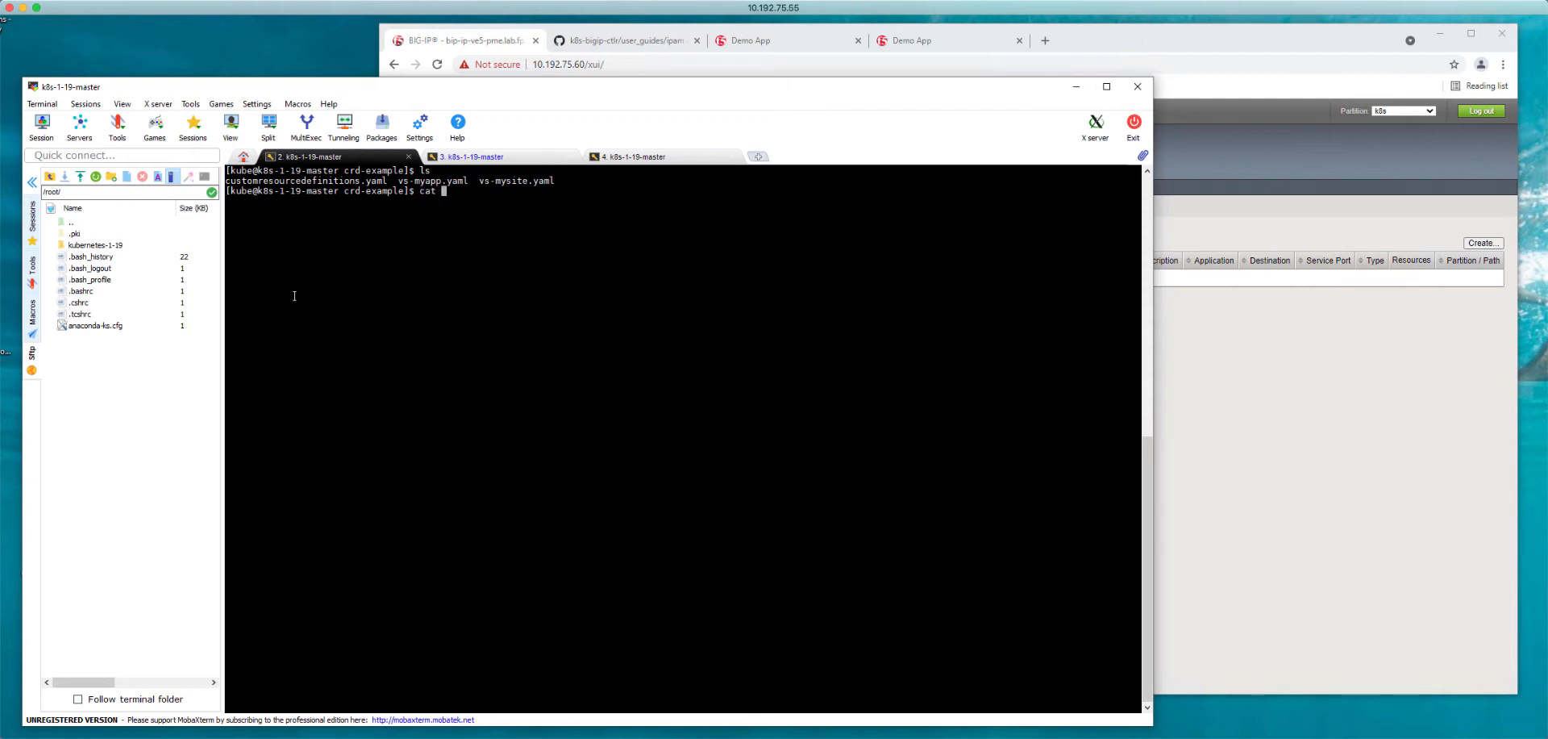
type("vs-my")
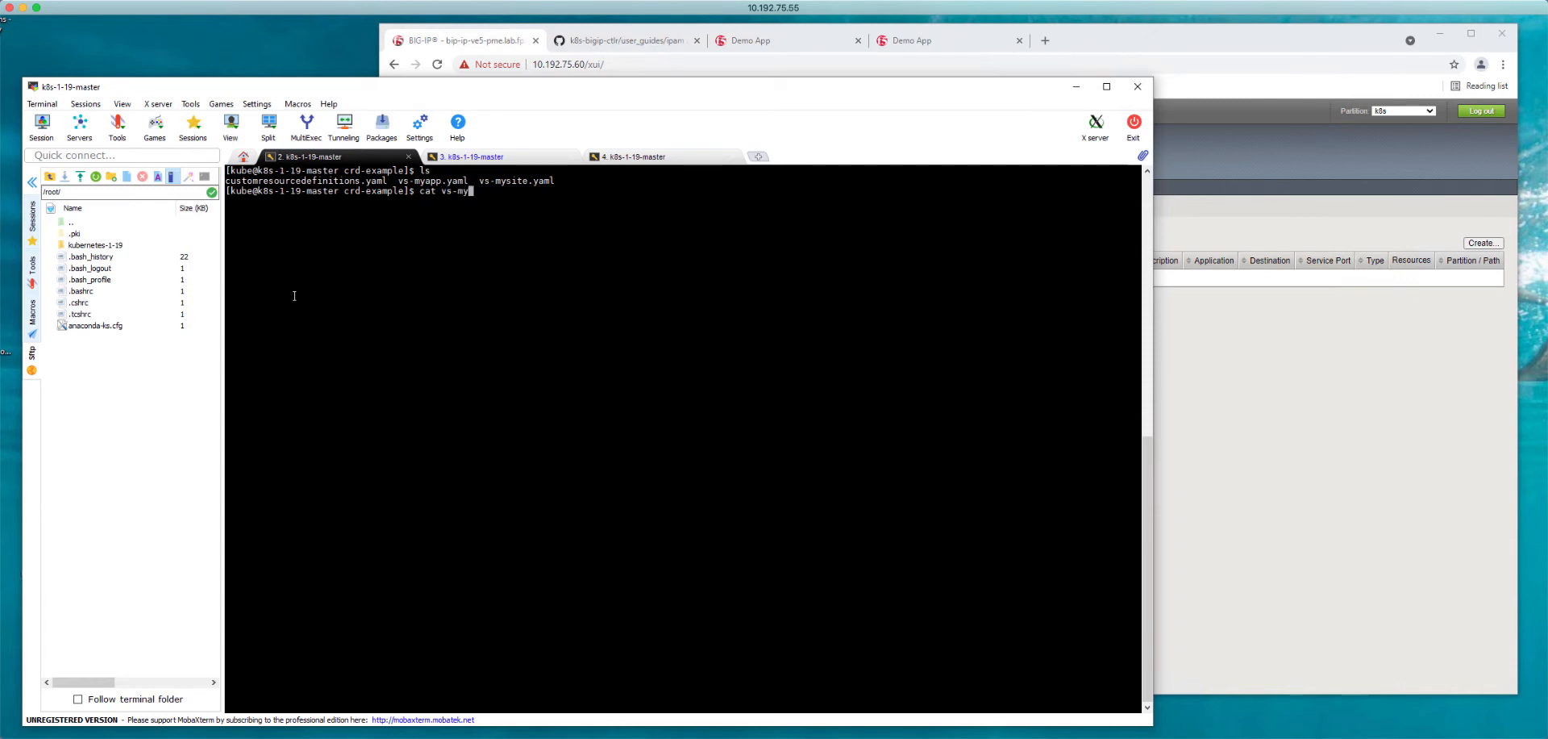
key("Return")
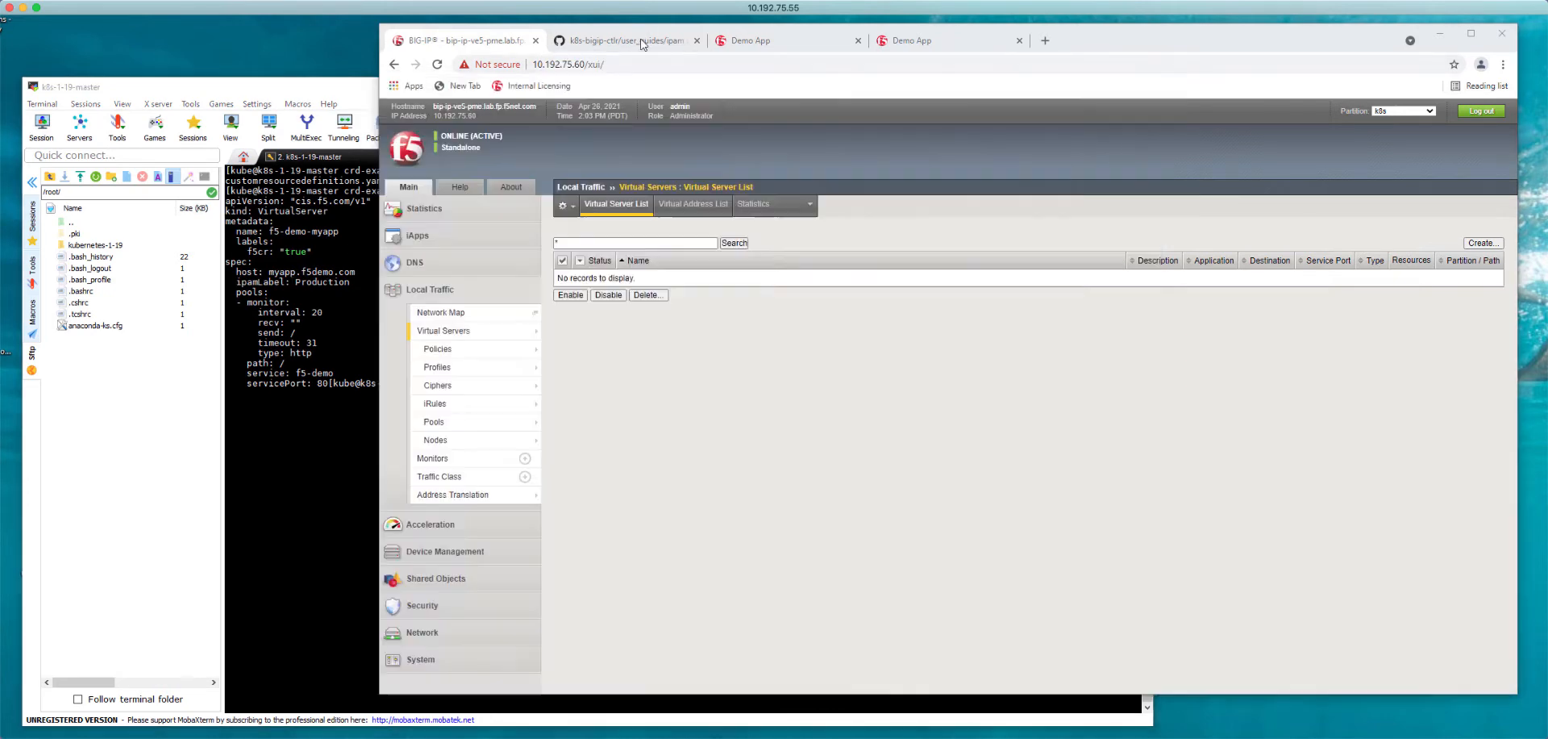
- Open f5-ipam-deployment.yaml on GitHub and read the Test and Production ip-range values
left_click(642, 40)
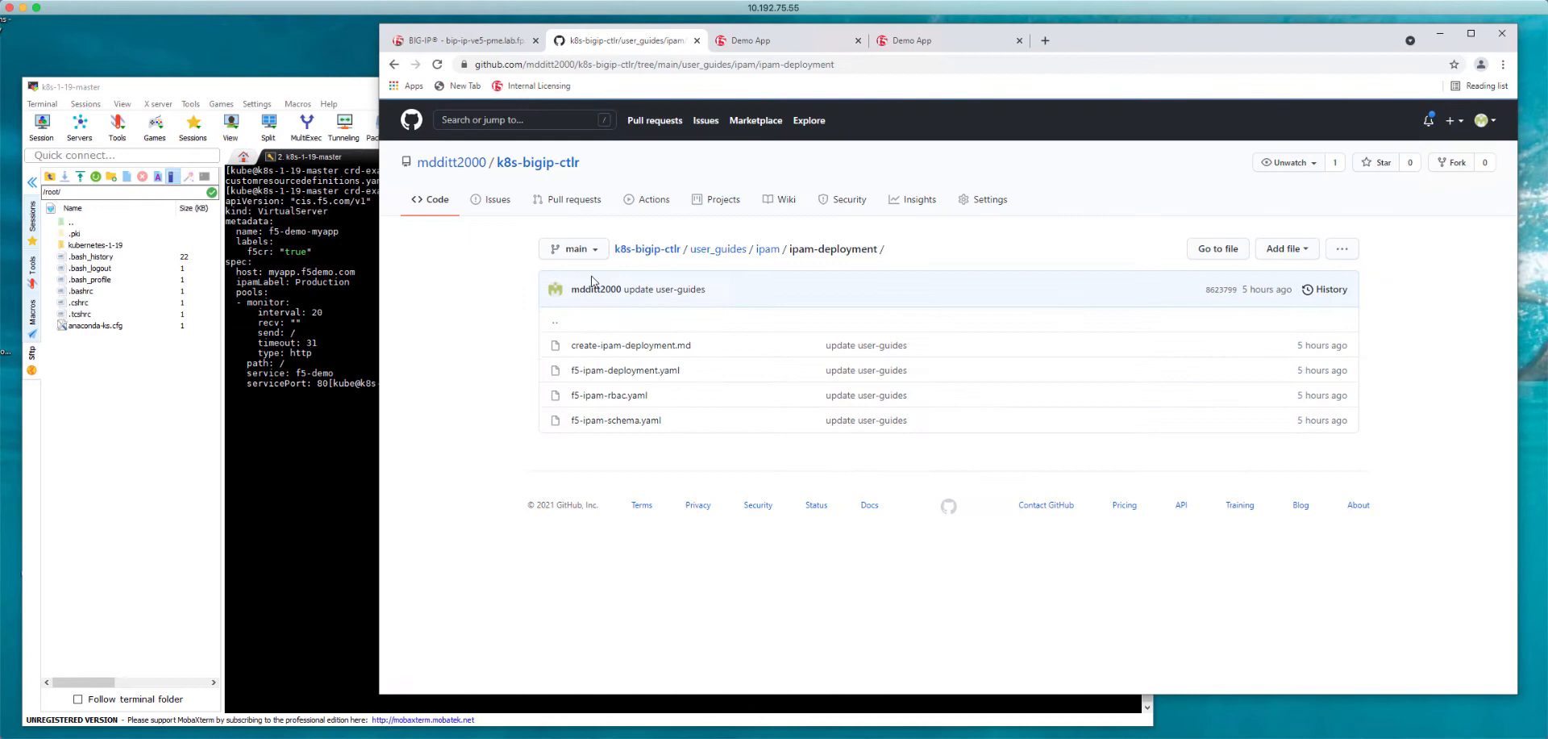
mouse_move(625, 371)
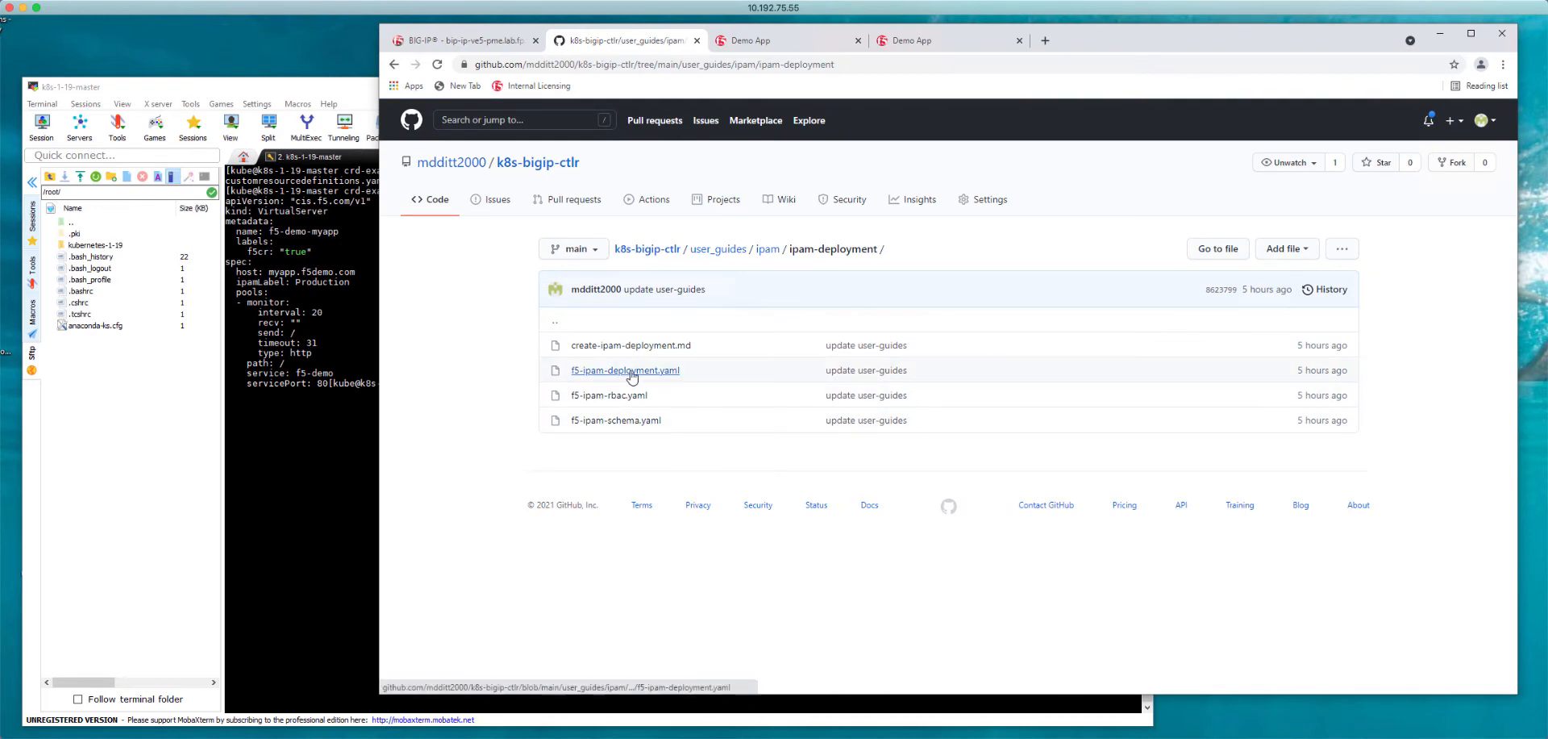
left_click(625, 370)
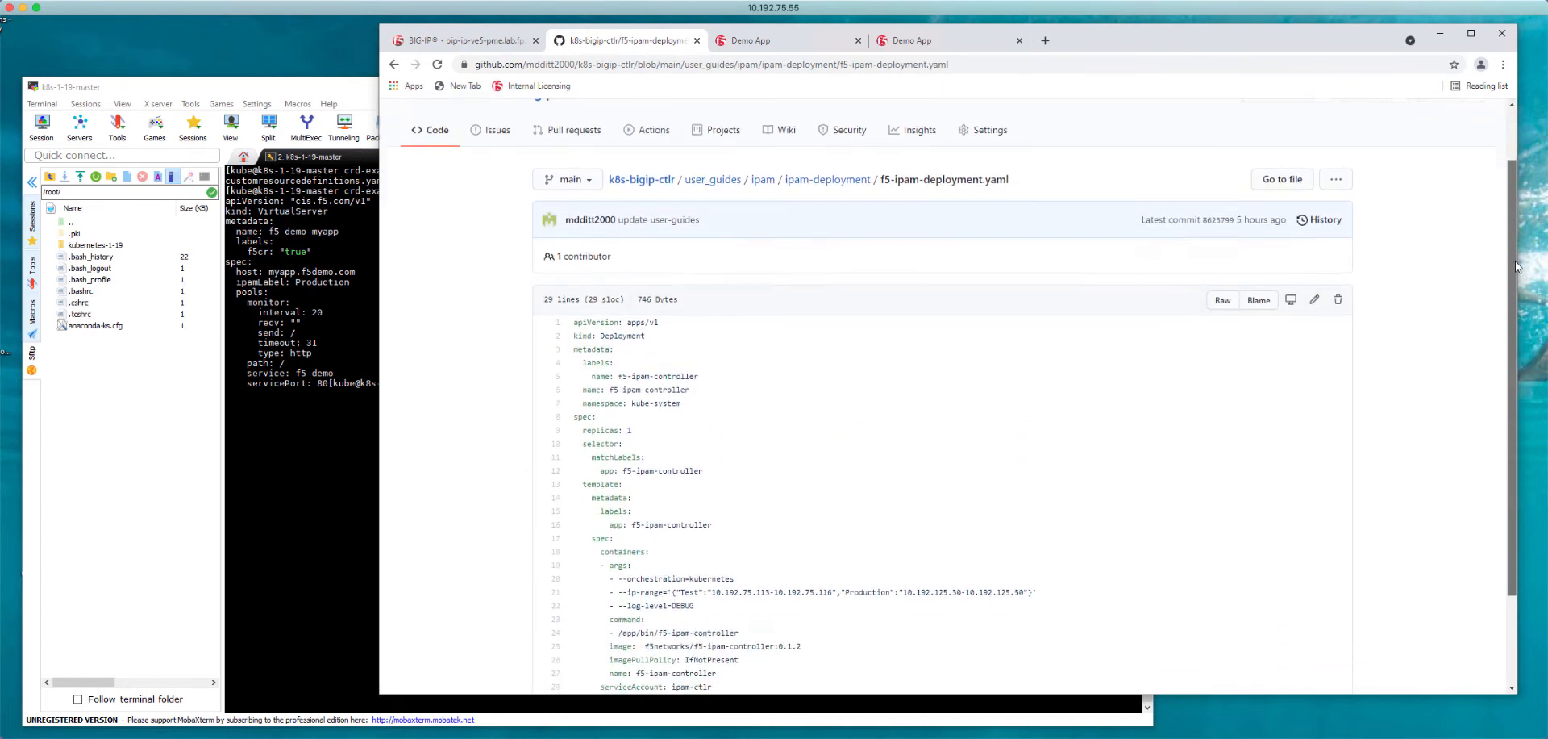
scroll("down", 3)
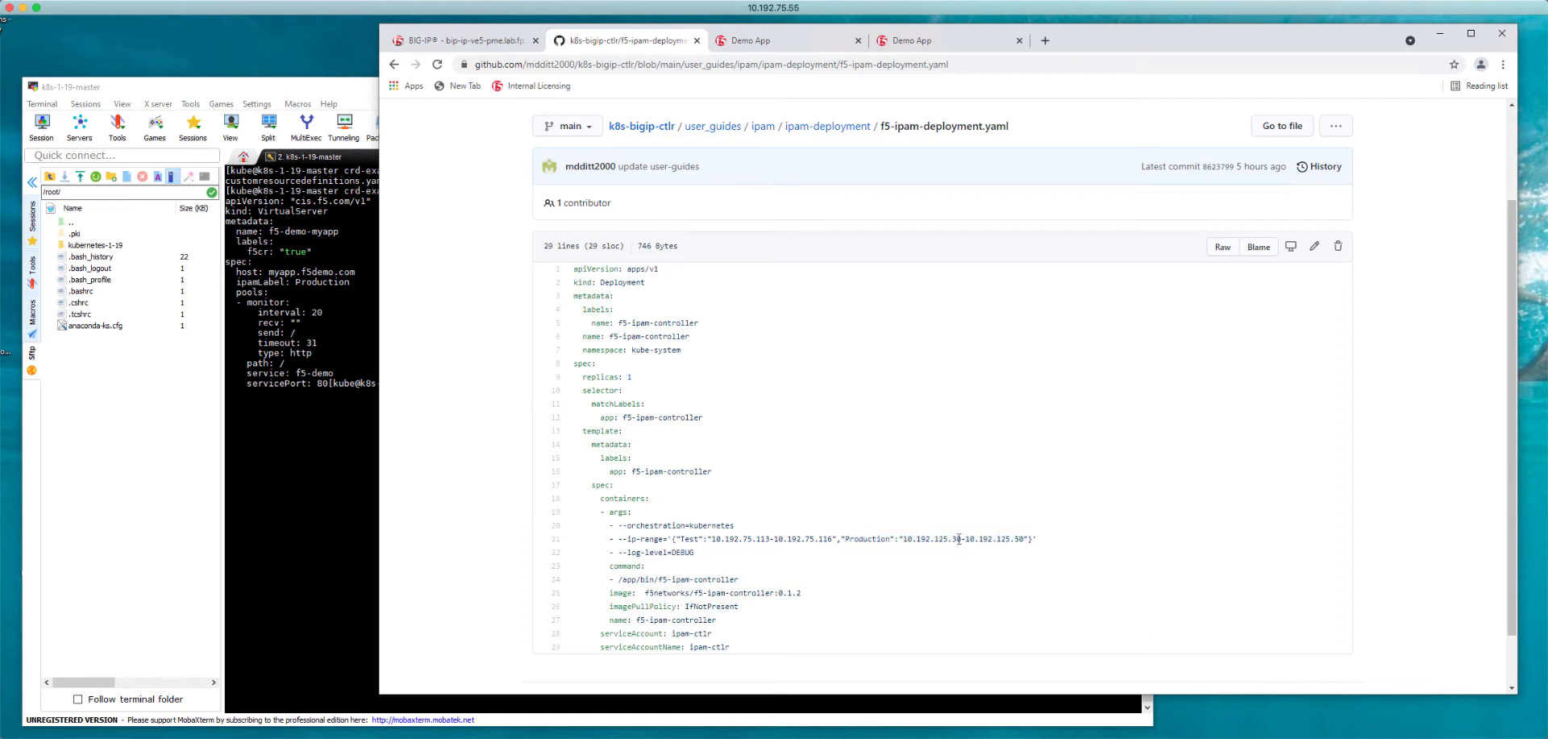
mouse_move(743, 553)
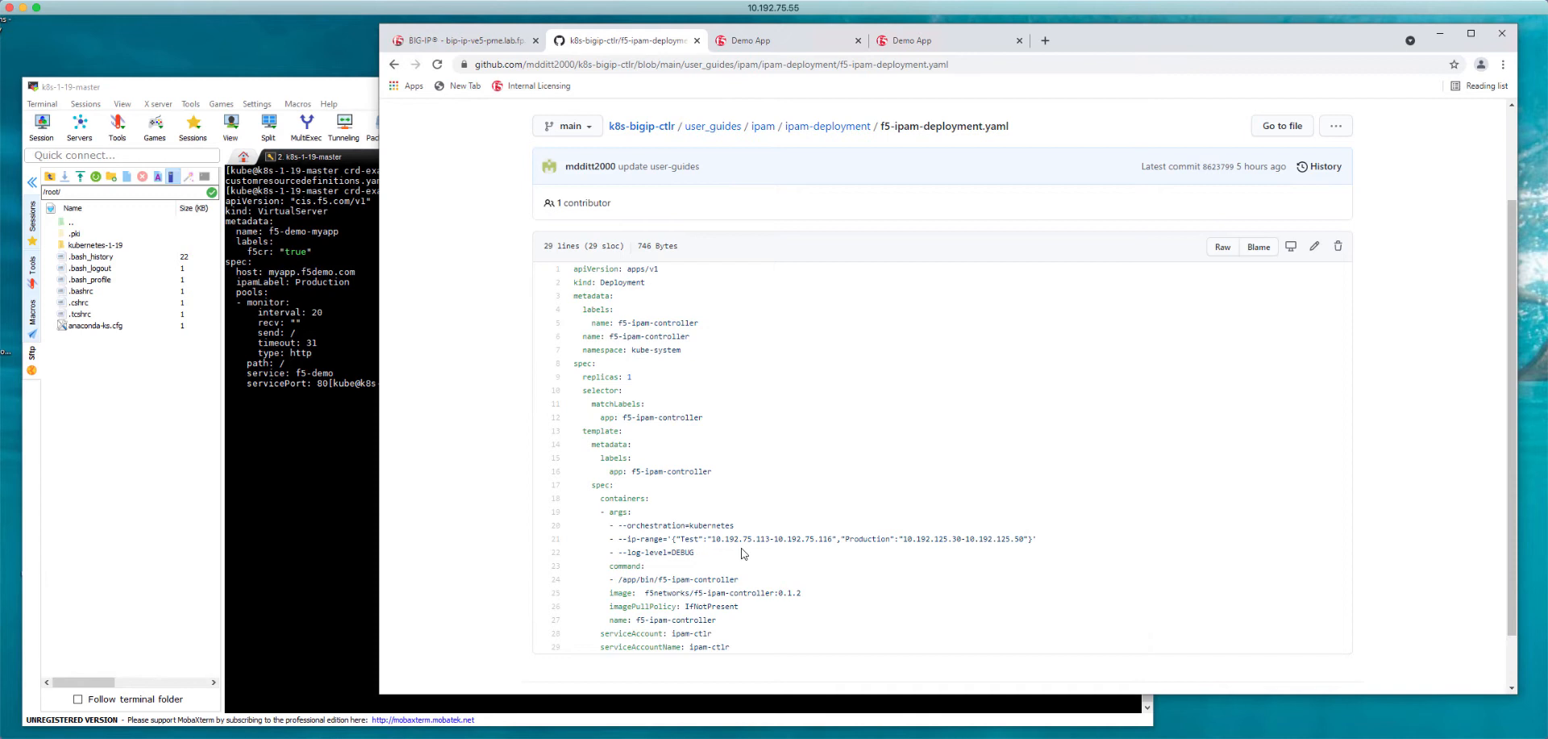
mouse_move(757, 539)
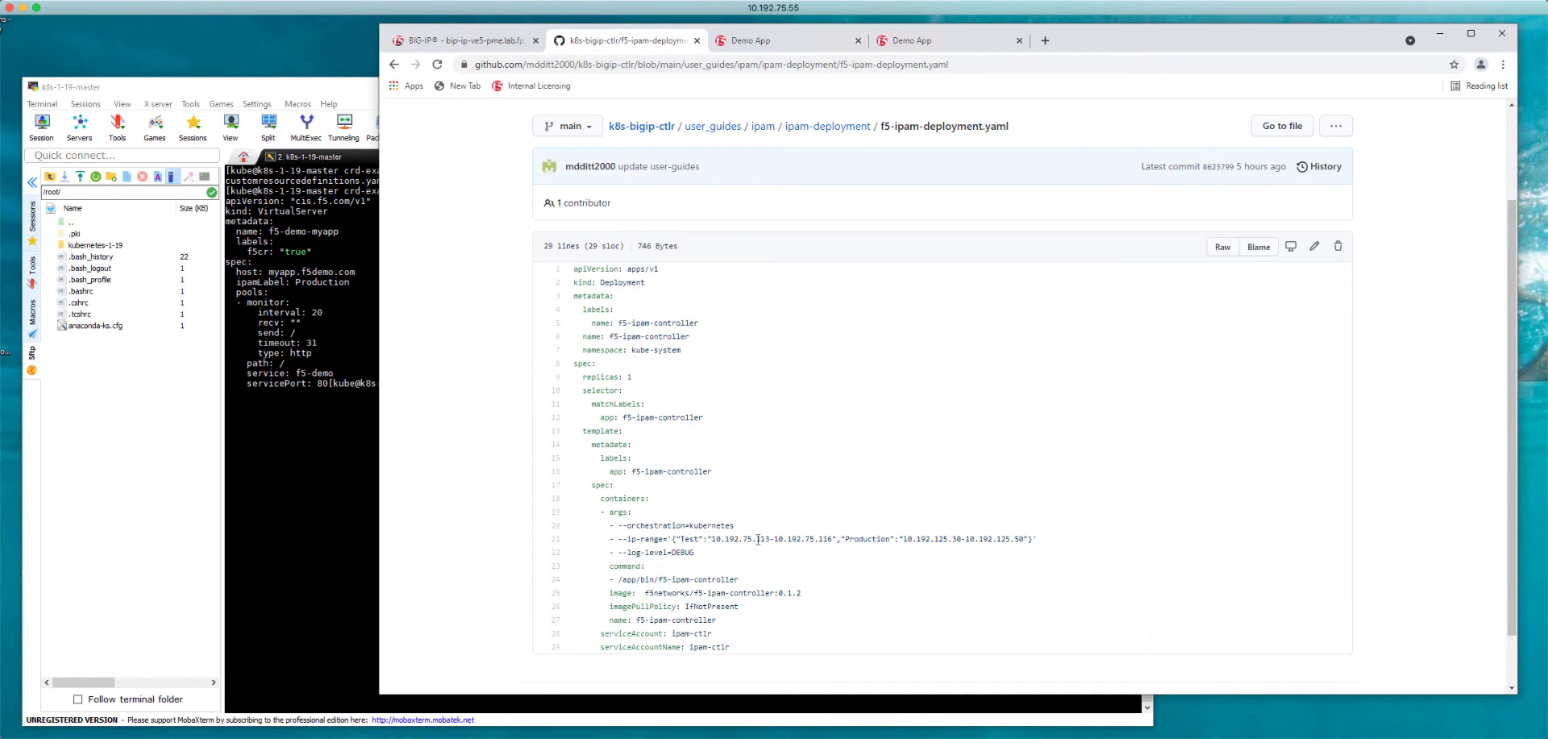
mouse_move(814, 543)
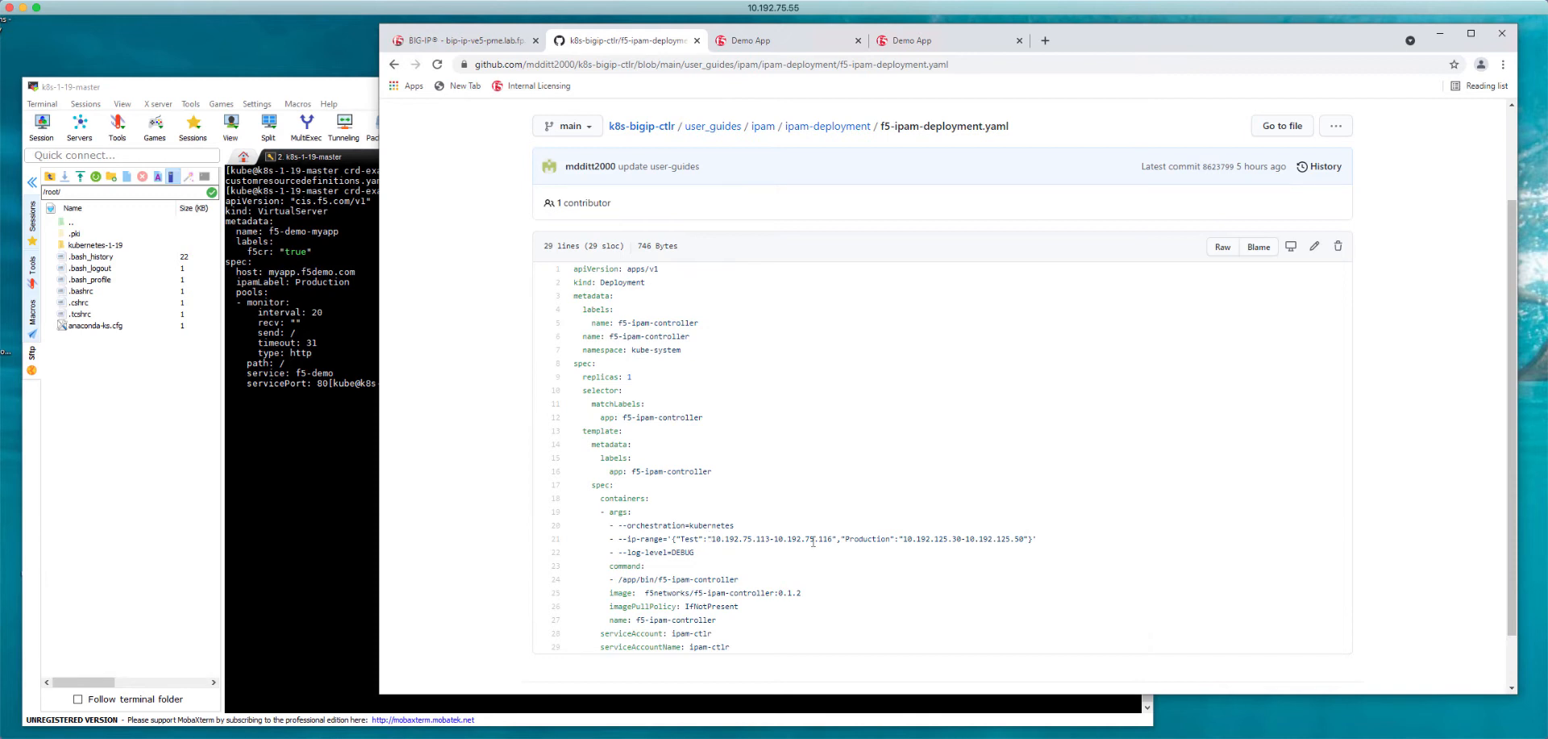
mouse_move(833, 541)
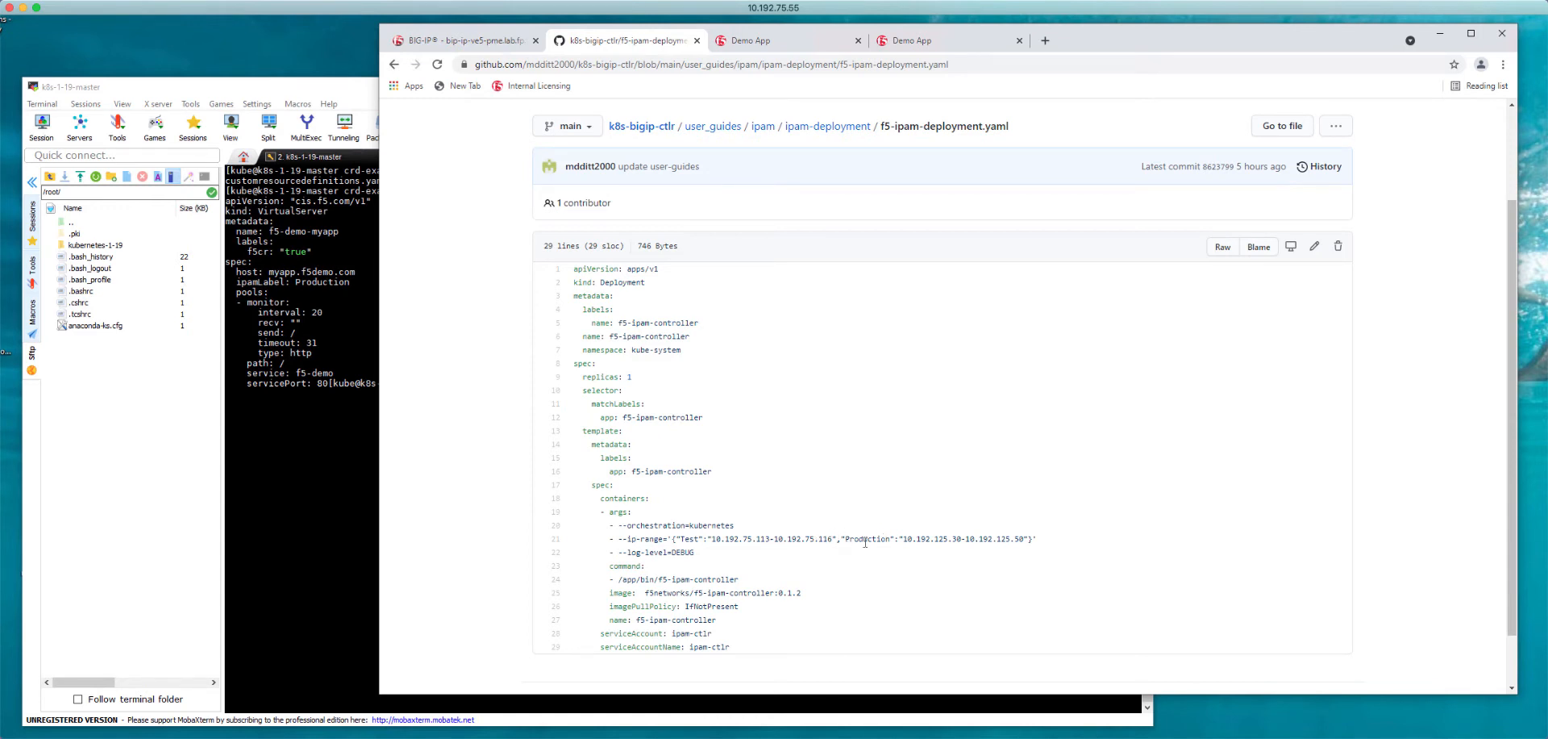
mouse_move(628, 206)
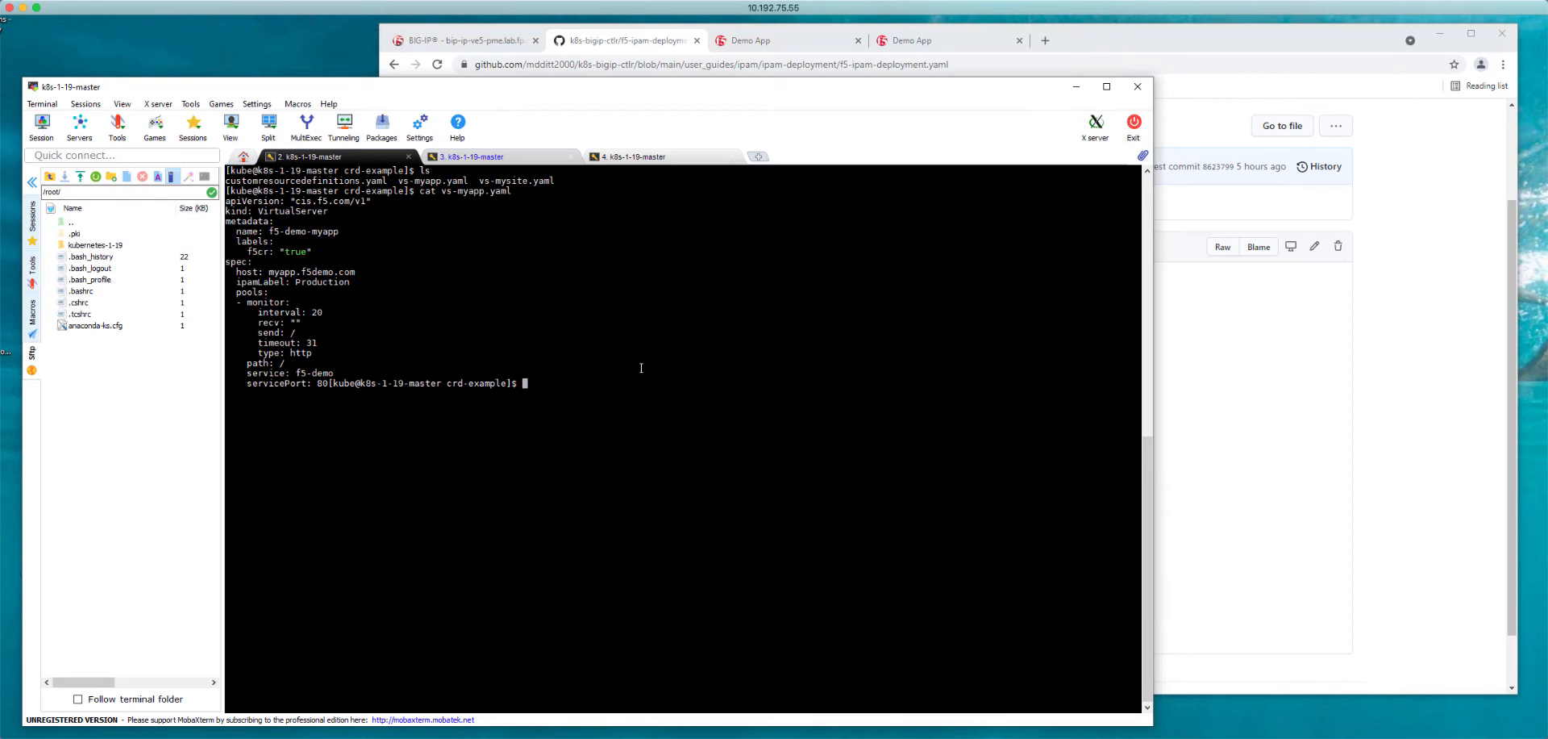
- Print vs-mysite.yaml (host mysite.f5demo.com, ipamLabel Test), retyping the filename after a failed attempt
type("cat")
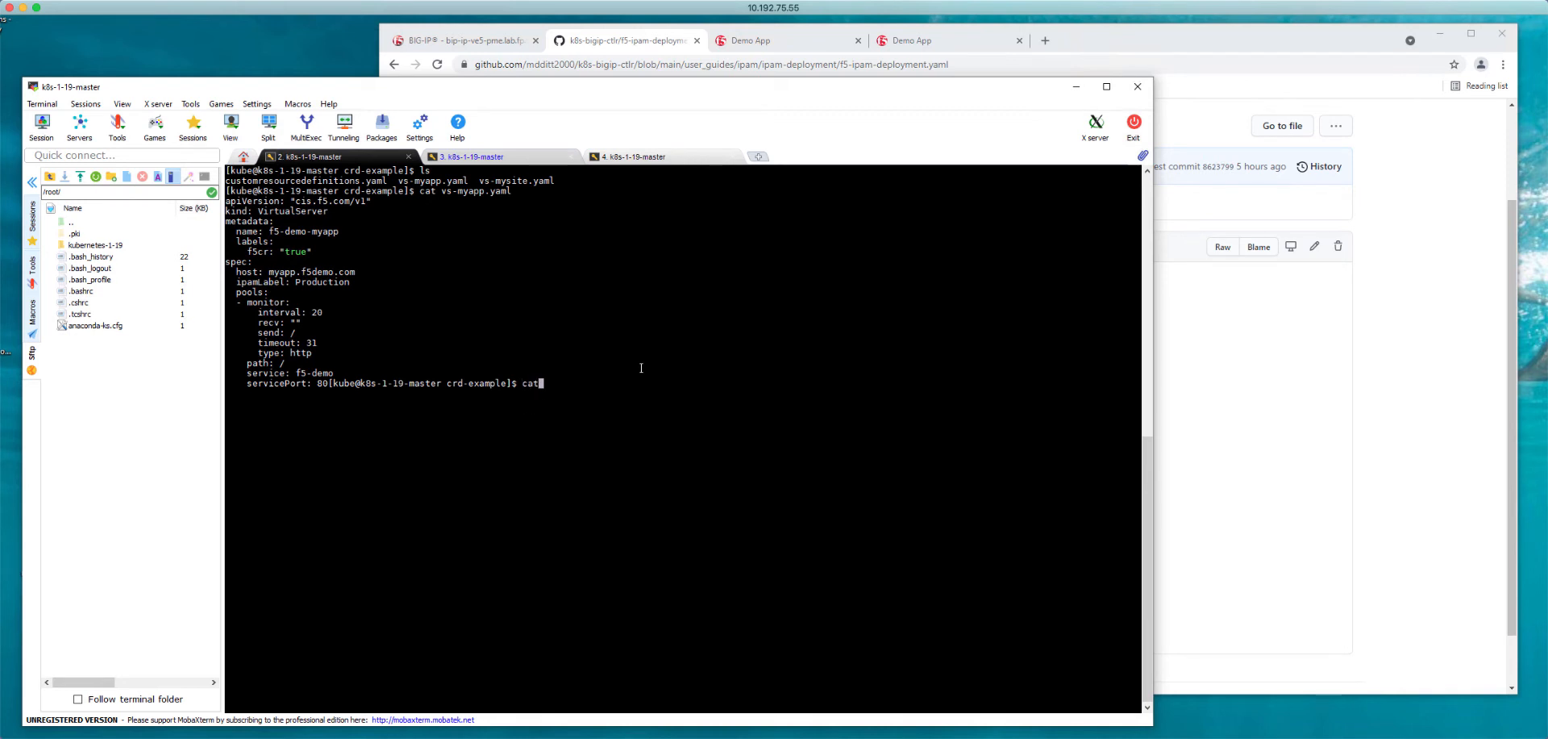
type("vs")
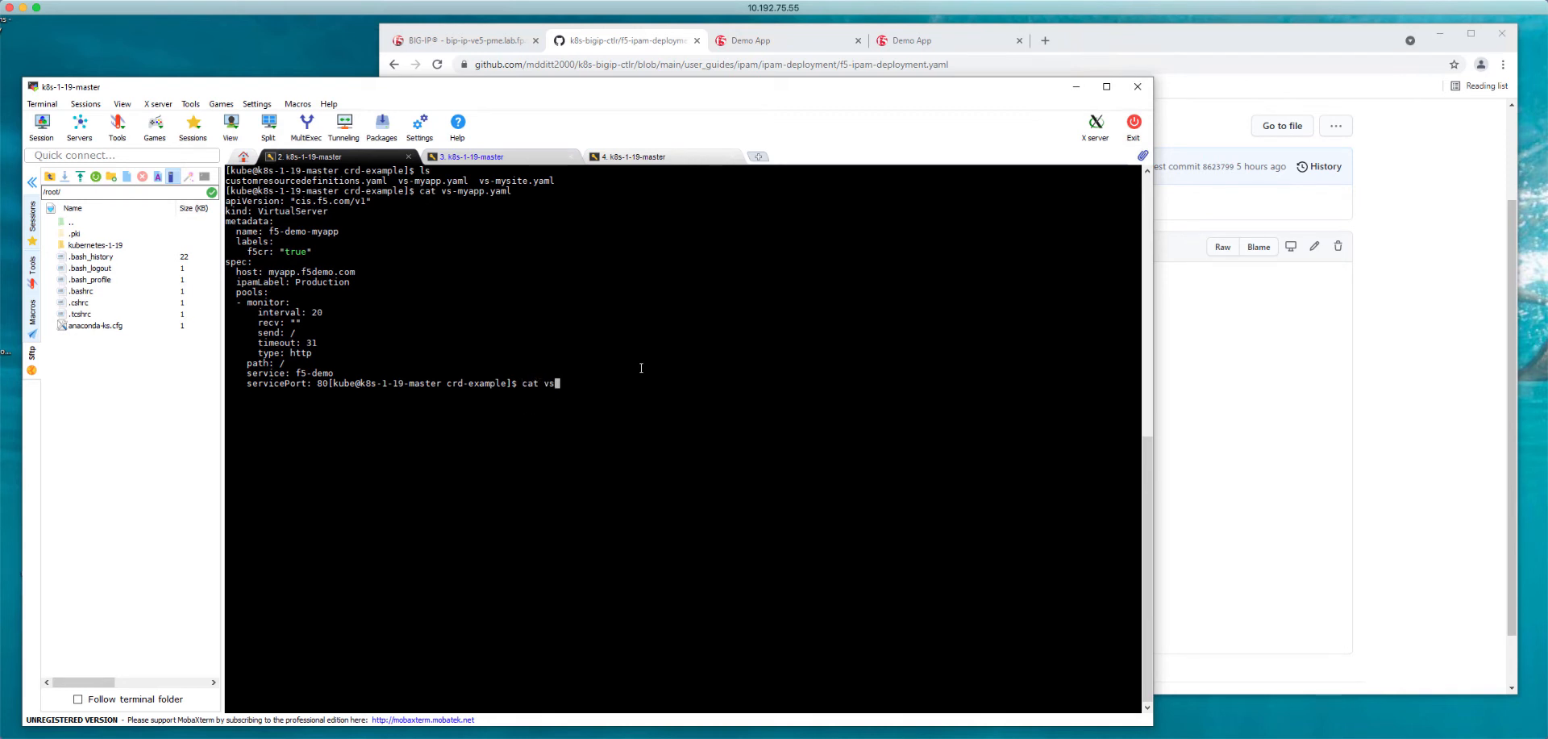
type("mys")
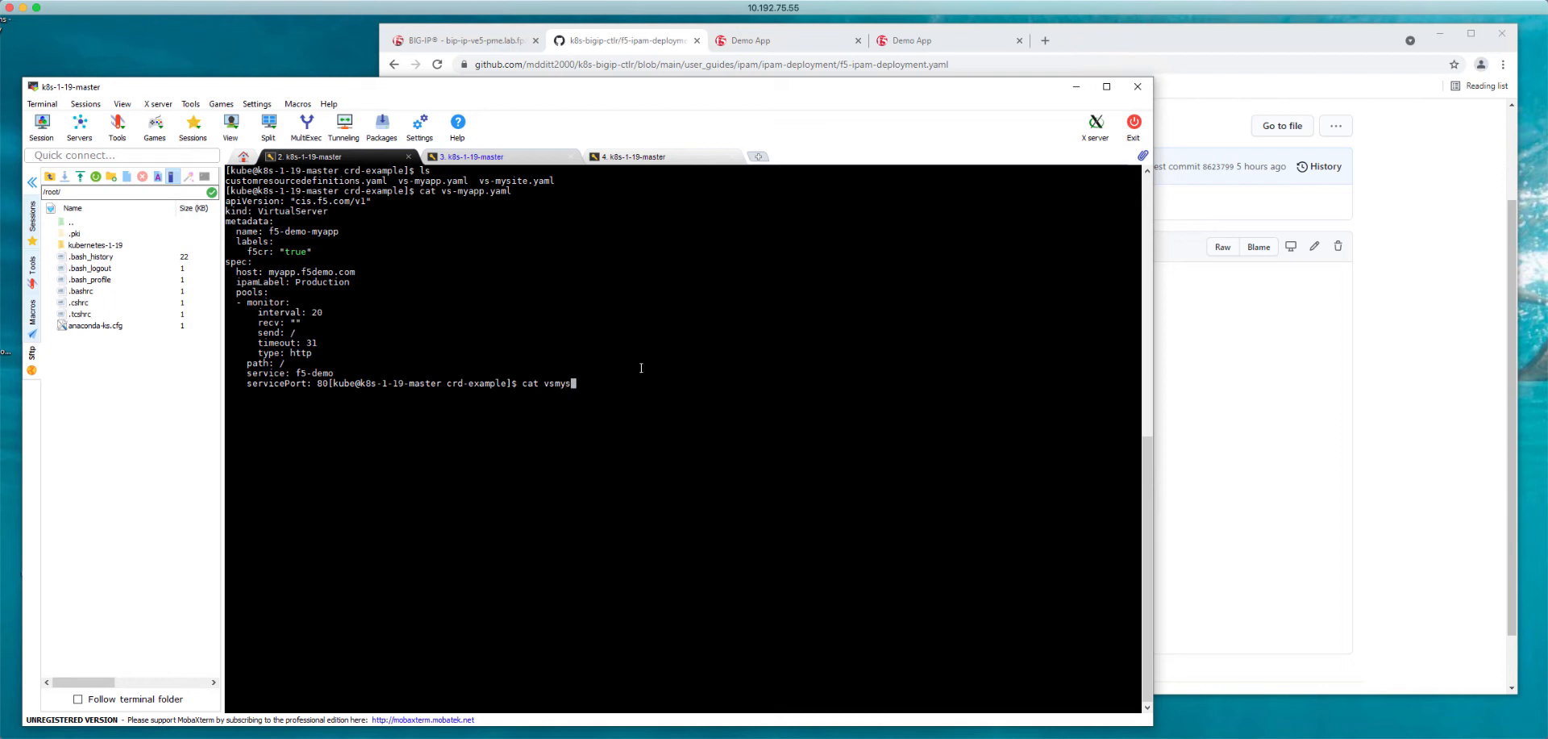
type("ite")
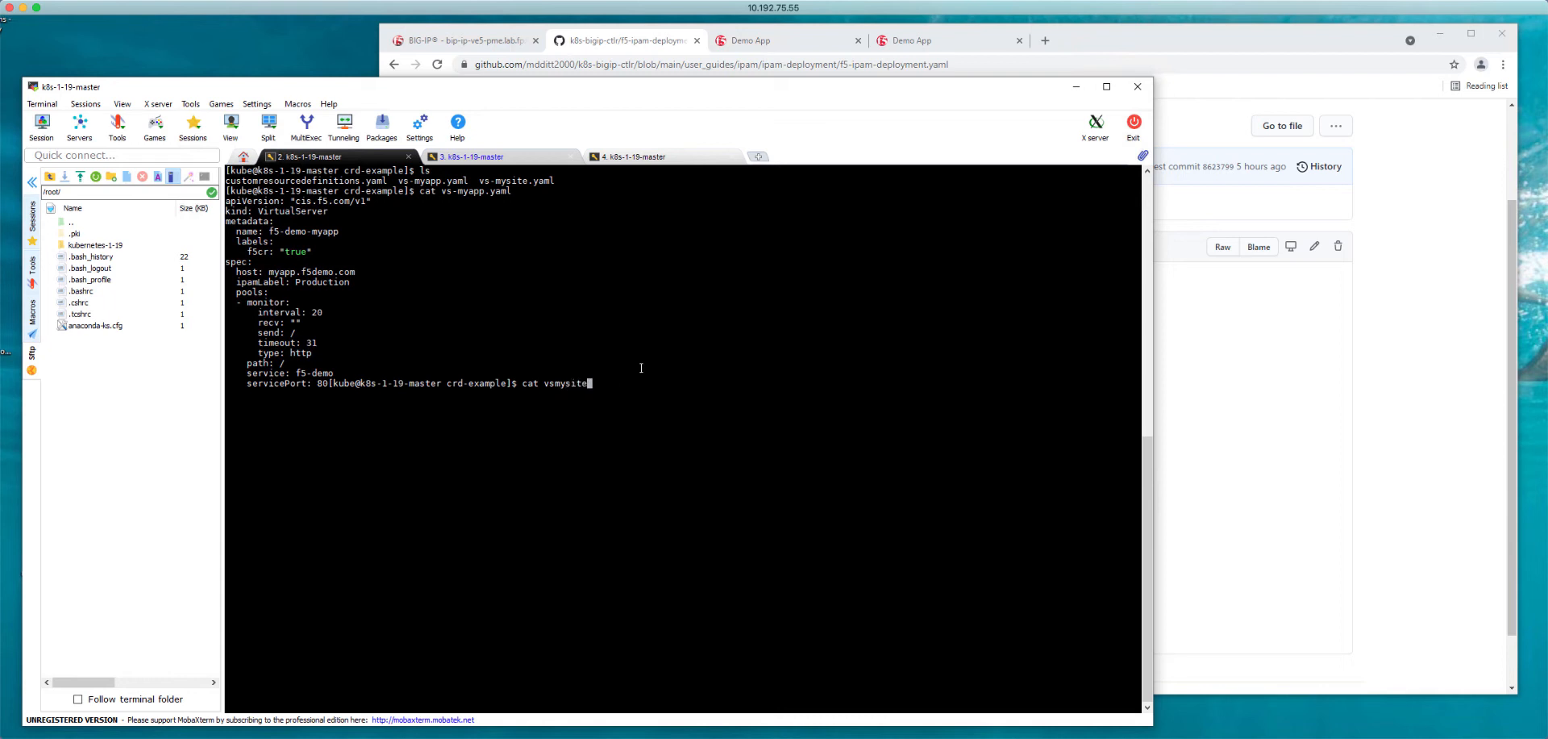
type(".yaml")
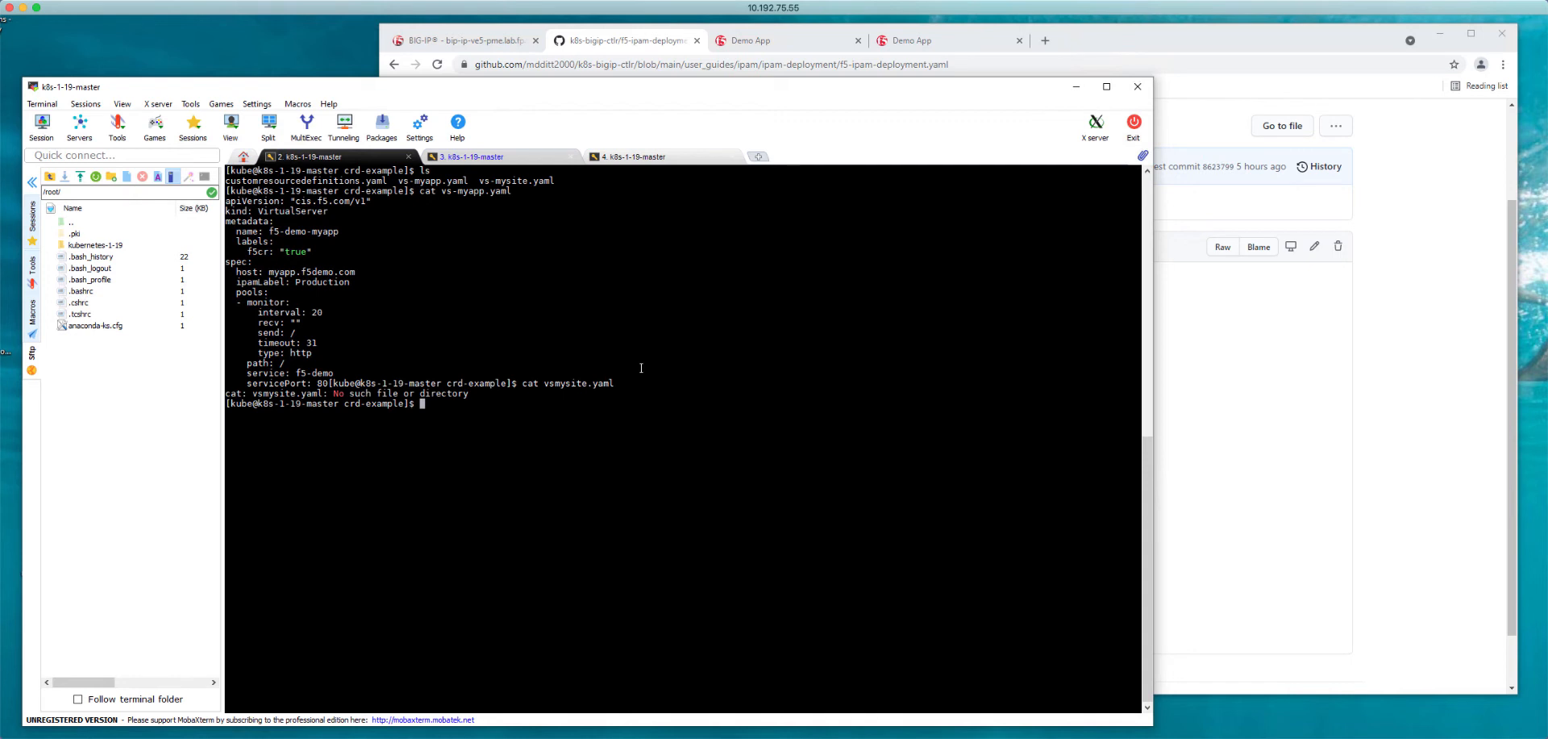
type("cat vs")
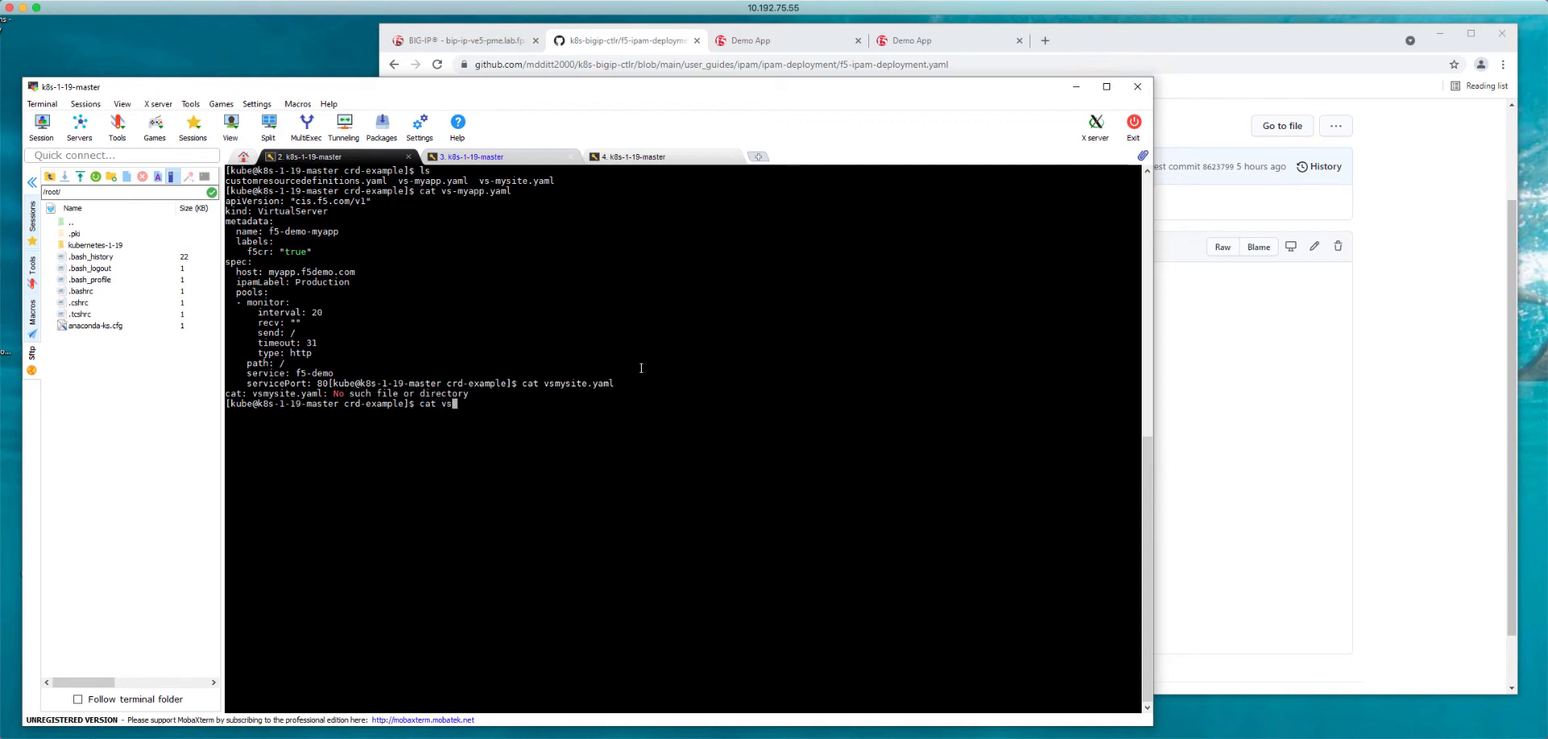
type("-mysite.yaml")
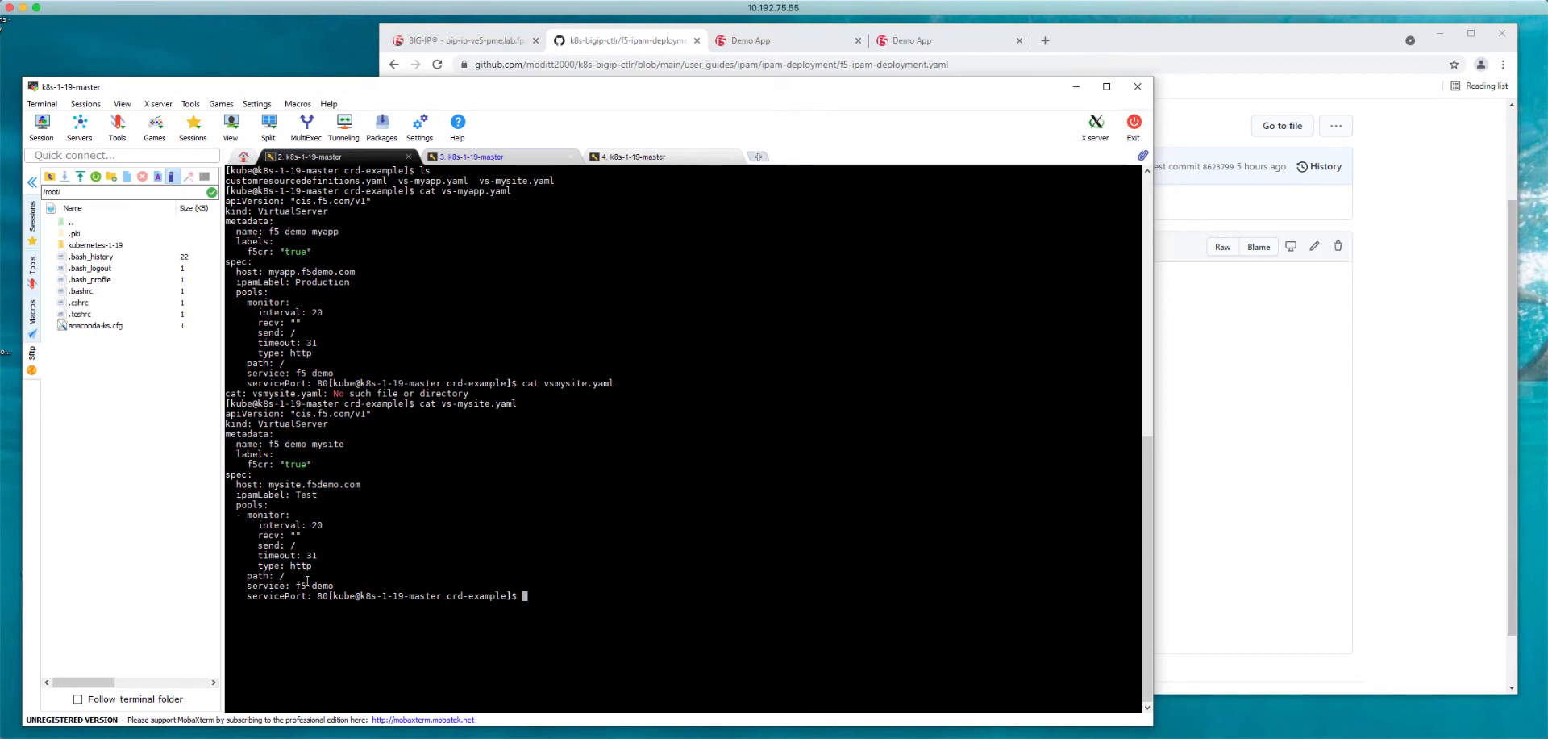
- Run kubectl create -f vs-myapp.yaml to create the f5-demo-myapp VirtualServer
type("kubectl c")
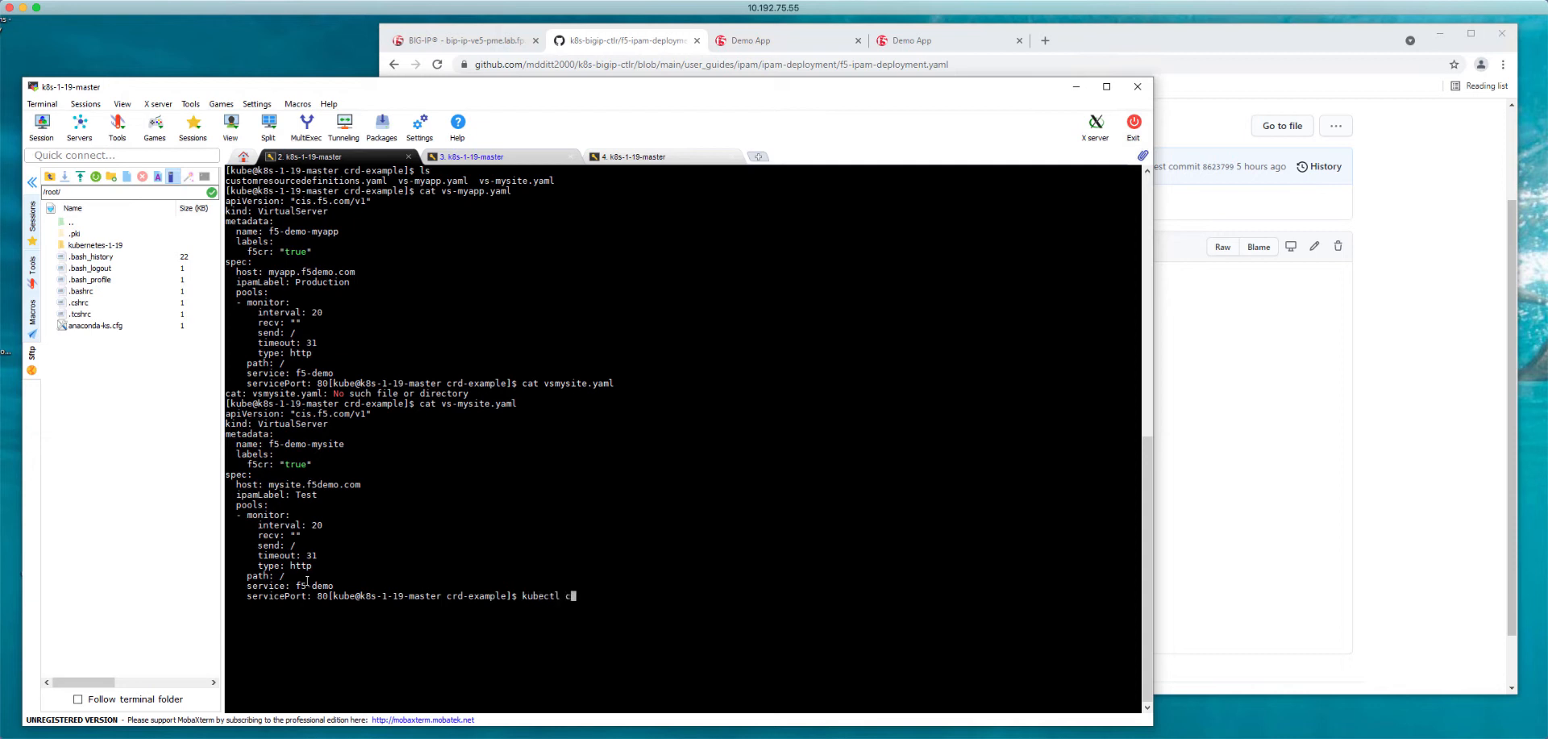
type("reate -f")
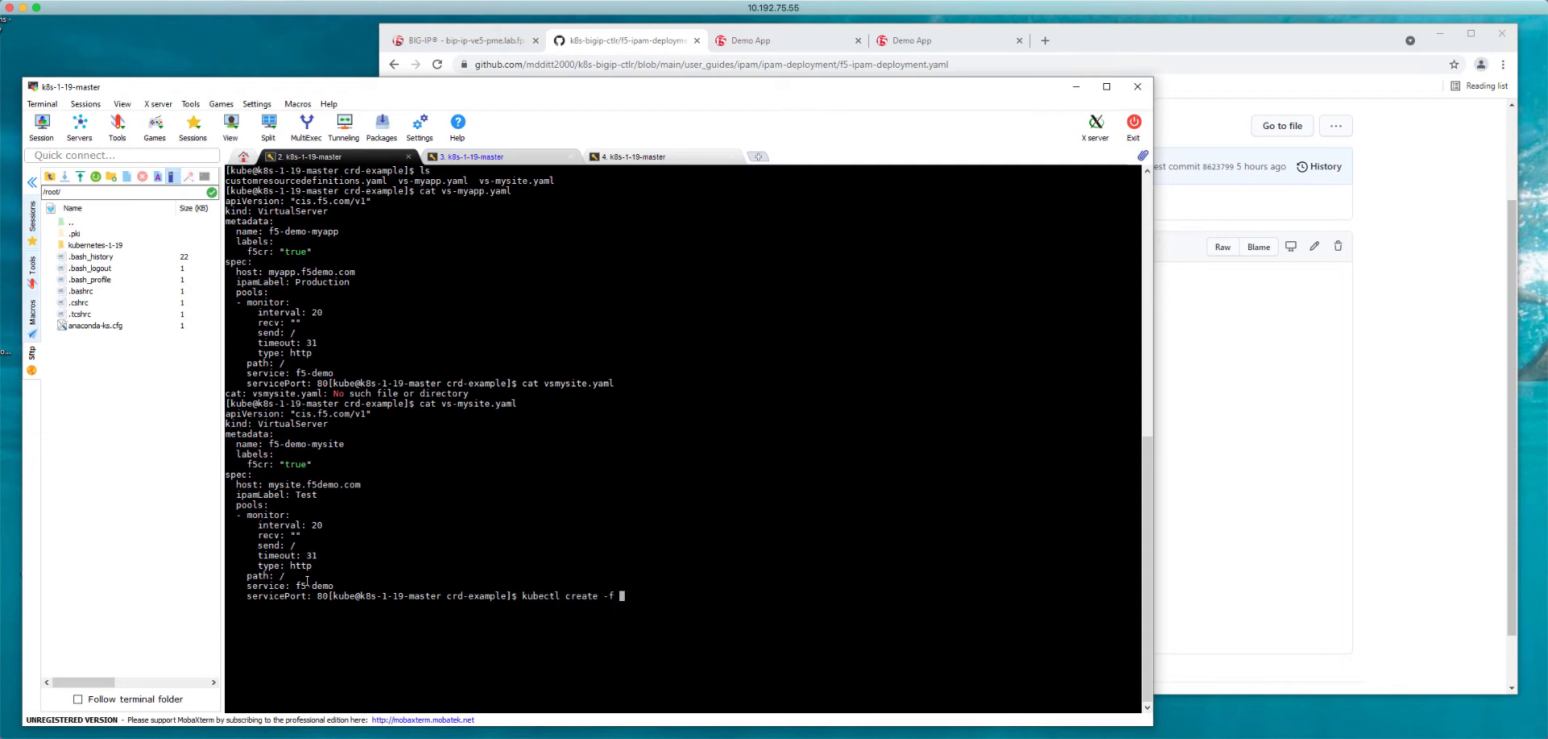
type("vs-myapp.yaml")
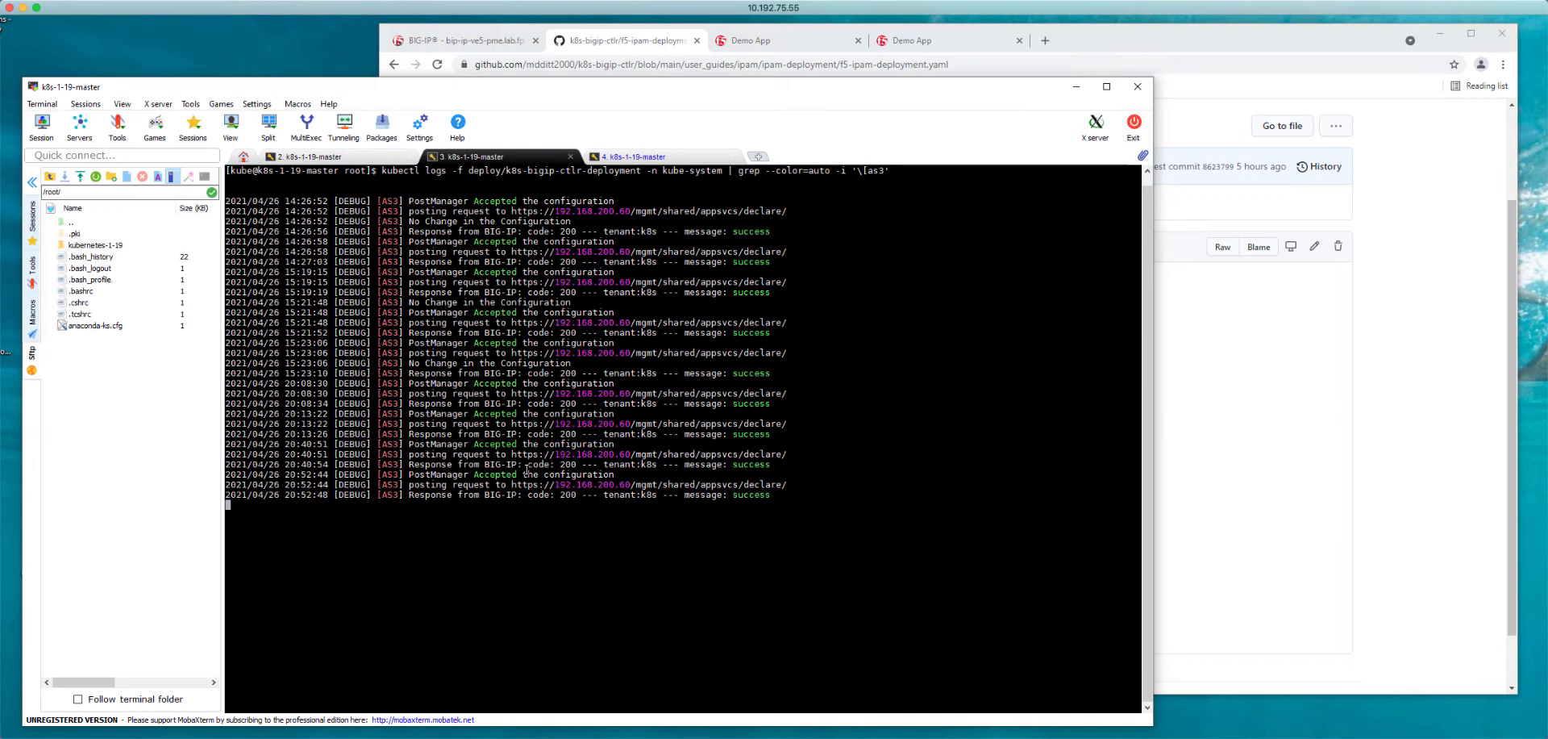
mouse_move(750, 322)
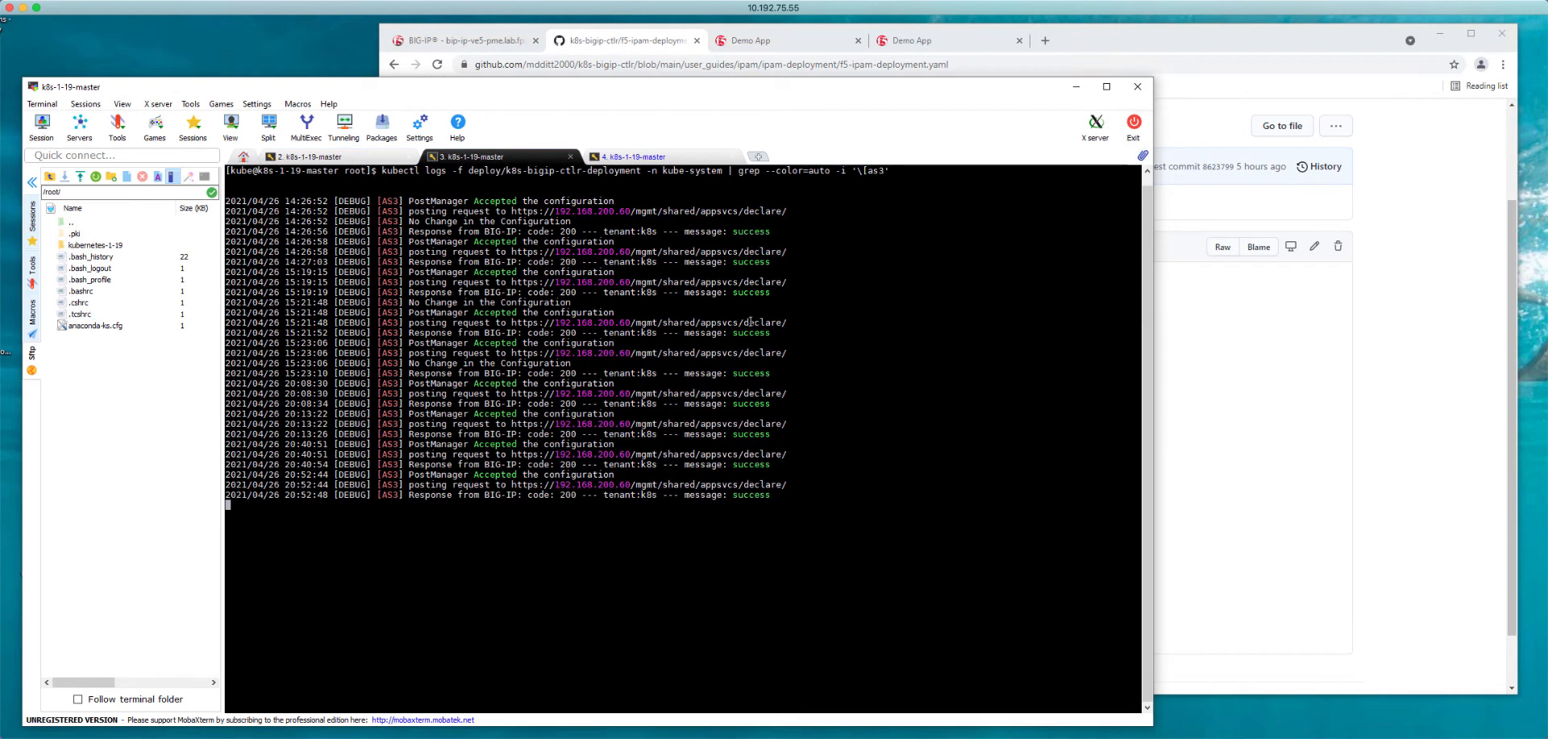
- Switch to the controller log session showing AS3 declarations and BIG-IP success responses
left_click(631, 156)
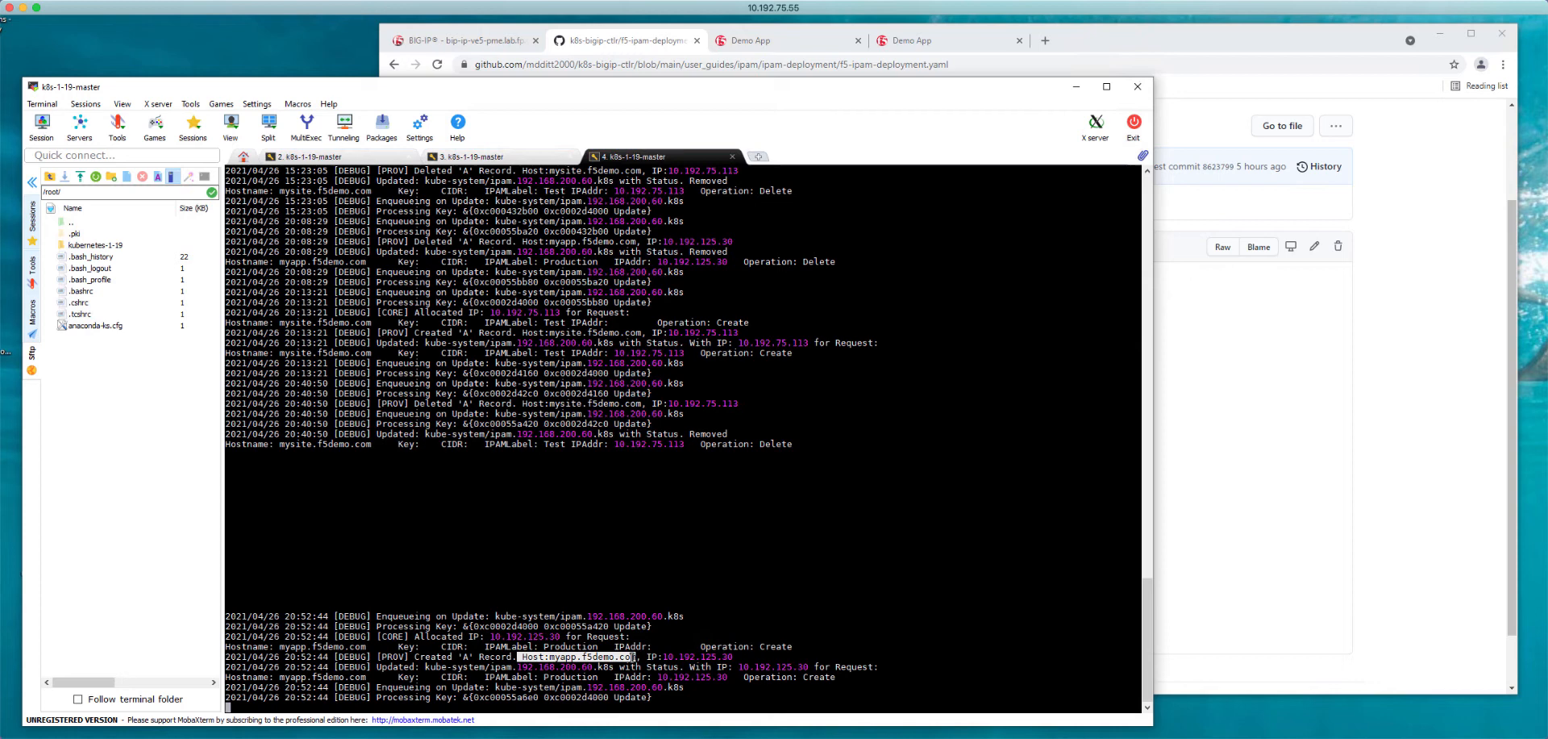
- Highlight 10.192.125.30 allocated to myapp.f5demo.com, then view BIG-IP's virtual server list
double_click(703, 656)
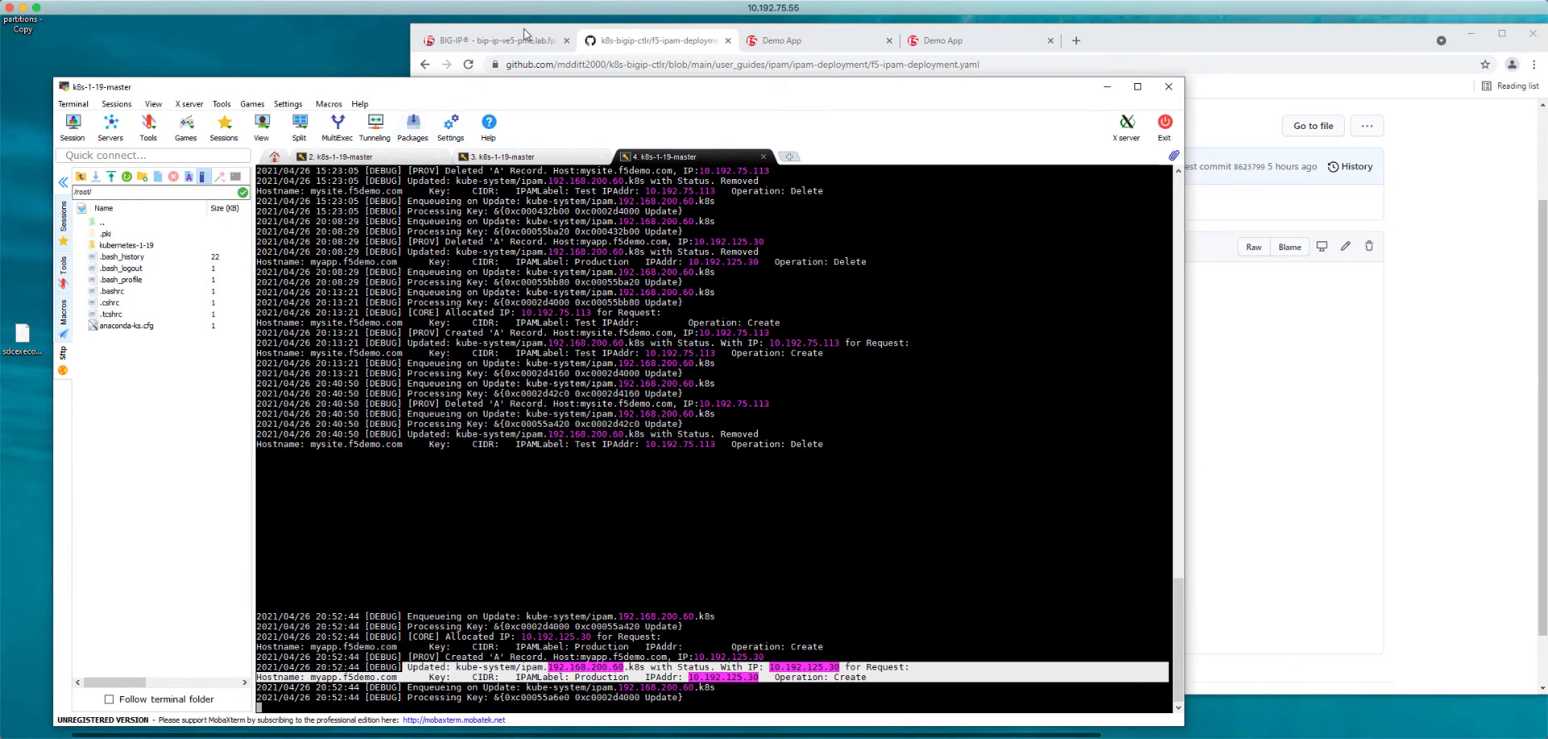
left_click(489, 41)
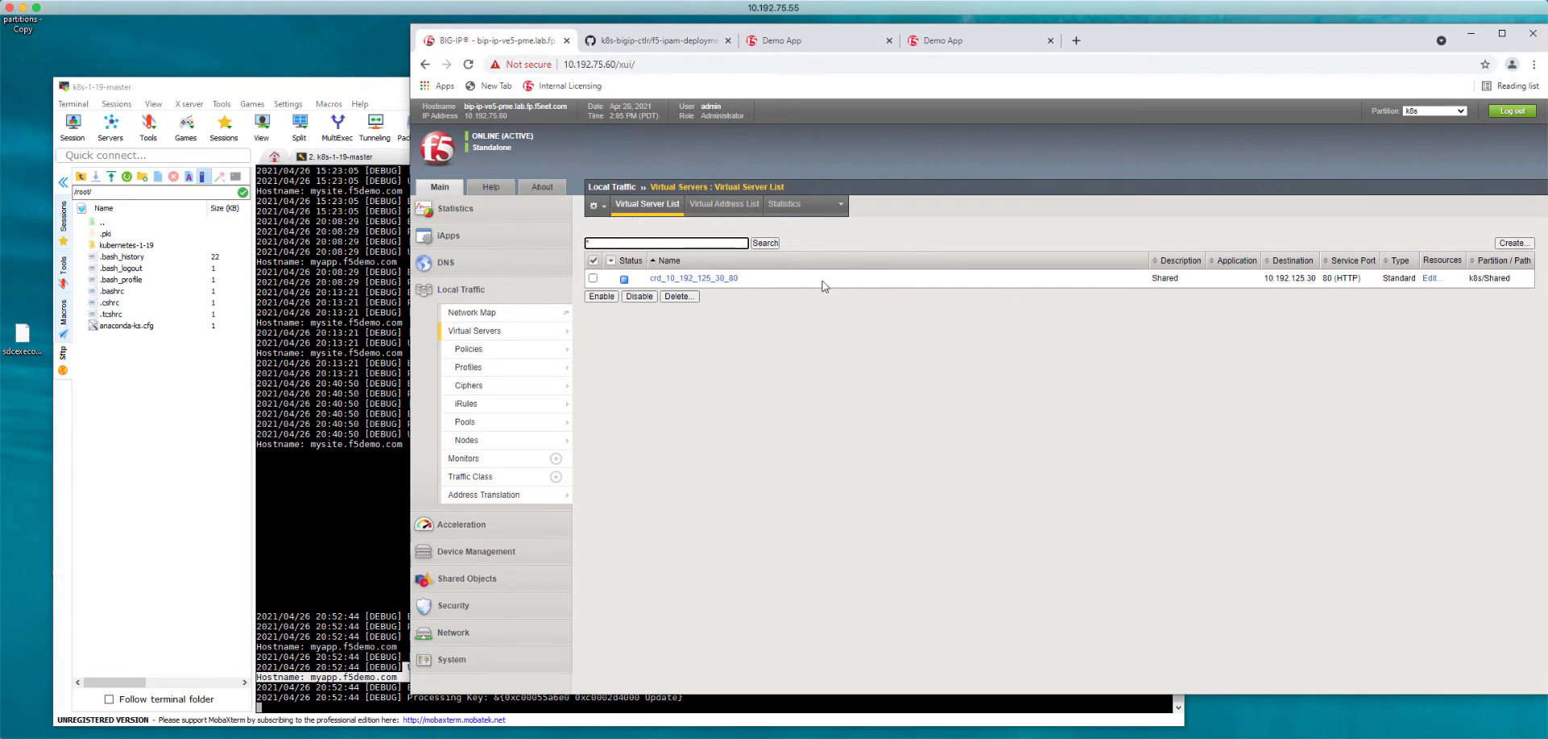
- Open the crd_10_192_125_30_80 virtual server properties, then go back to the kubectl terminal
left_click(694, 277)
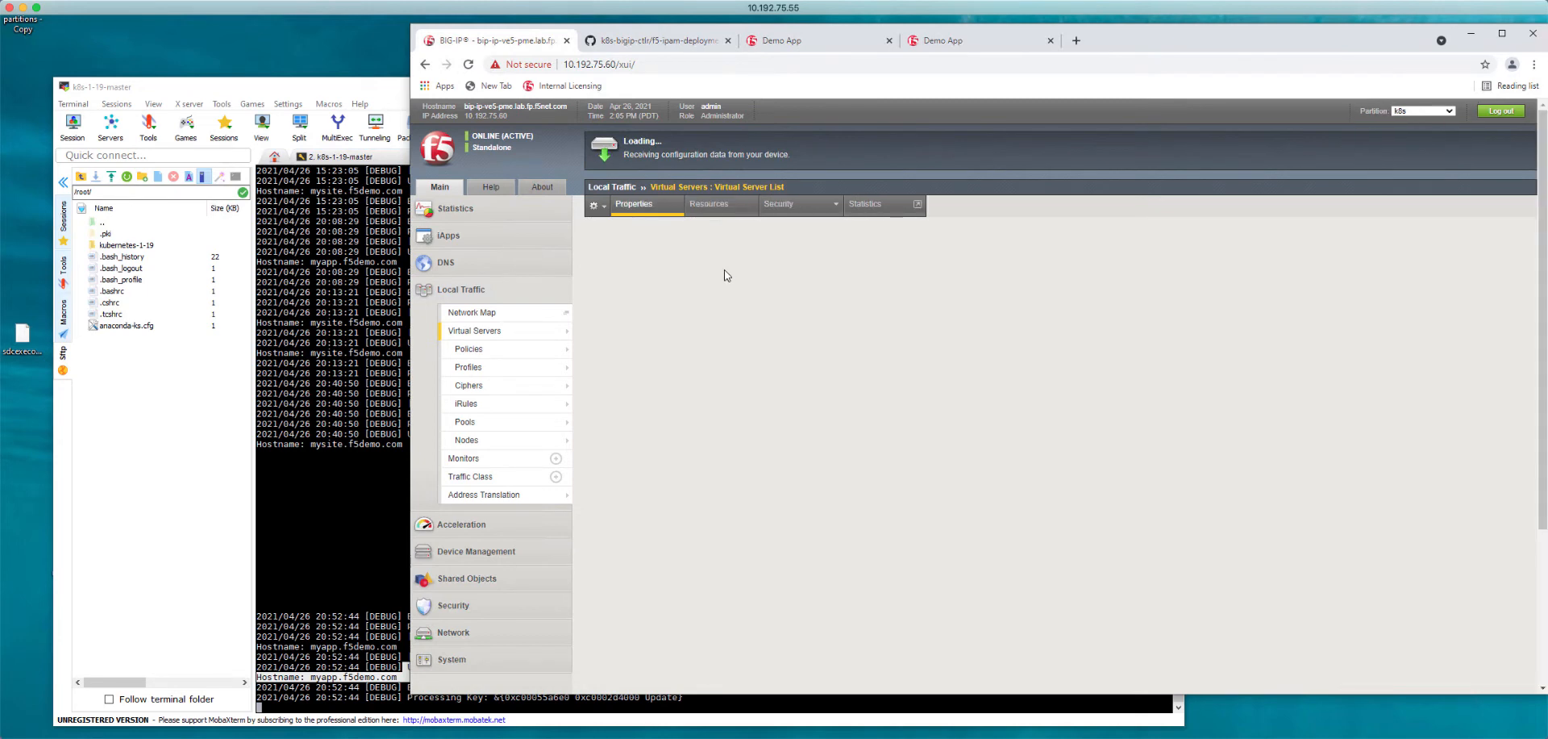
left_click(709, 203)
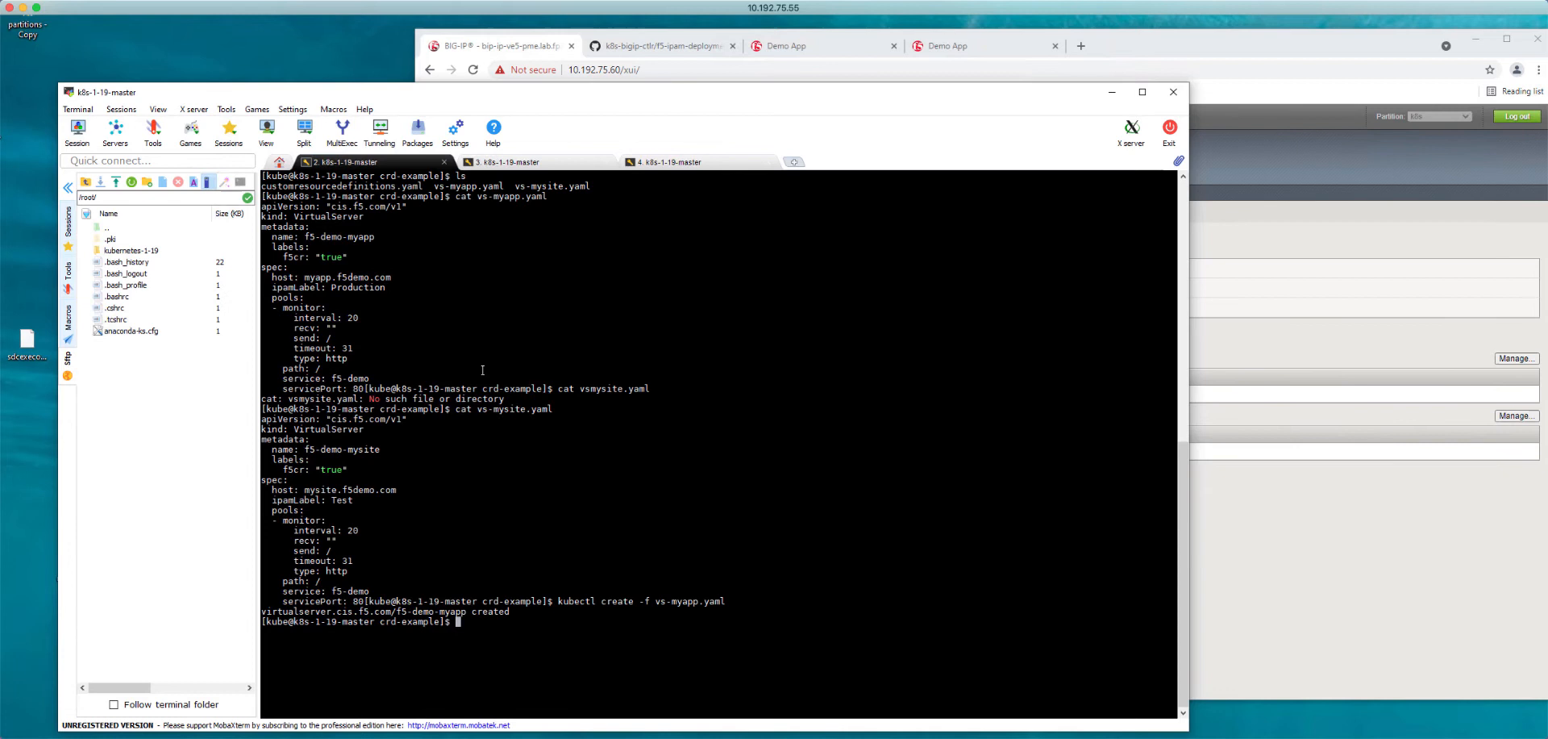
- Create f5-demo-mysite from vs-mysite.yaml and check the IPAM log for 10.192.75.113
type("kubectl")
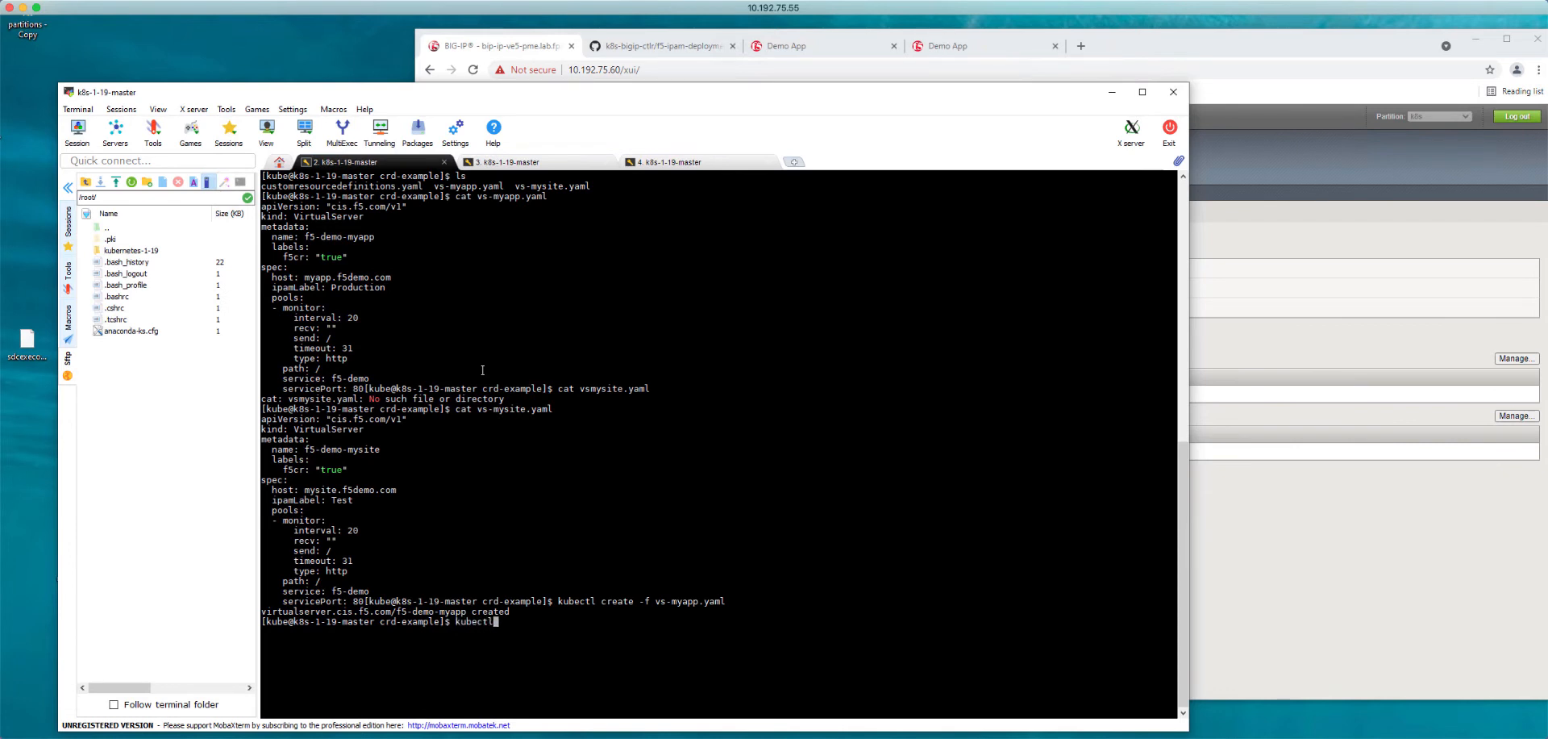
type("create -f")
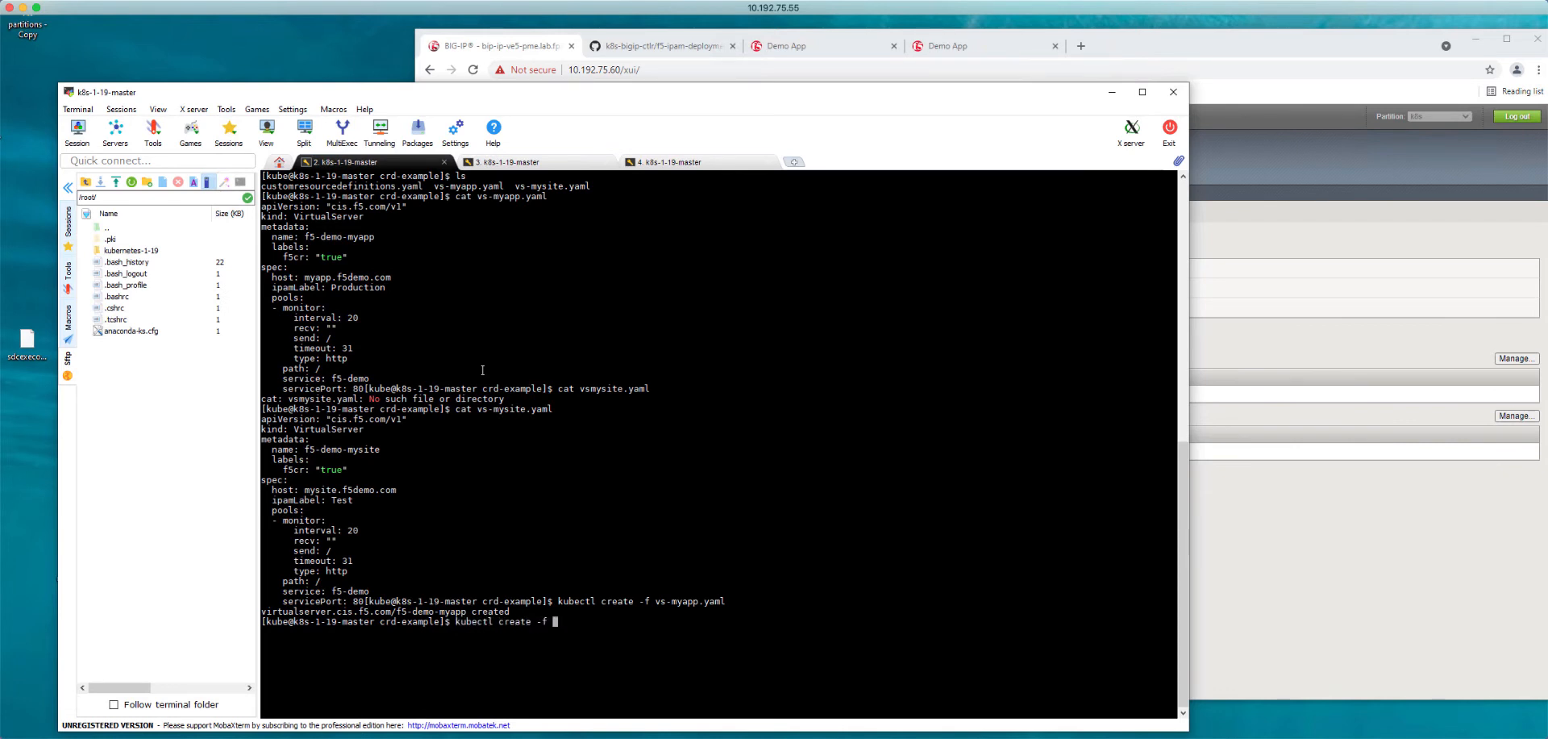
type("vs-mysite.yaml")
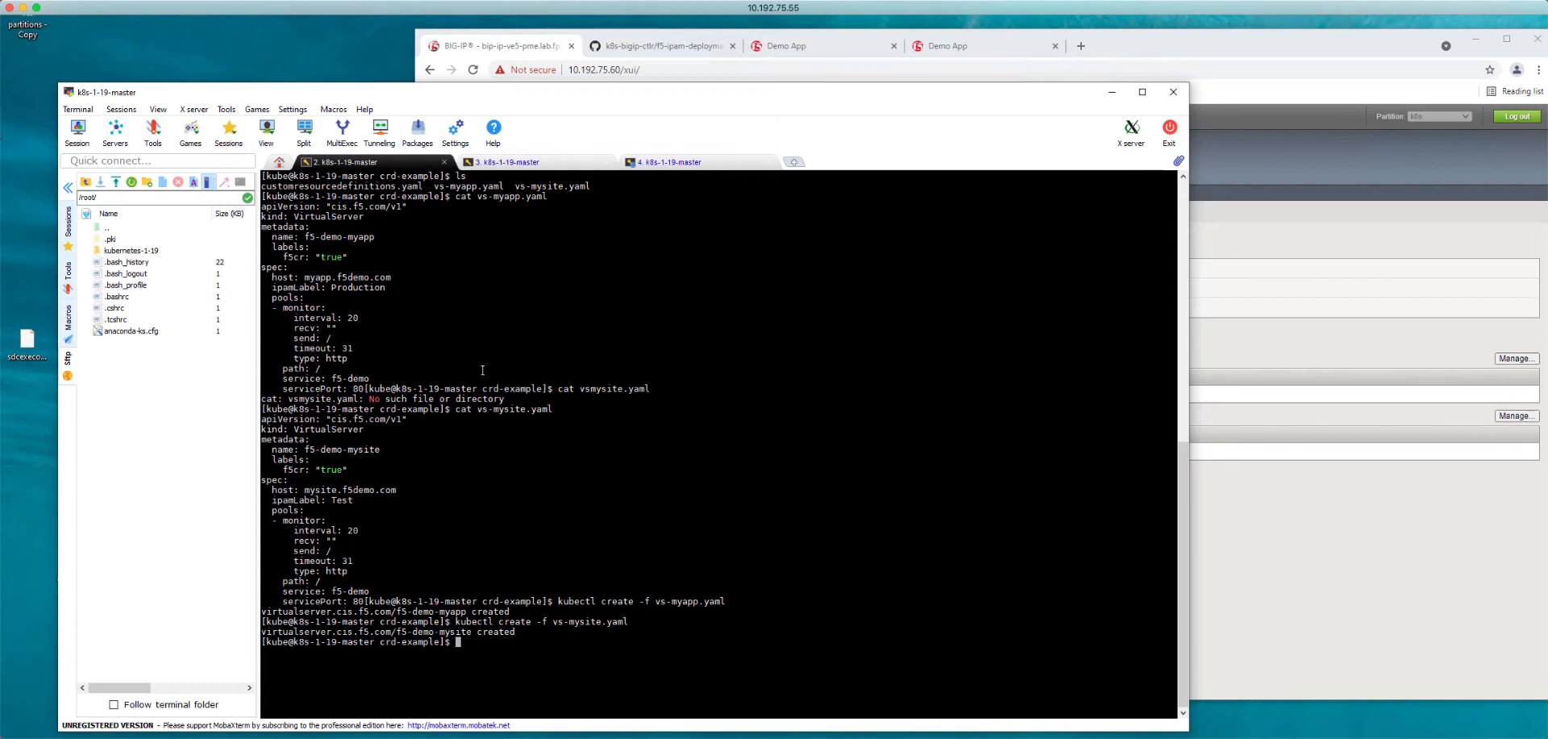
left_click(669, 162)
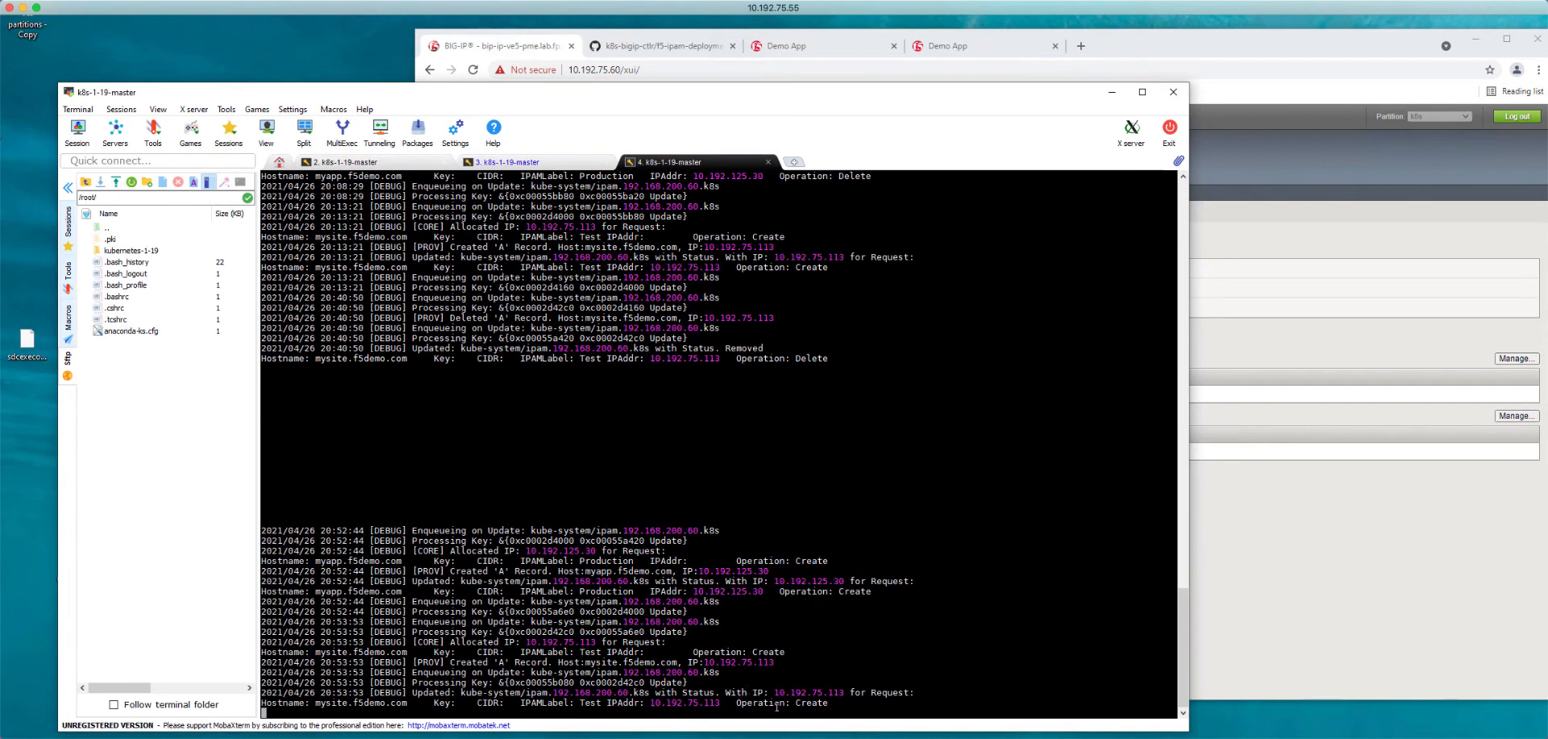
- Check the controller AS3 log tab for the newest declaration's BIG-IP code 200 success
left_click(507, 162)
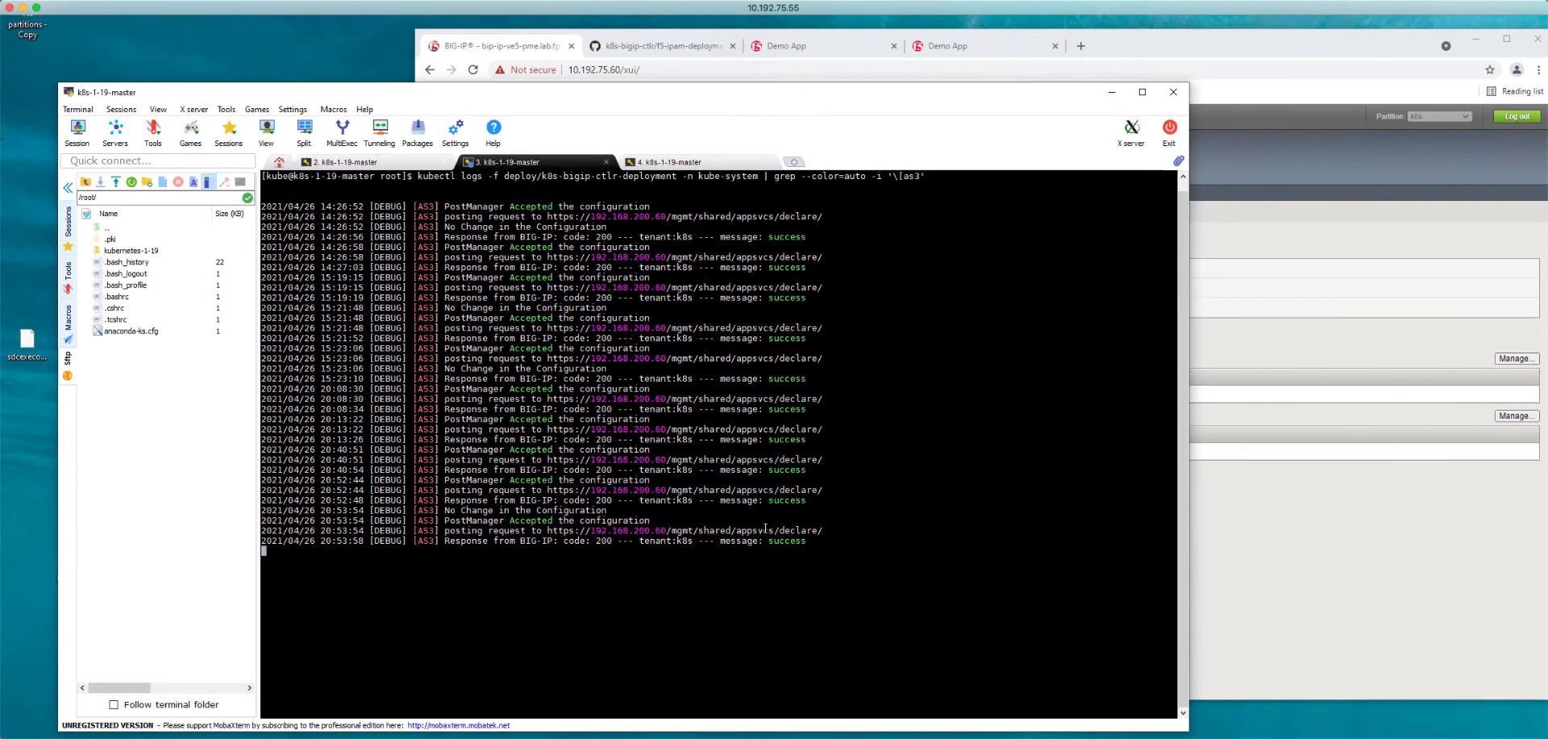
mouse_move(789, 542)
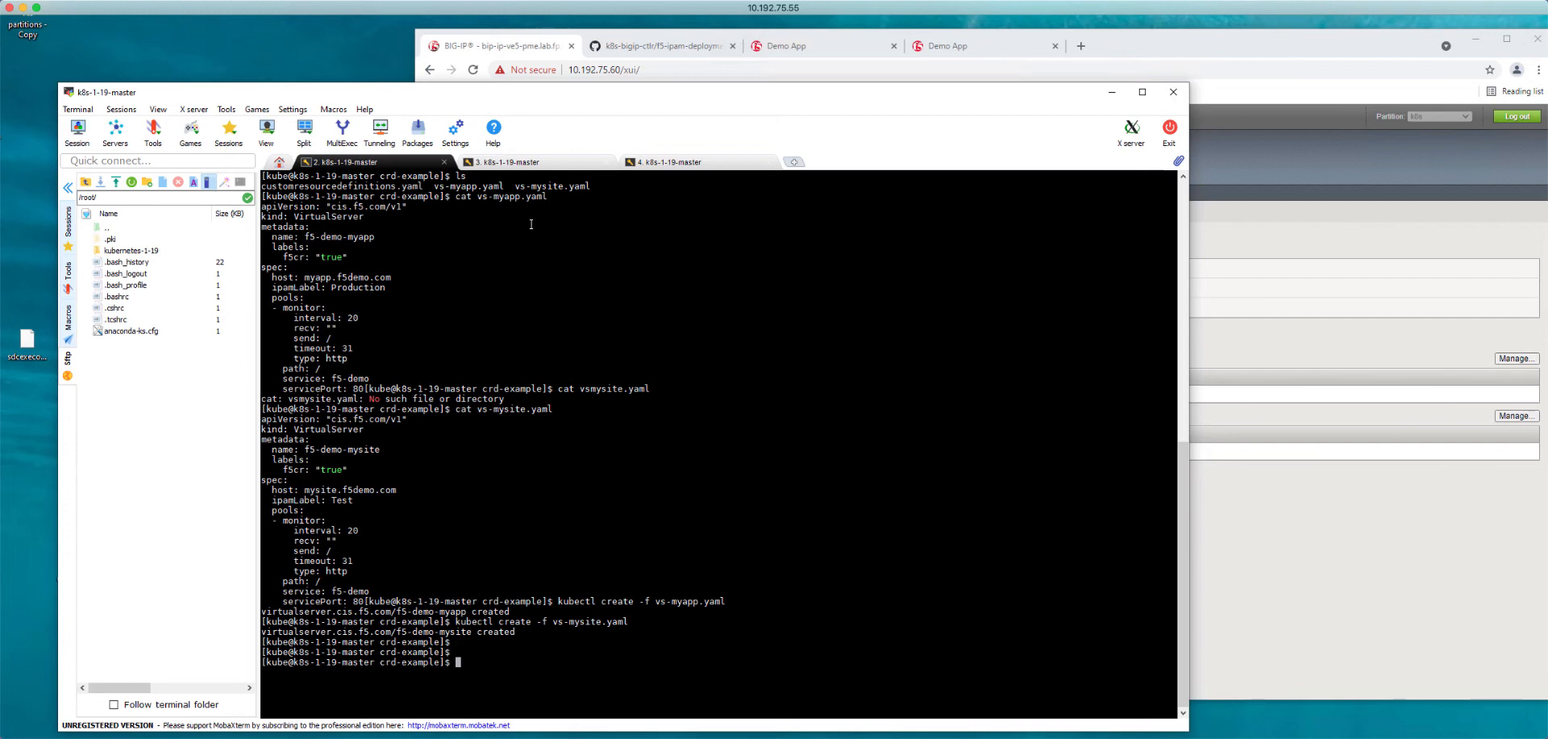
- Show vs-myapp.yaml, then run 'kubectl edit f5ipam -n kube-system' to view allocated IPs
type("cat vs-myapp.yaml")
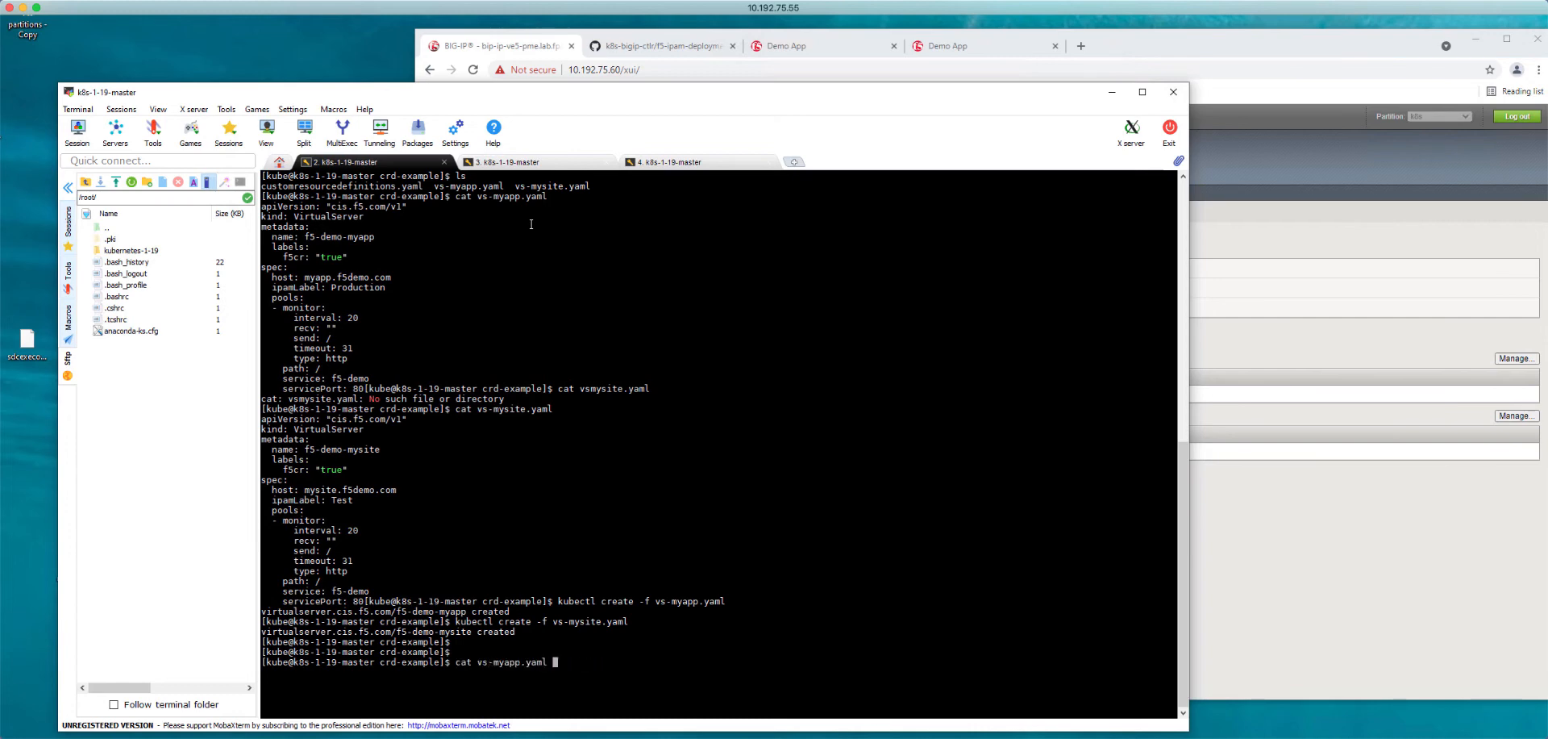
type("kubectl edit f5ipam -n kube-system")
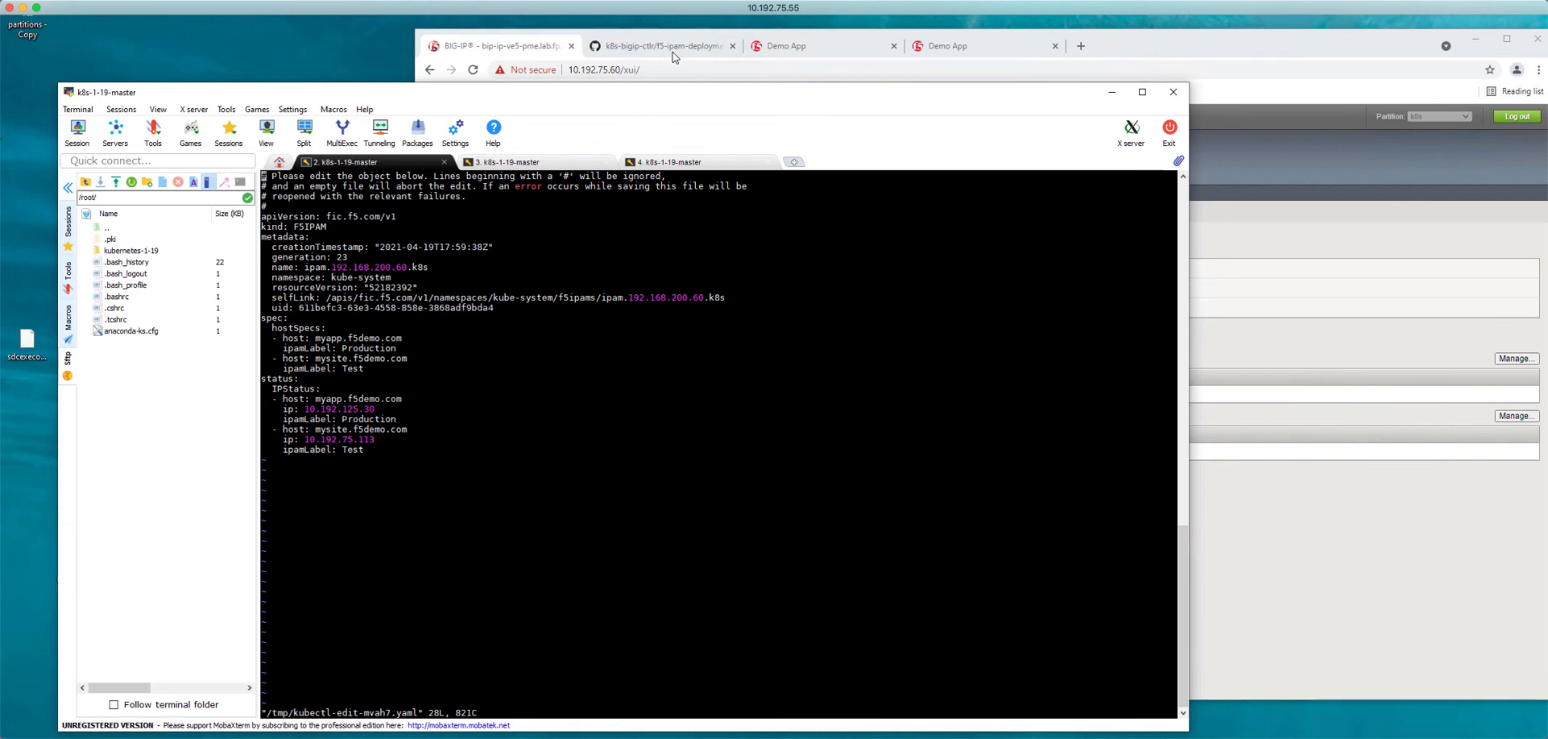
- Return to GitHub and open the ipam folder's README.md user guide
left_click(661, 45)
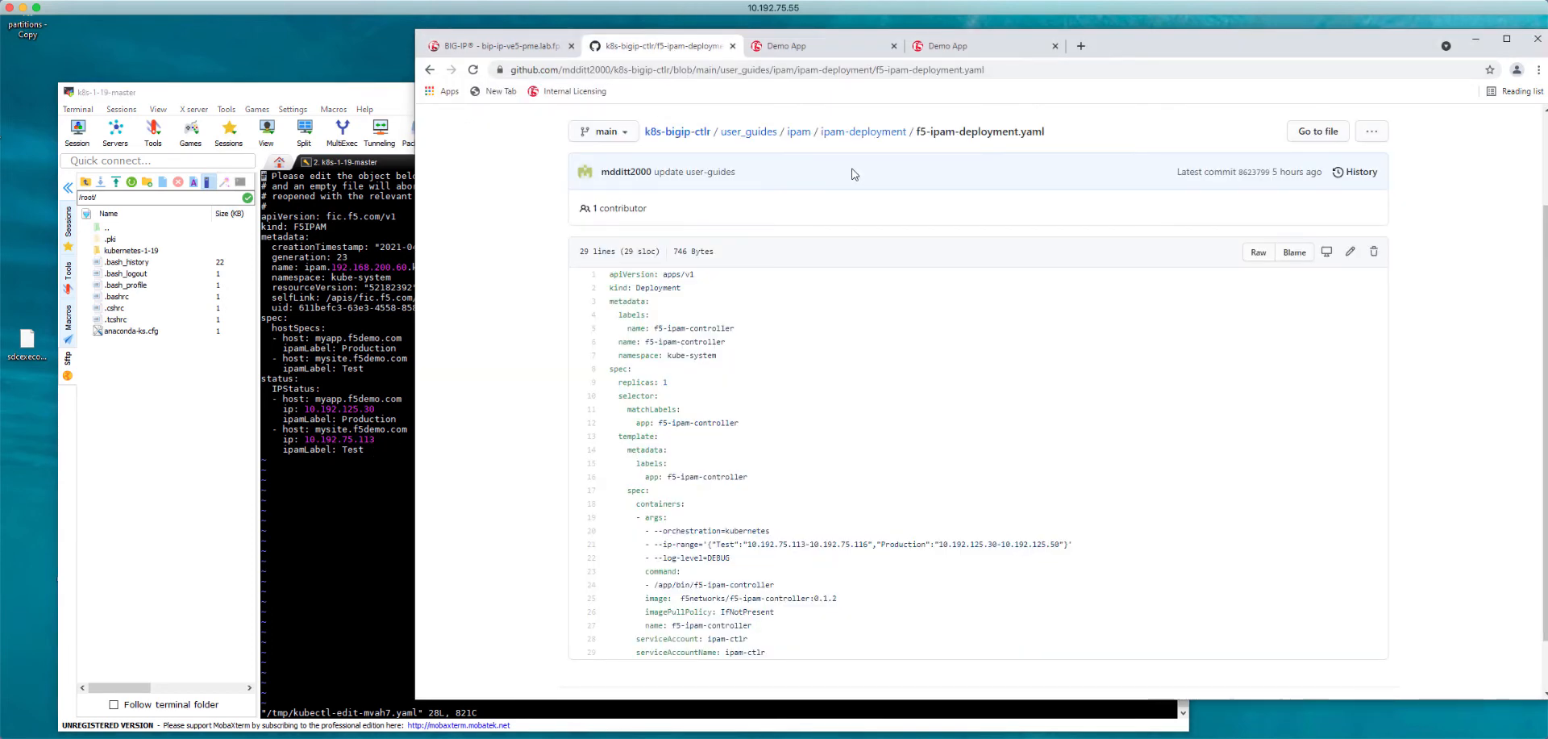
mouse_move(799, 134)
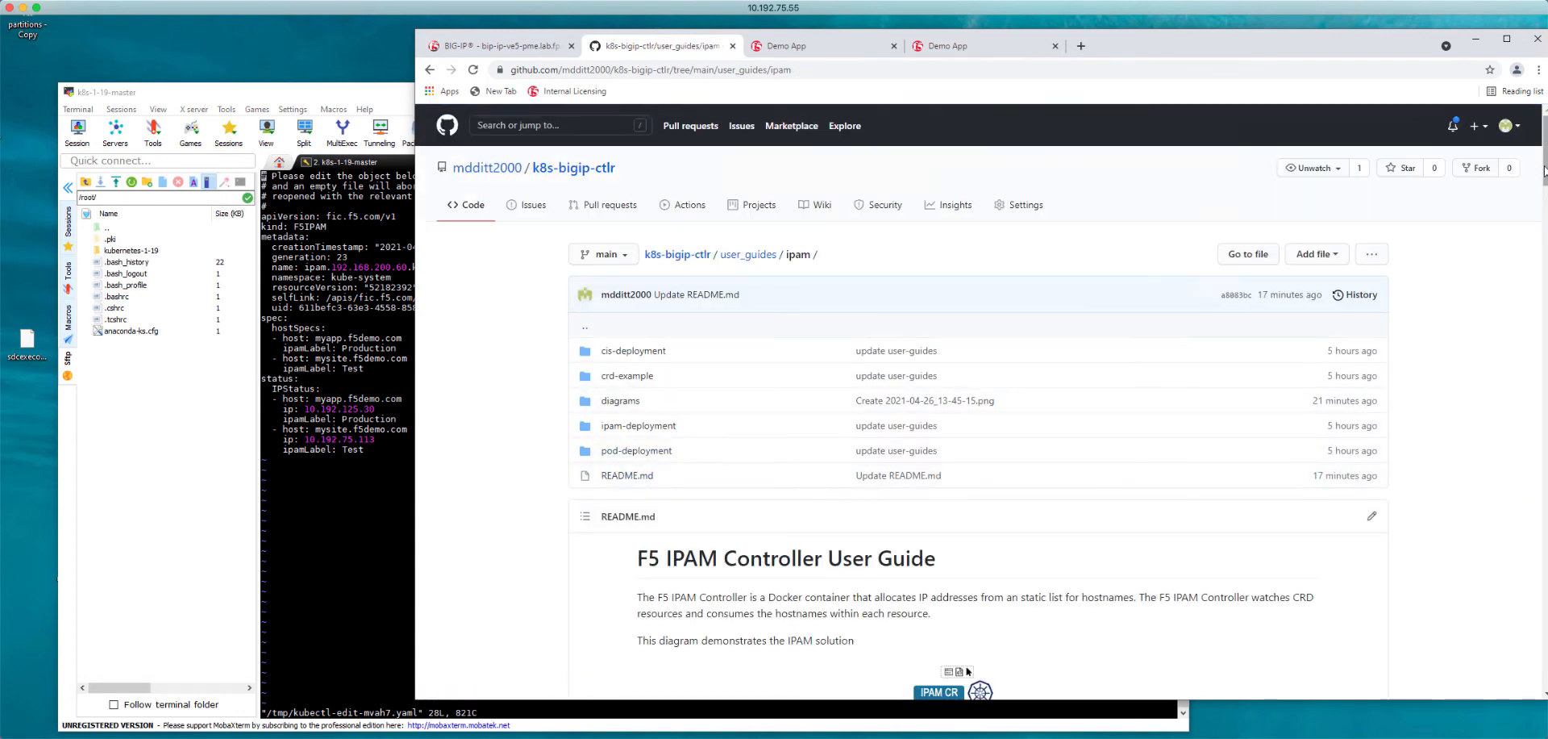
scroll("down", 3)
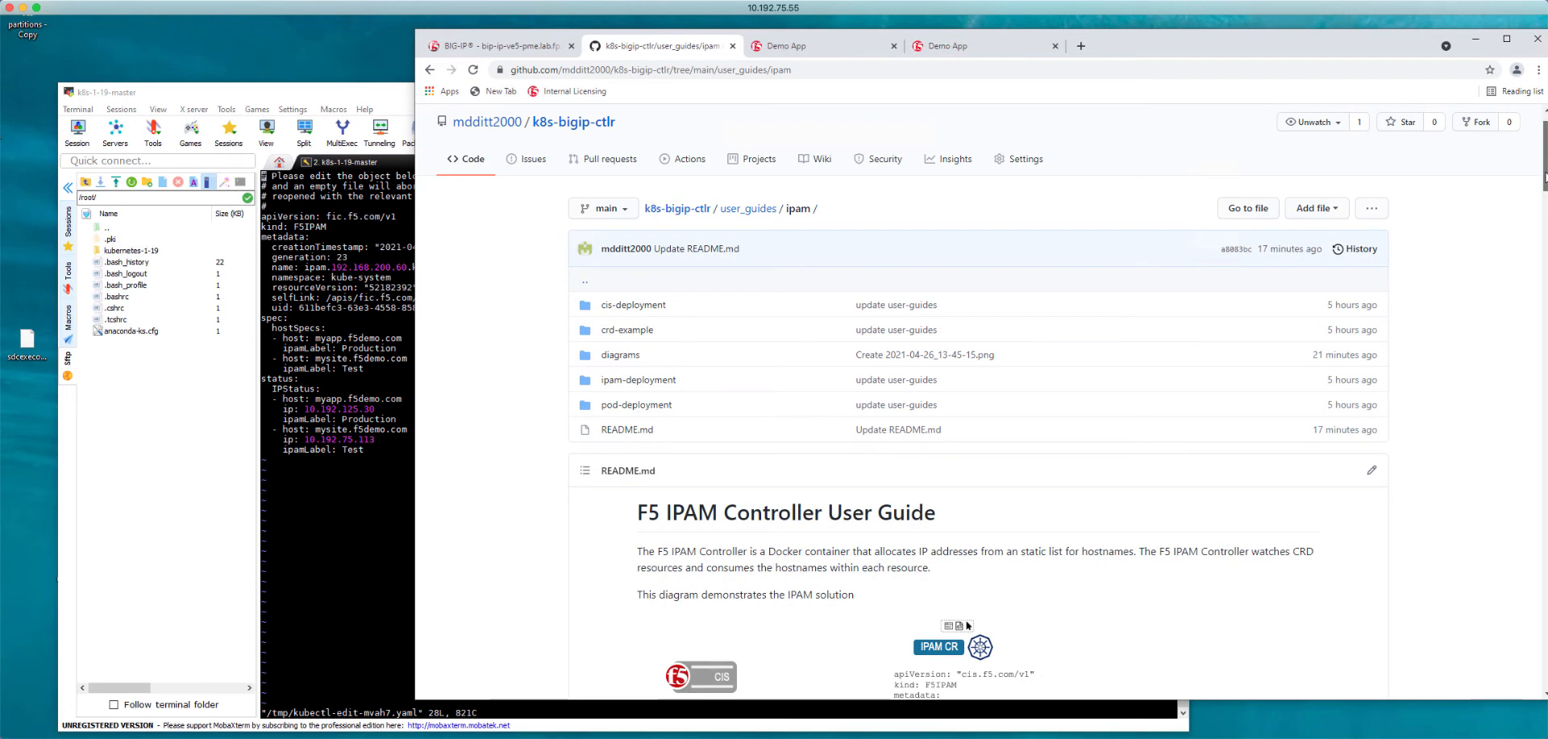
mouse_move(487, 122)
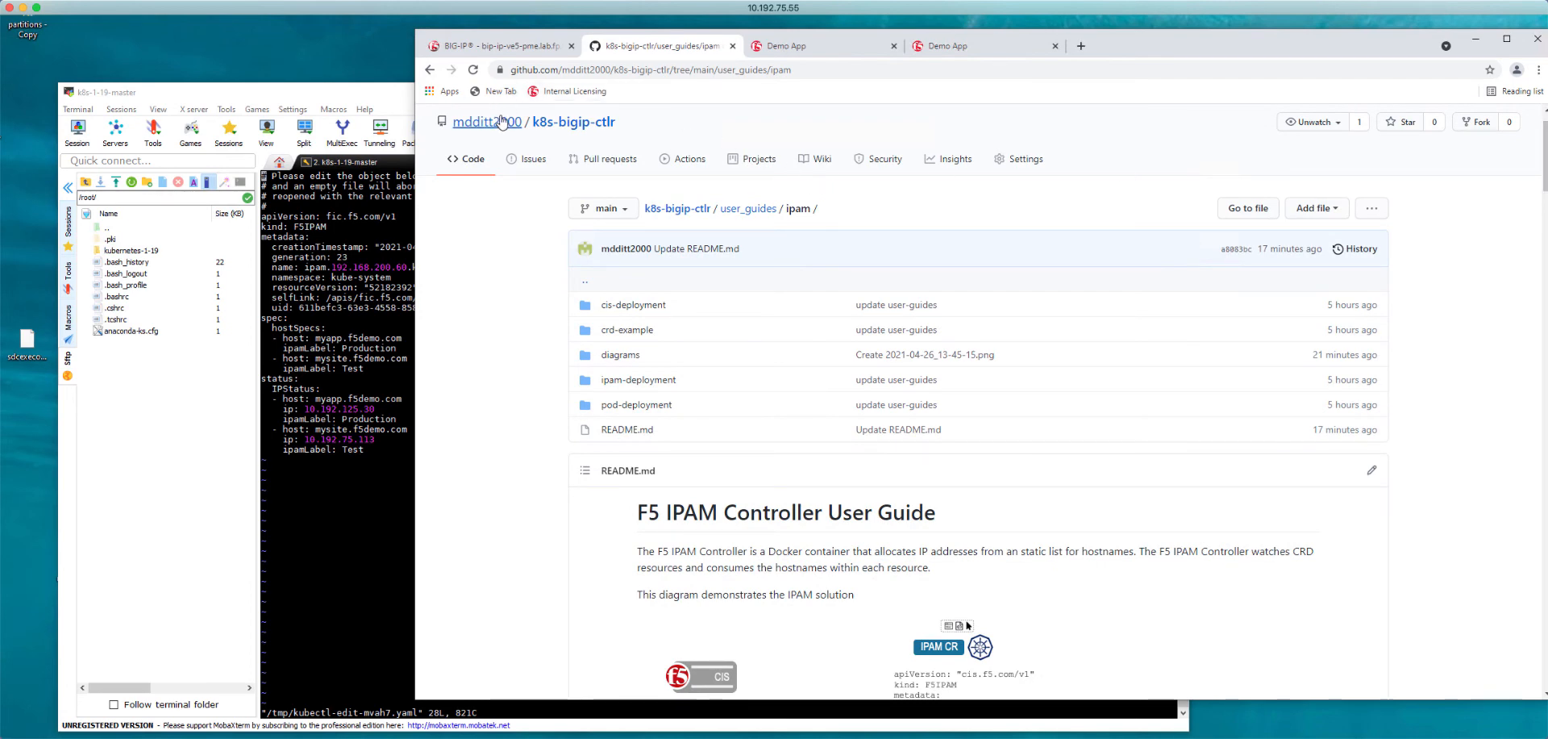
left_click(626, 429)
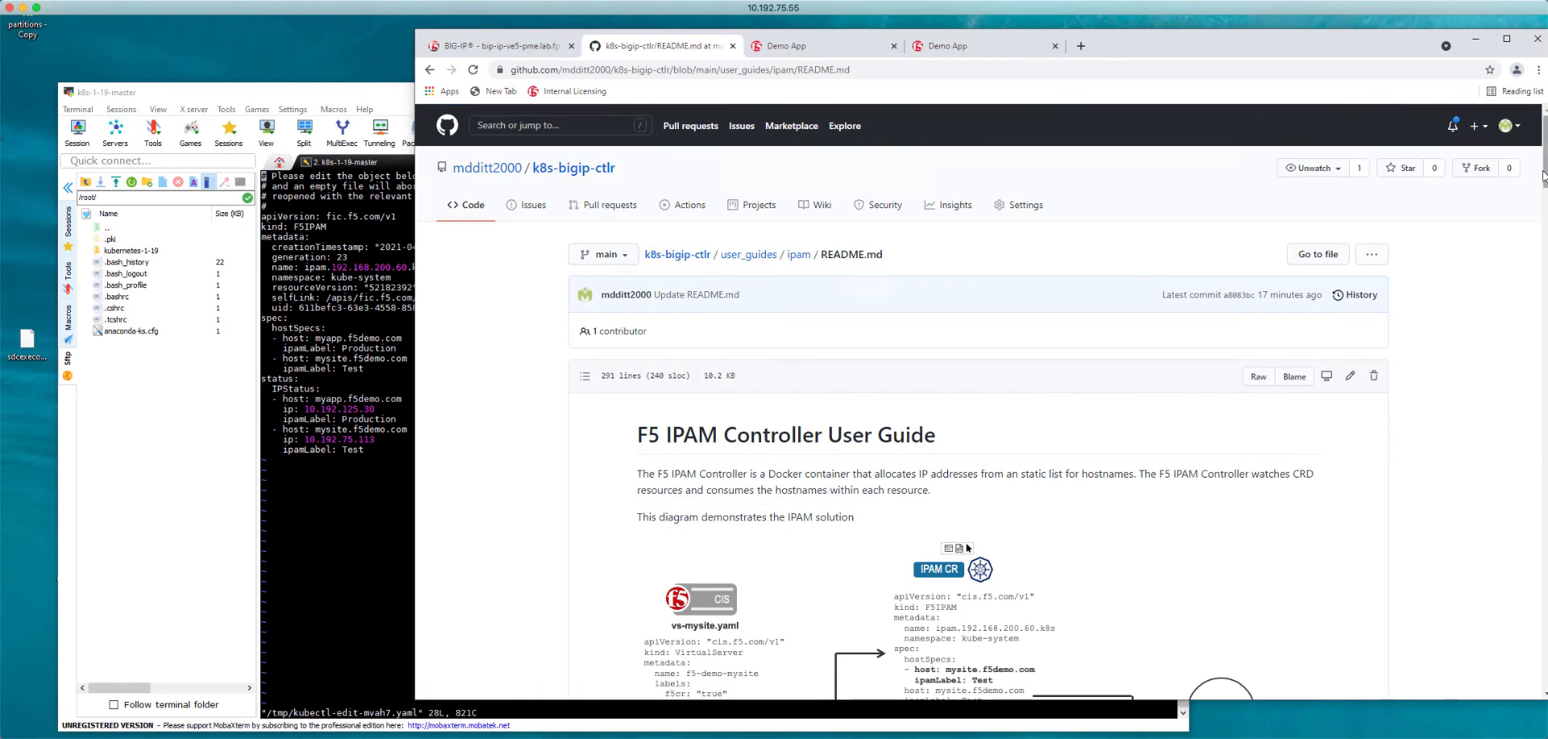
- Scroll the guide to Prerequisites and Setup Options with Test and Production ip-range labels
scroll("down", 3)
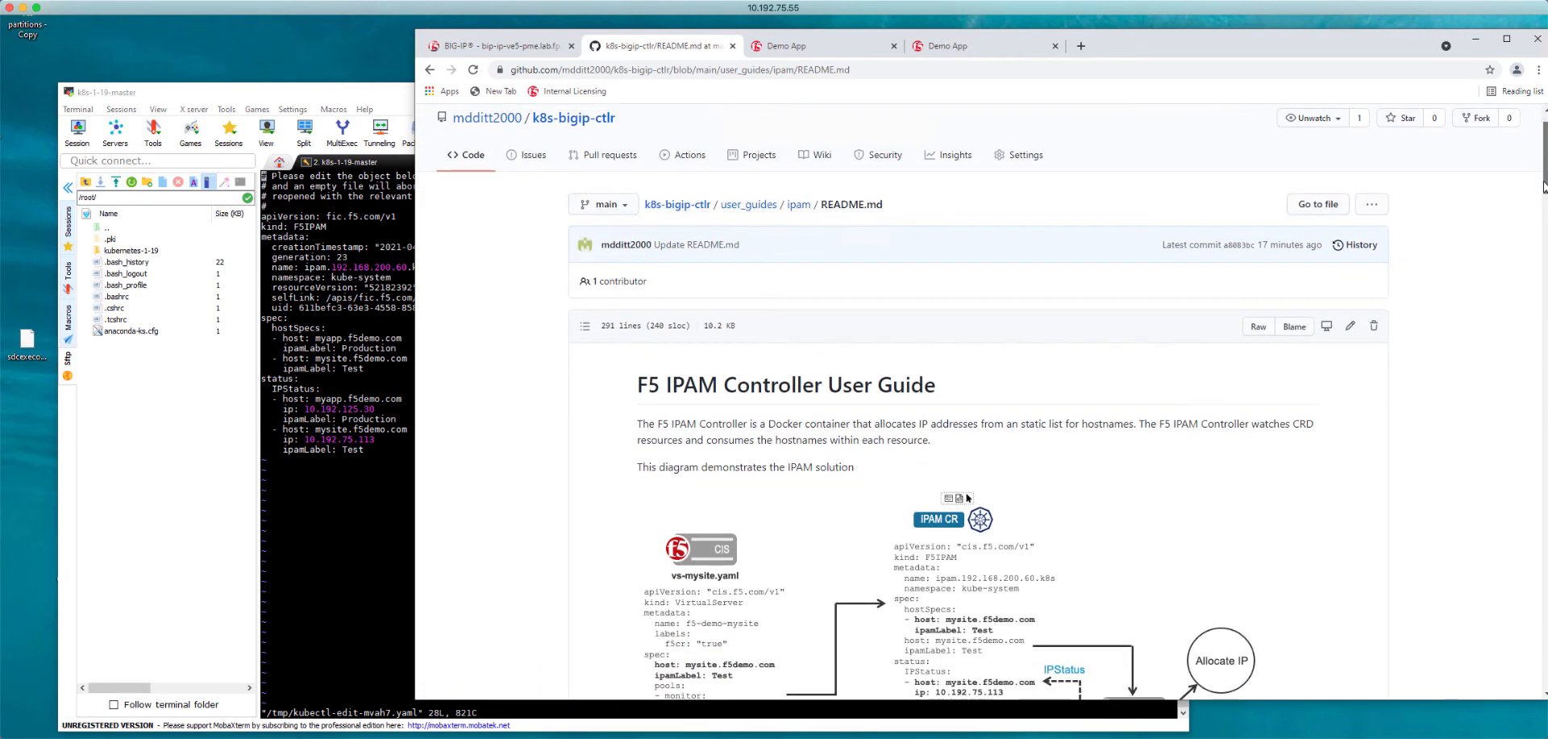
scroll("down", 3)
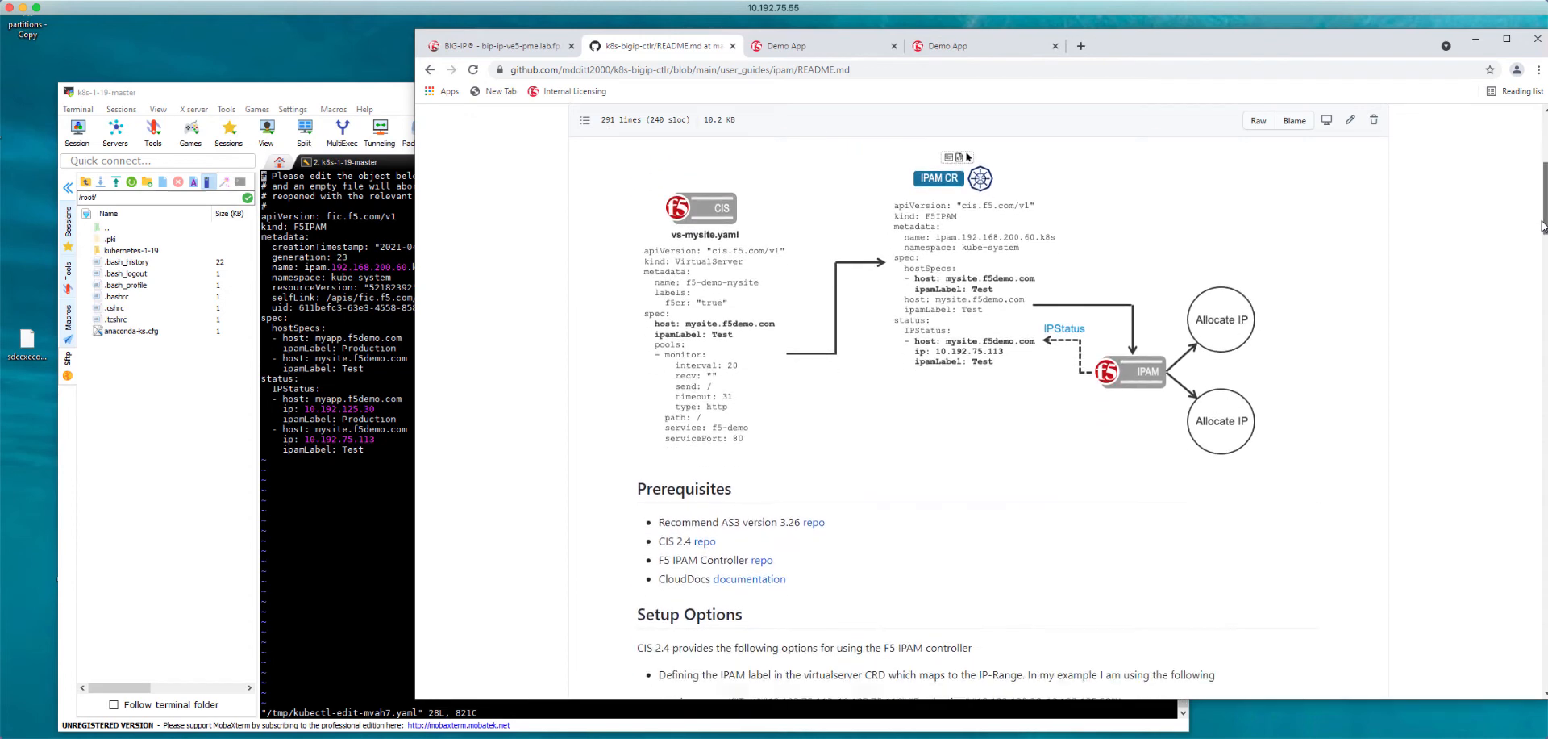
scroll("down", 3)
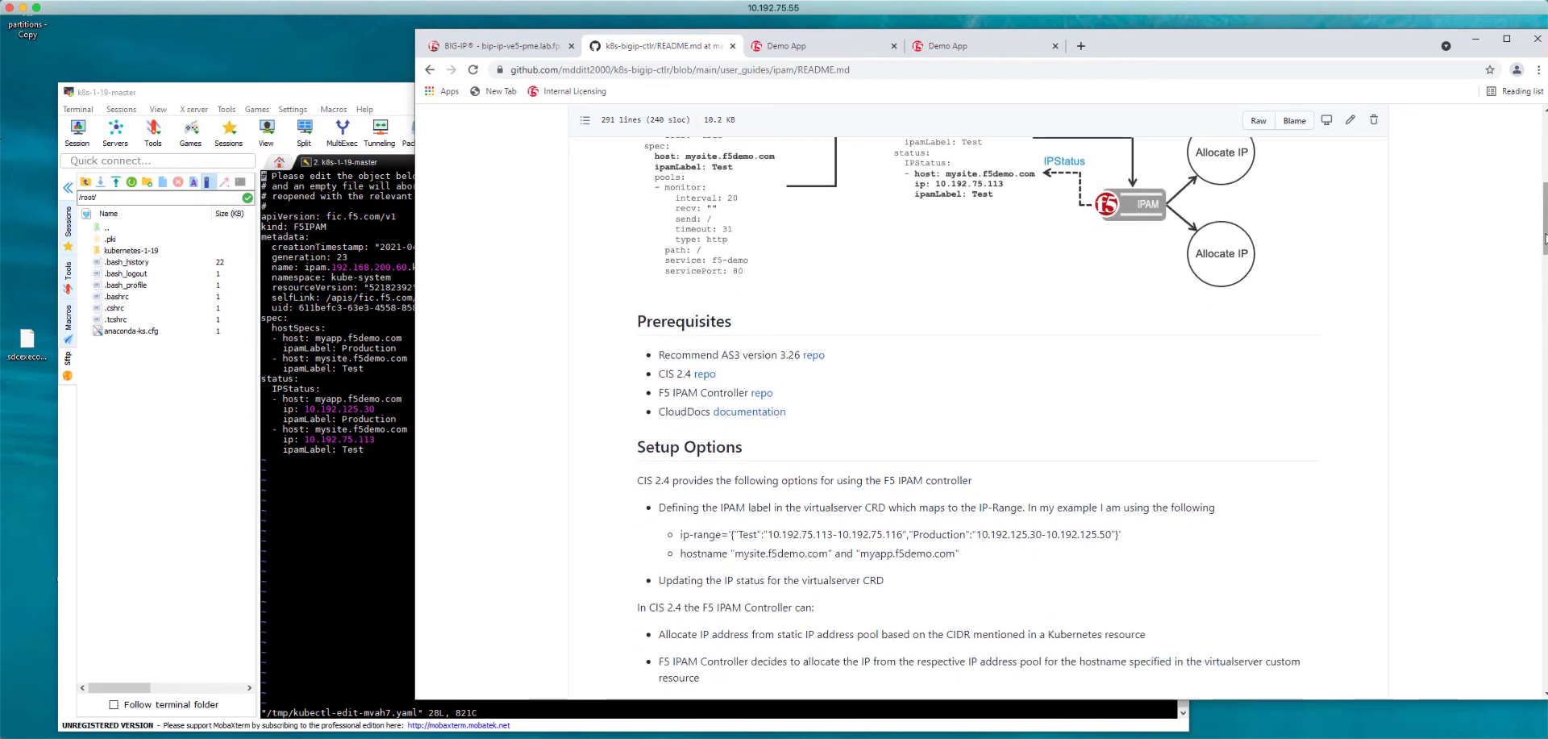
scroll("down", 3)
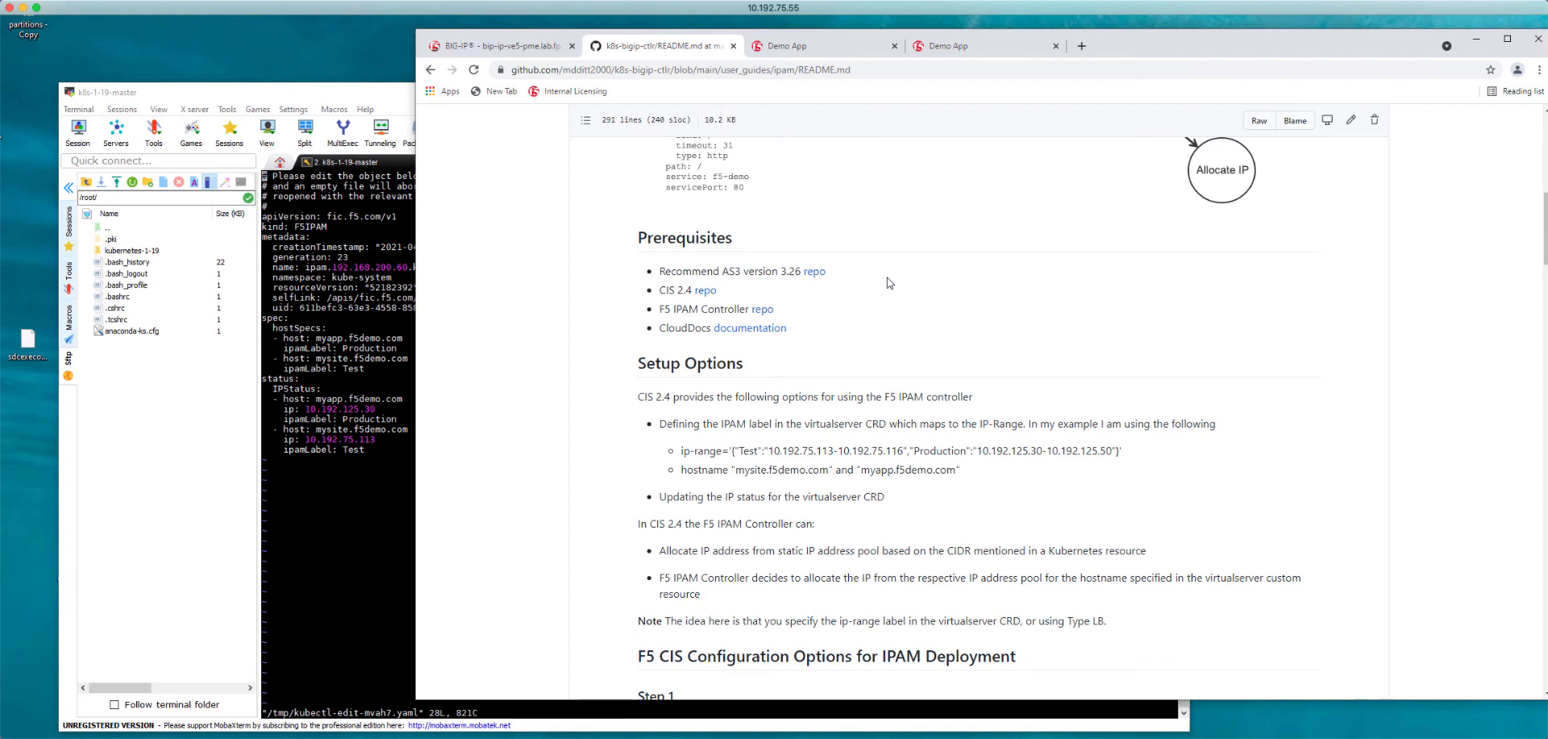
mouse_move(763, 314)
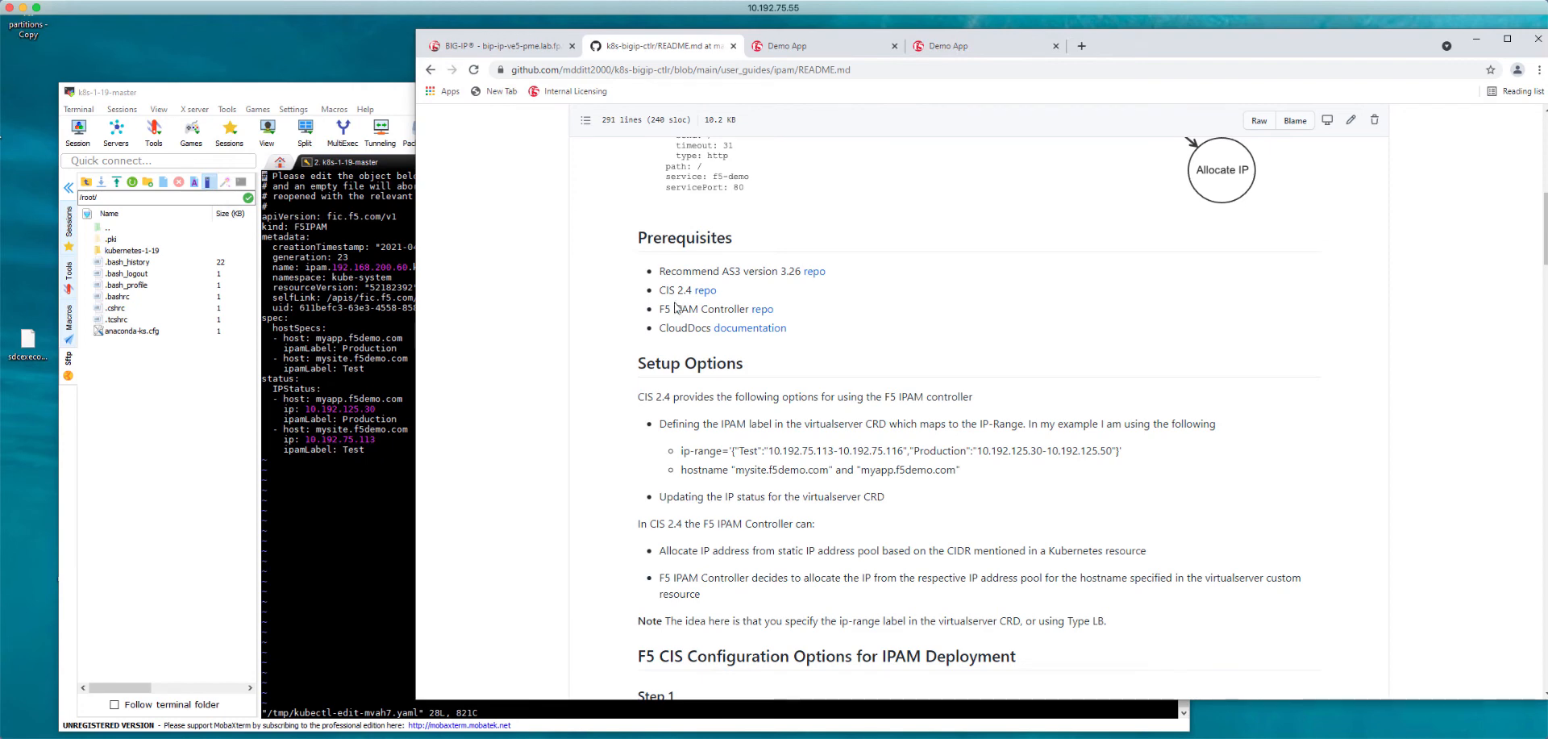
mouse_move(708, 353)
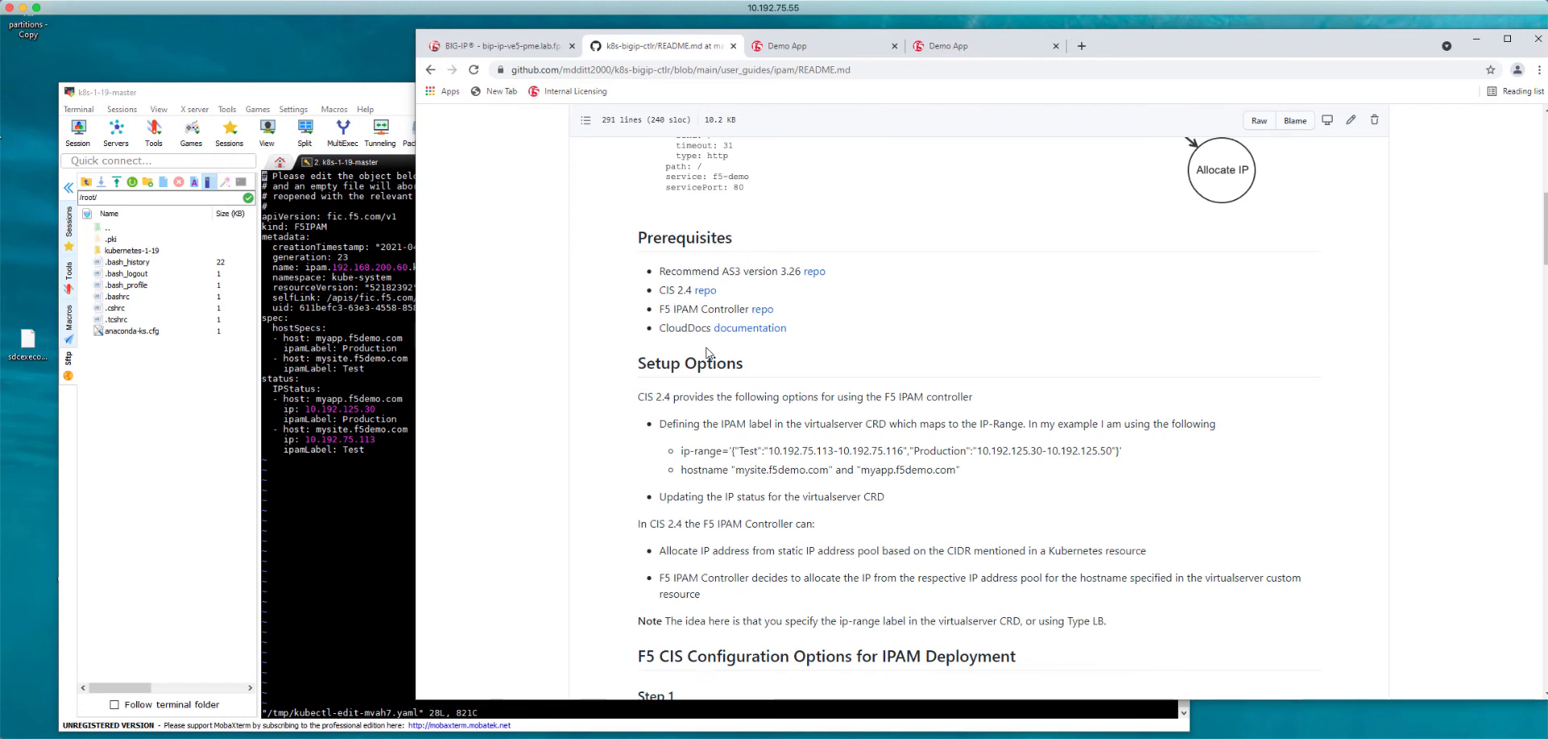
mouse_move(625, 375)
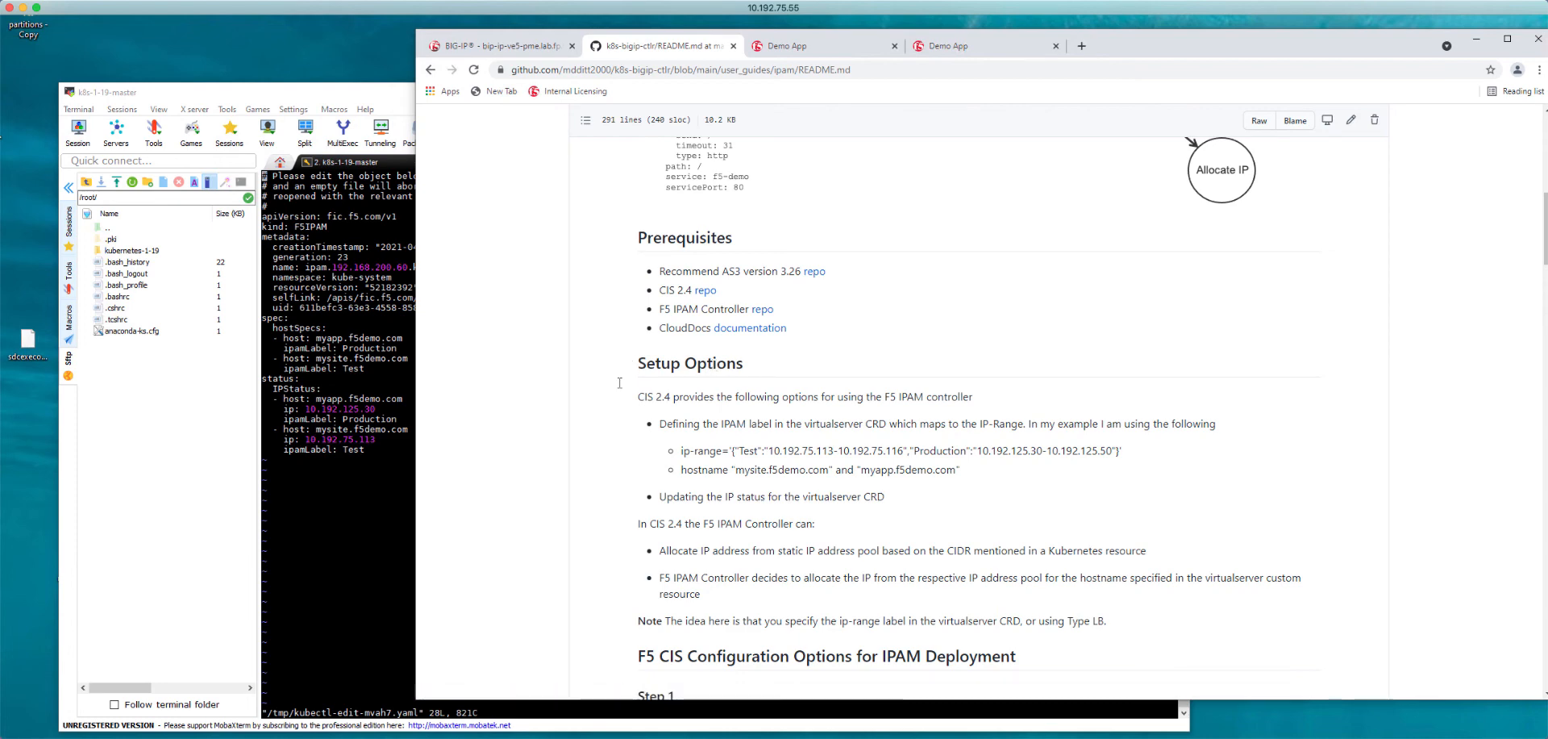
scroll("down", 3)
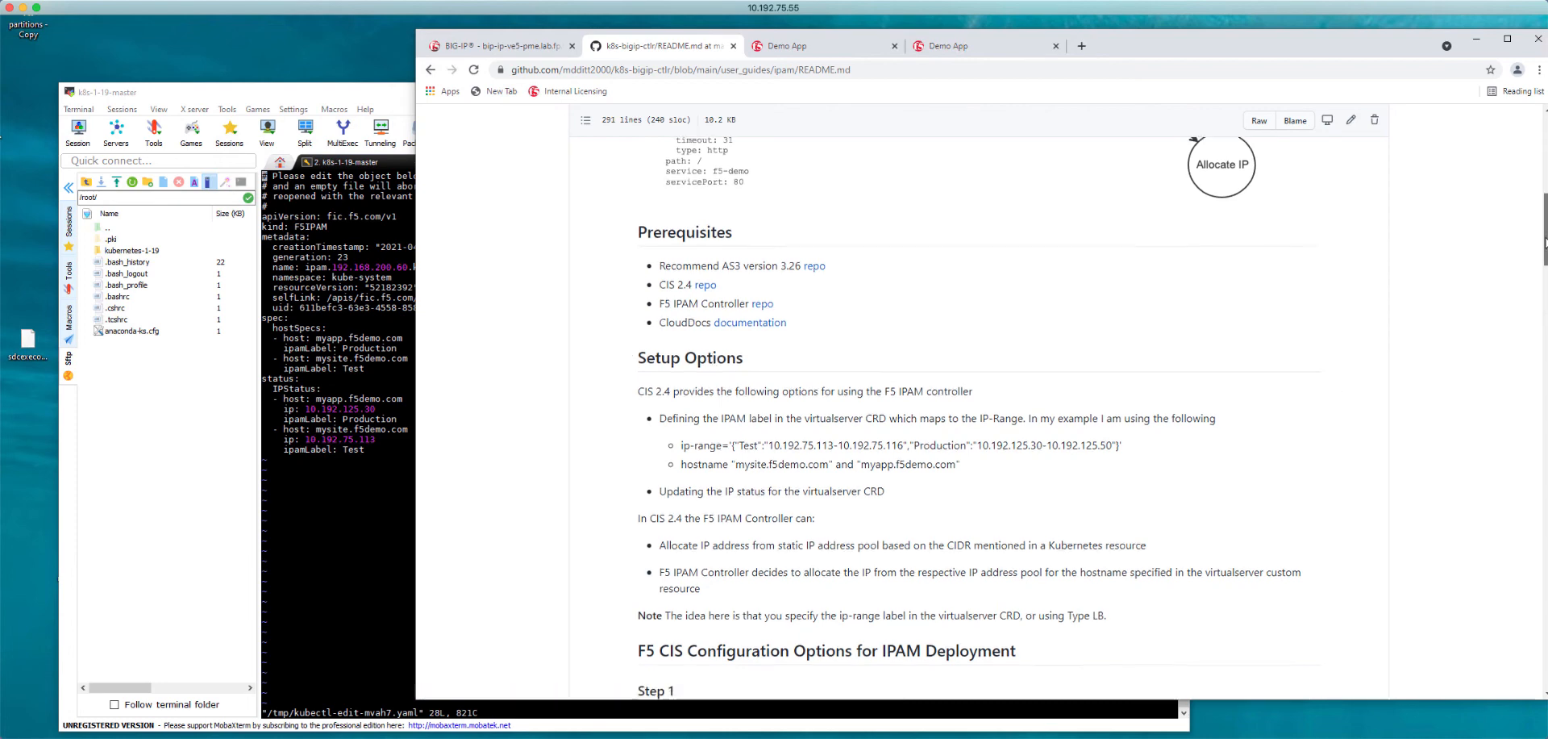
- Highlight Step 1's --ipam=true CIS argument and read Step 2's orchestration, ip-range, log-level options
scroll("down", 3)
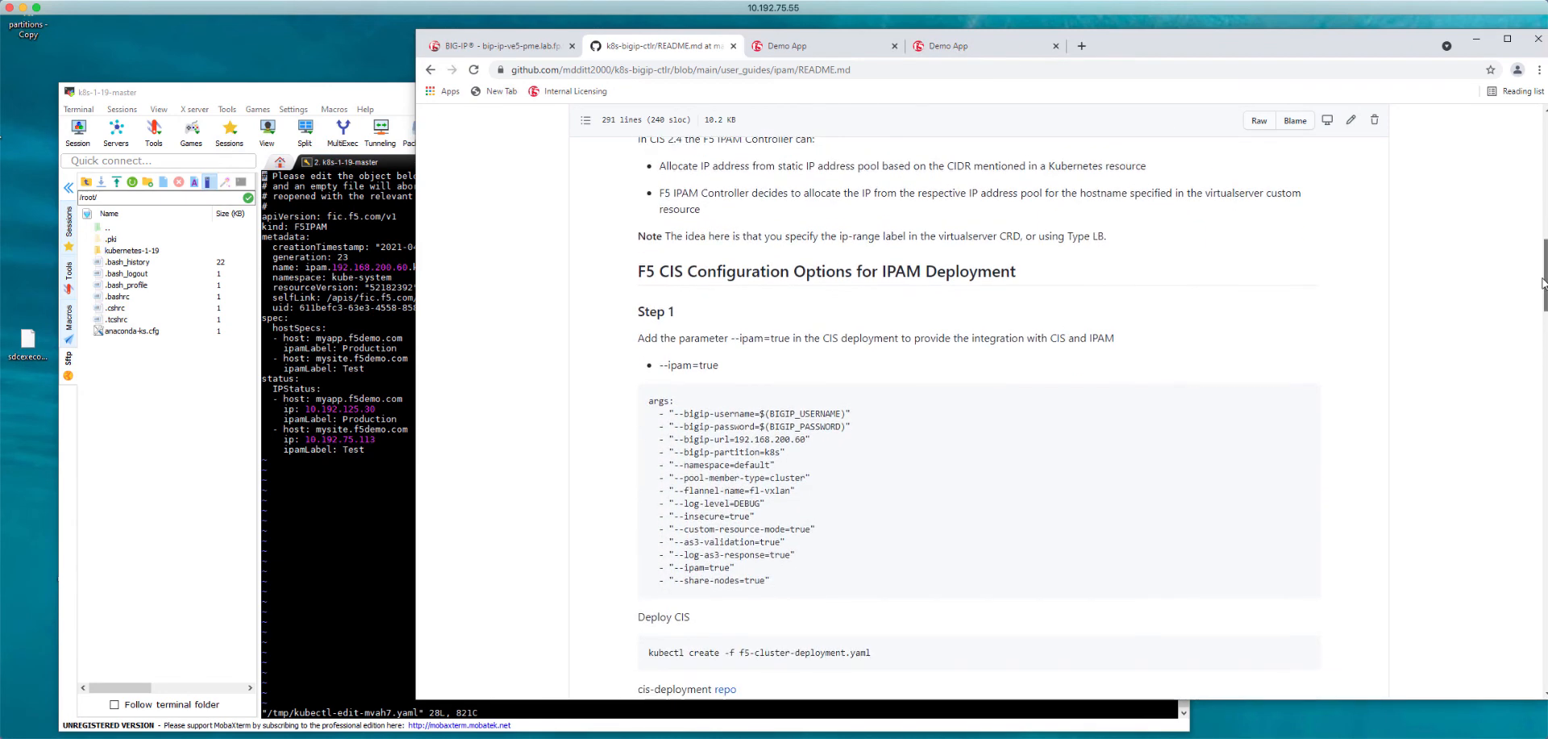
scroll("down", 3)
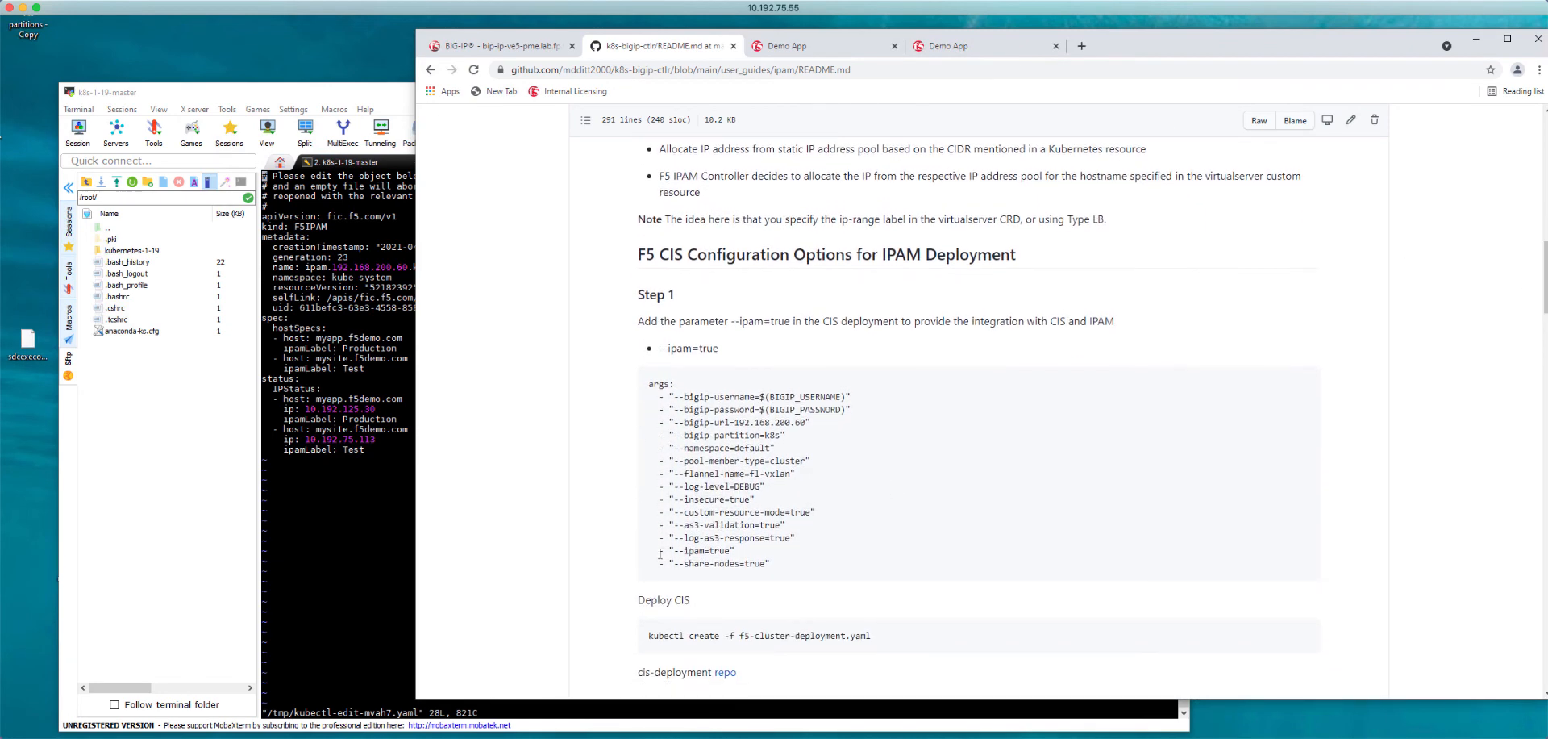
double_click(698, 549)
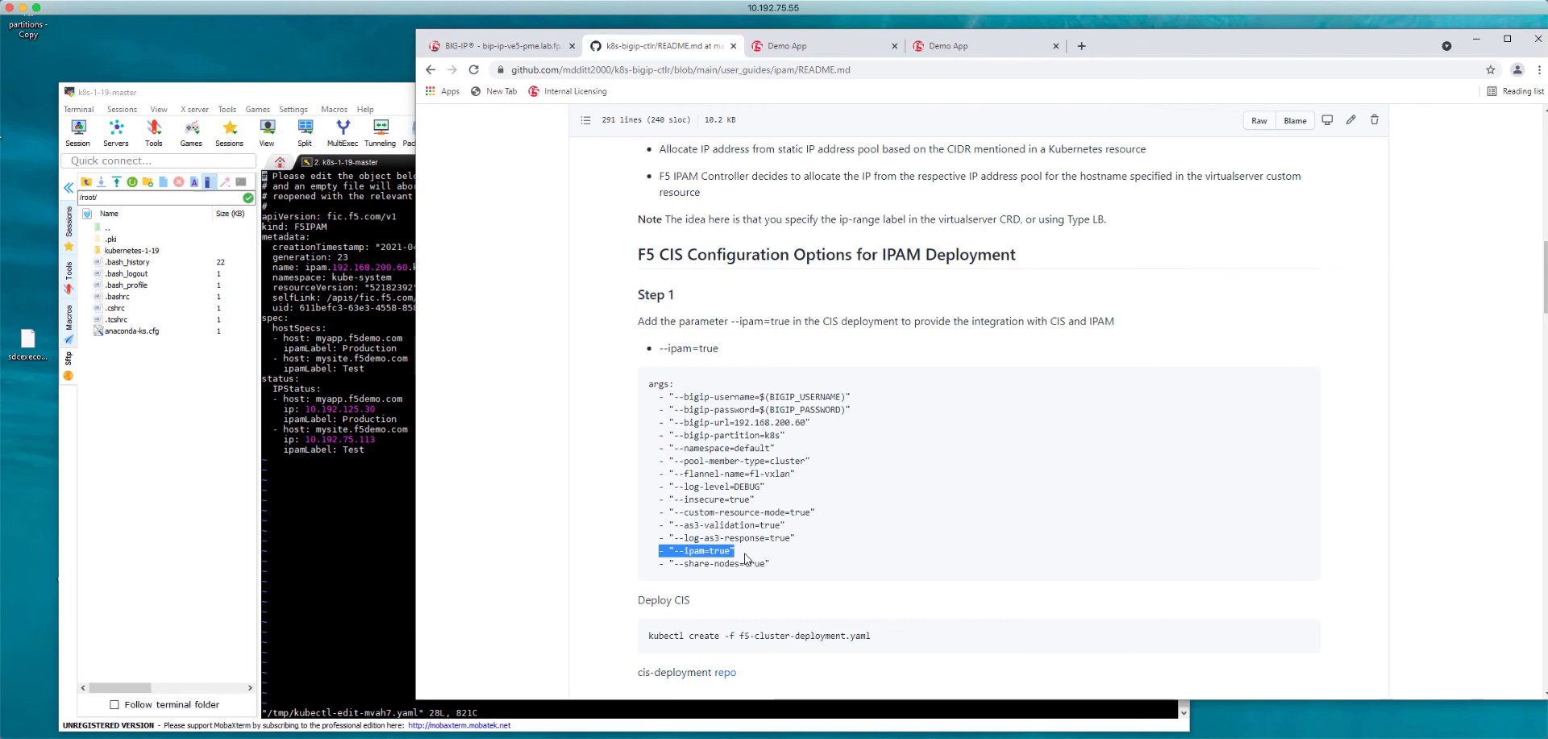
mouse_move(683, 597)
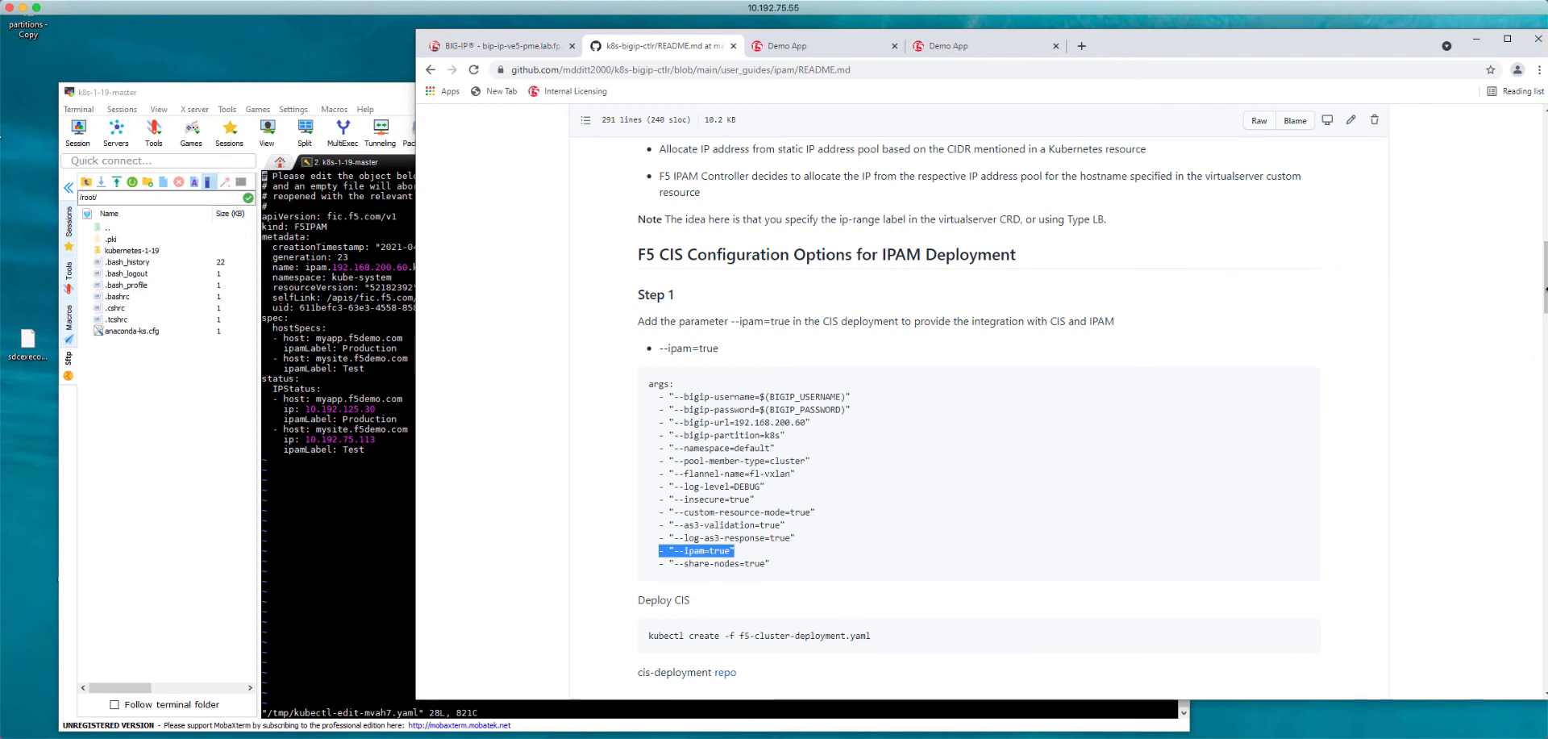
scroll("down", 3)
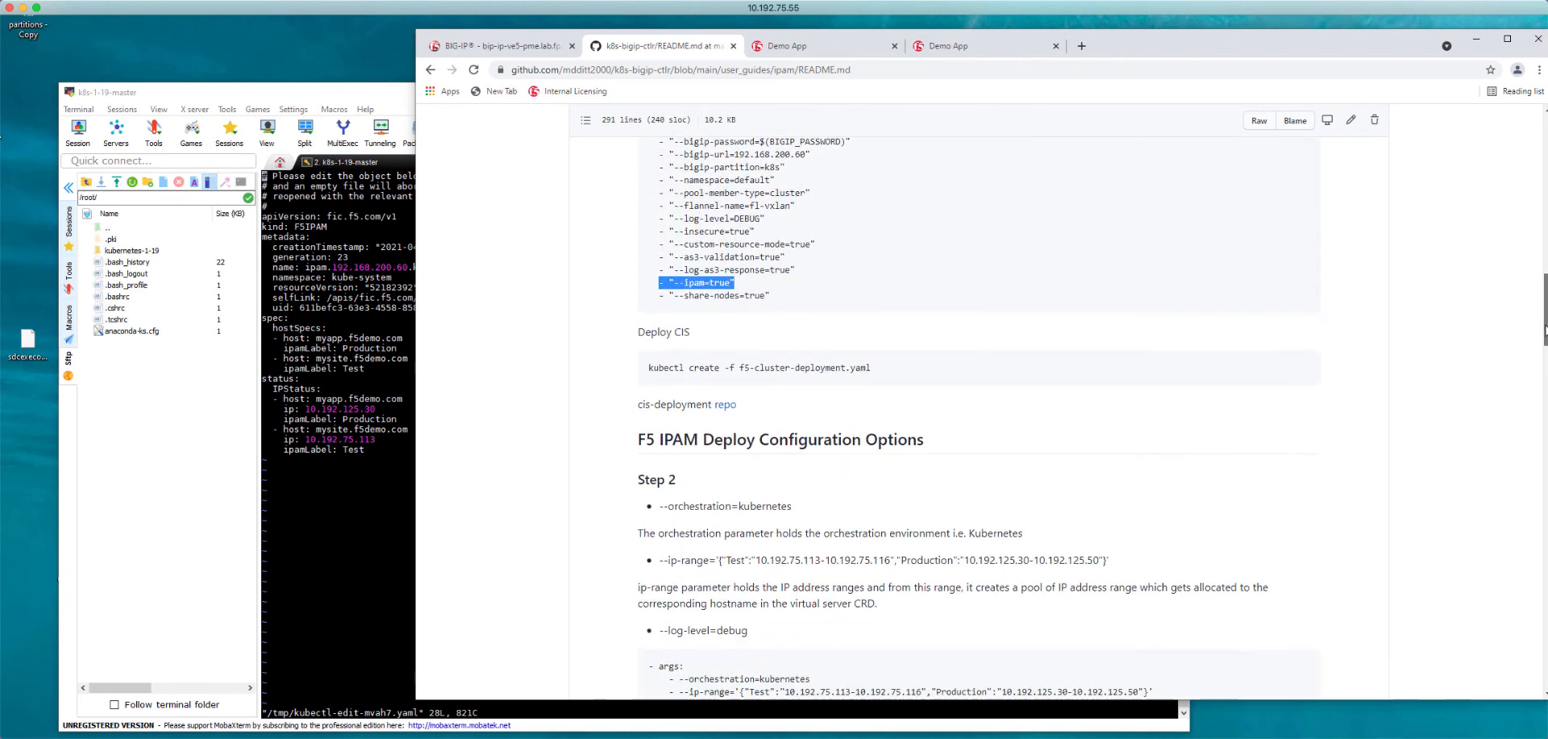
scroll("down", 3)
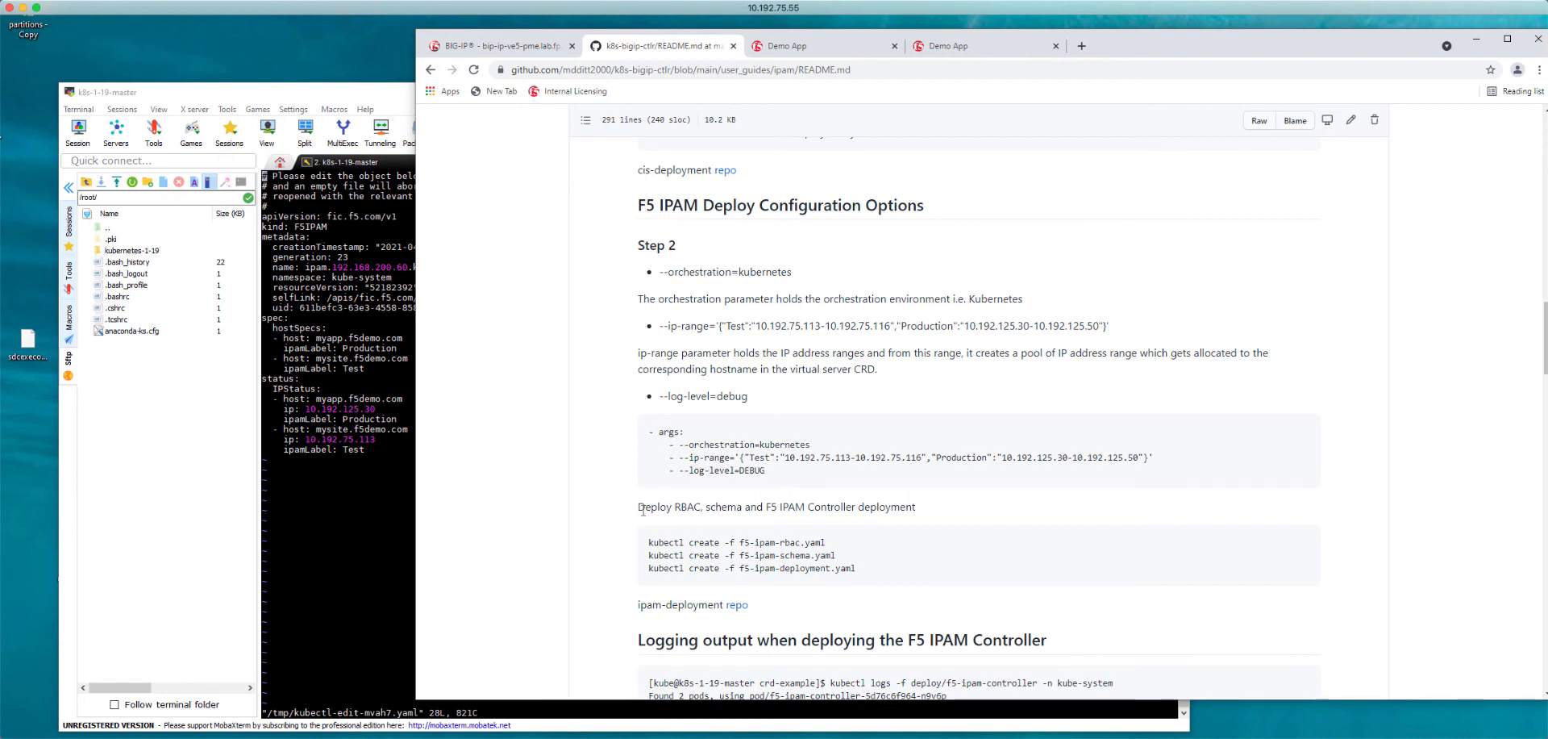
mouse_move(817, 541)
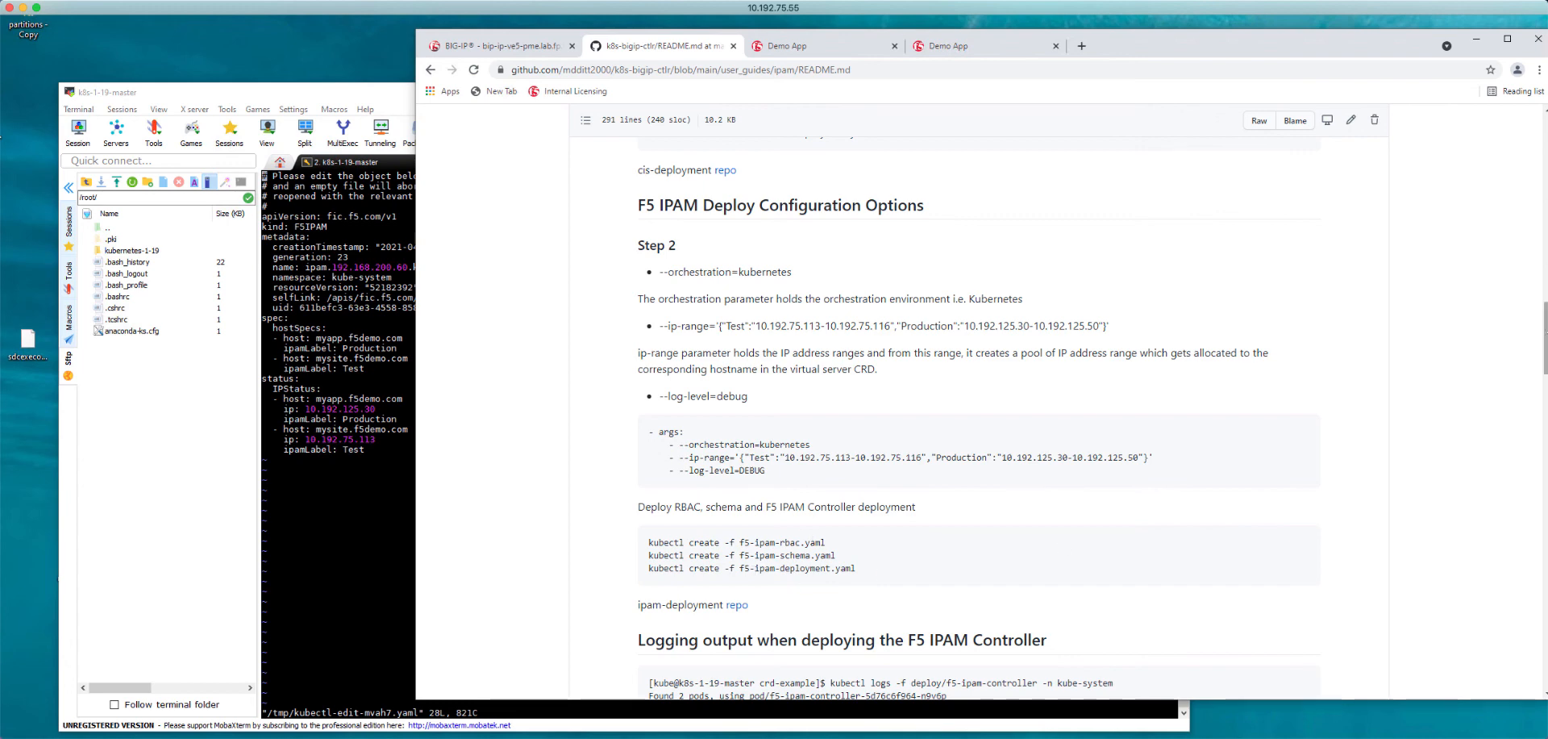
- Scroll through the IPAM controller logging output and Step 3 VirtualServer example
scroll("down", 3)
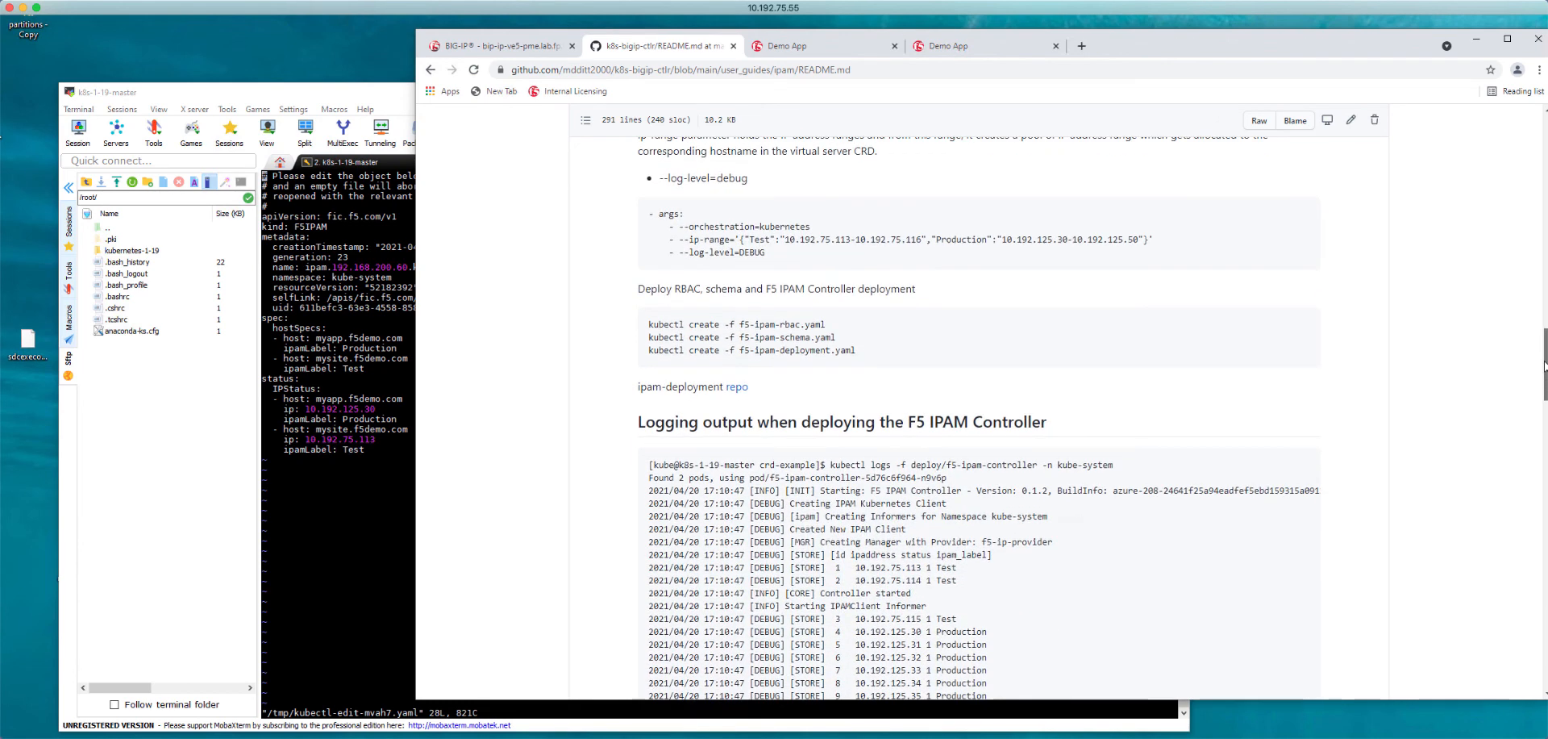
scroll("down", 3)
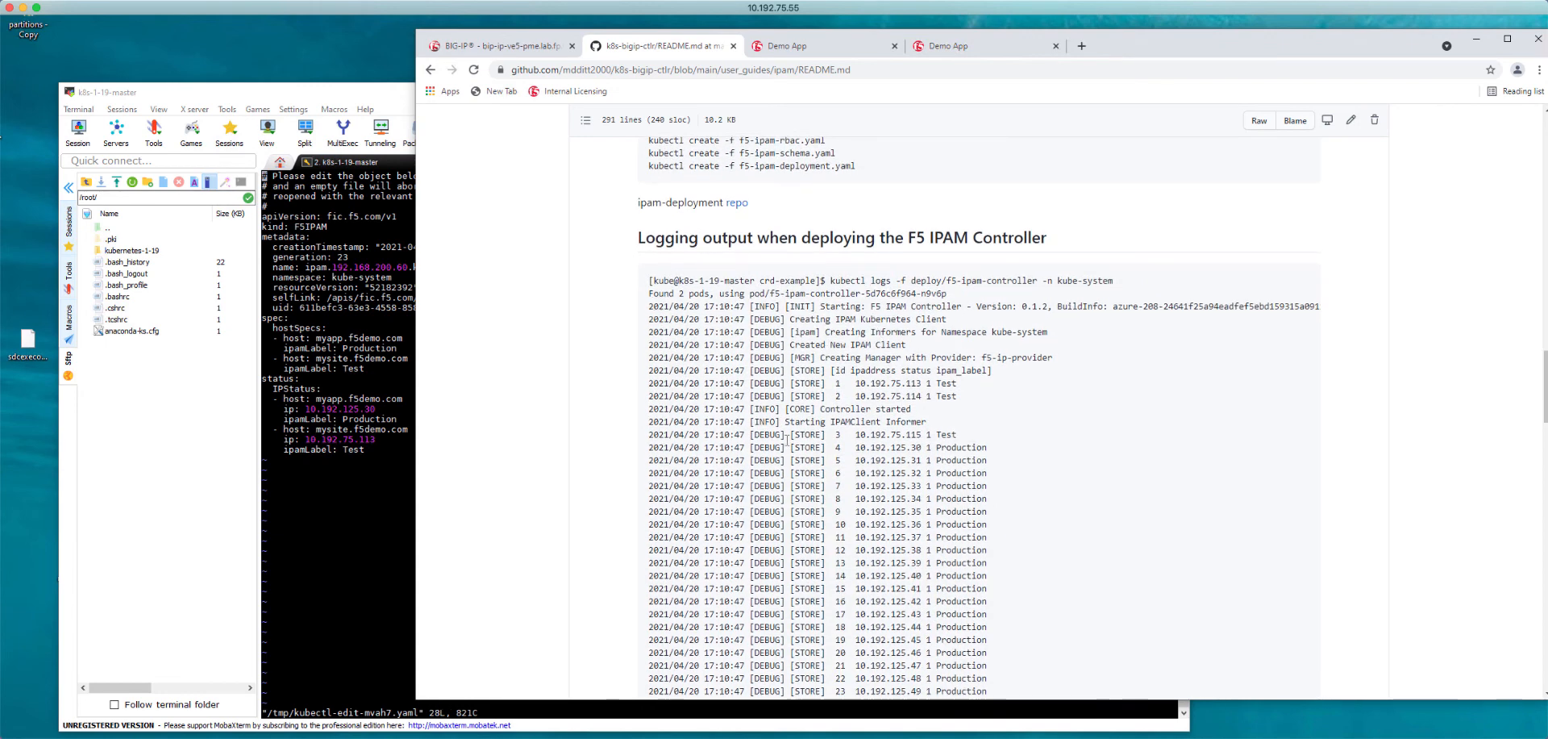
mouse_move(1494, 273)
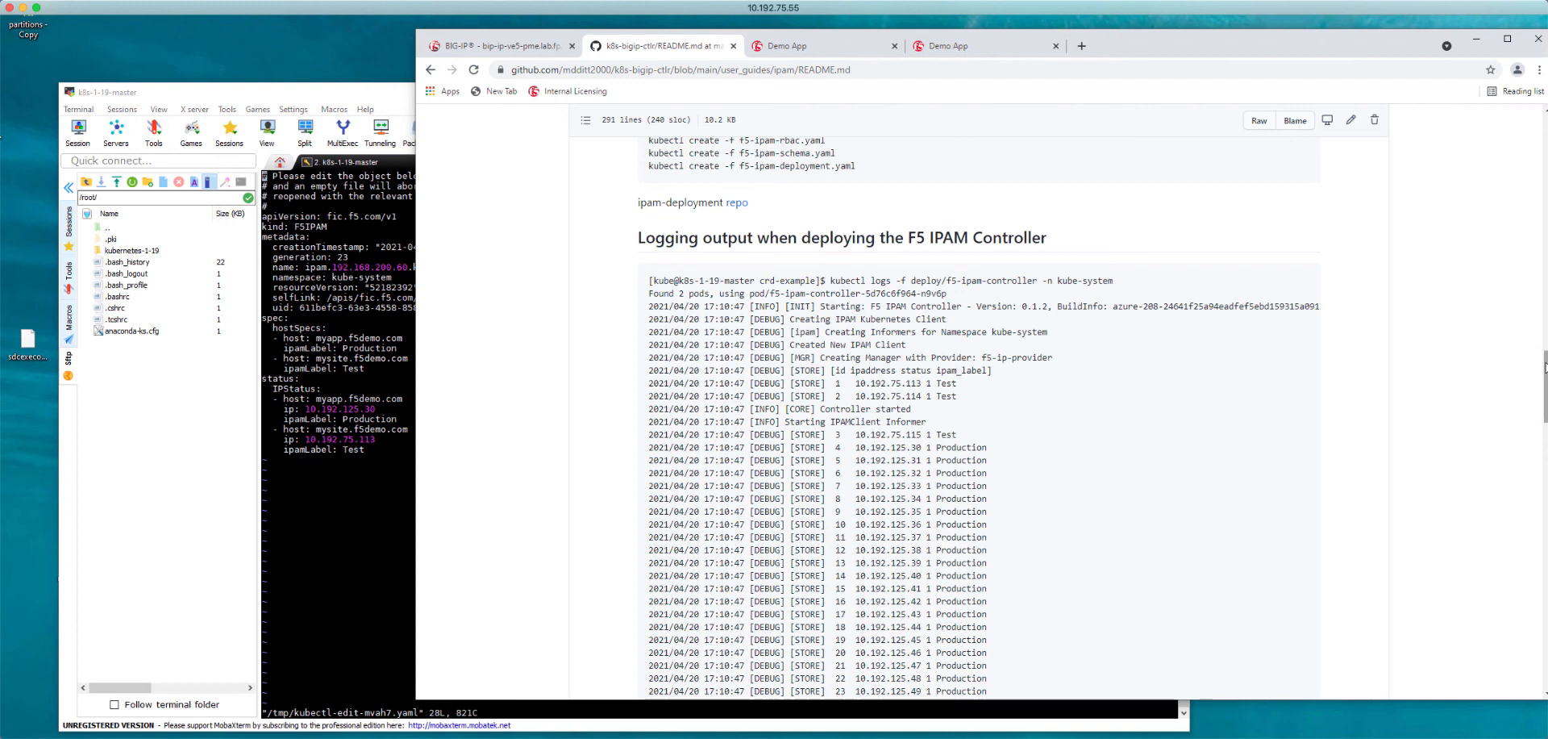
scroll("down", 3)
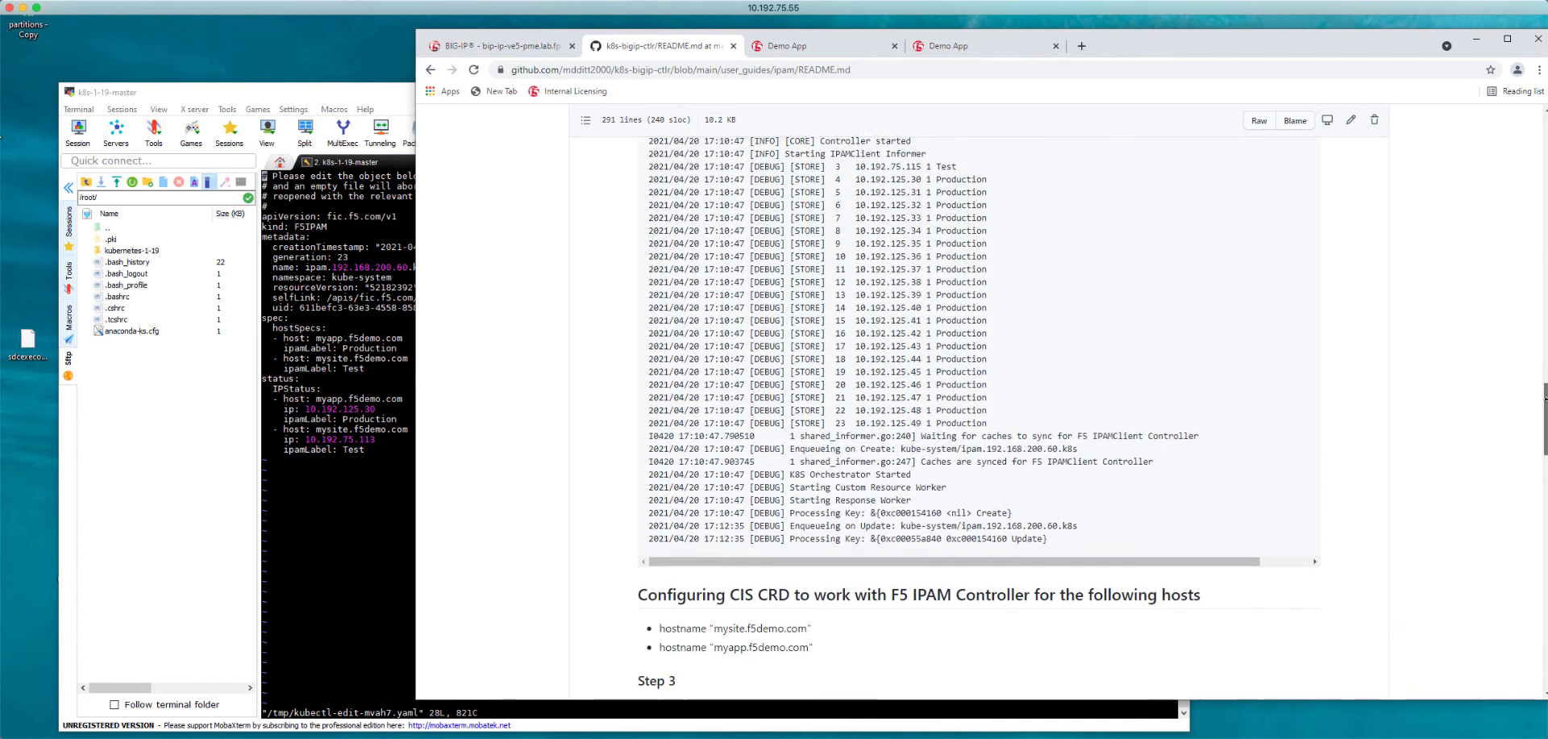
scroll("down", 3)
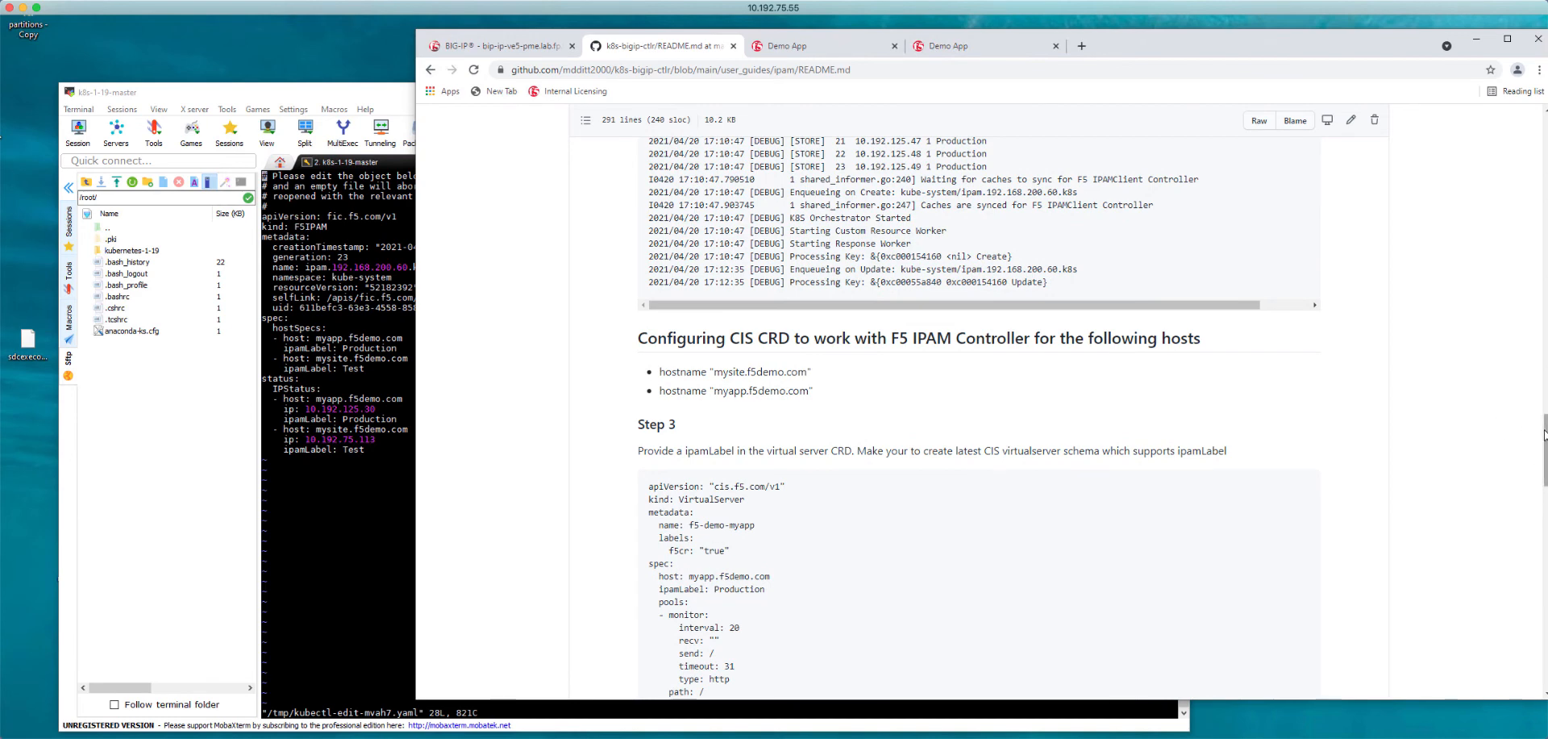
scroll("down", 3)
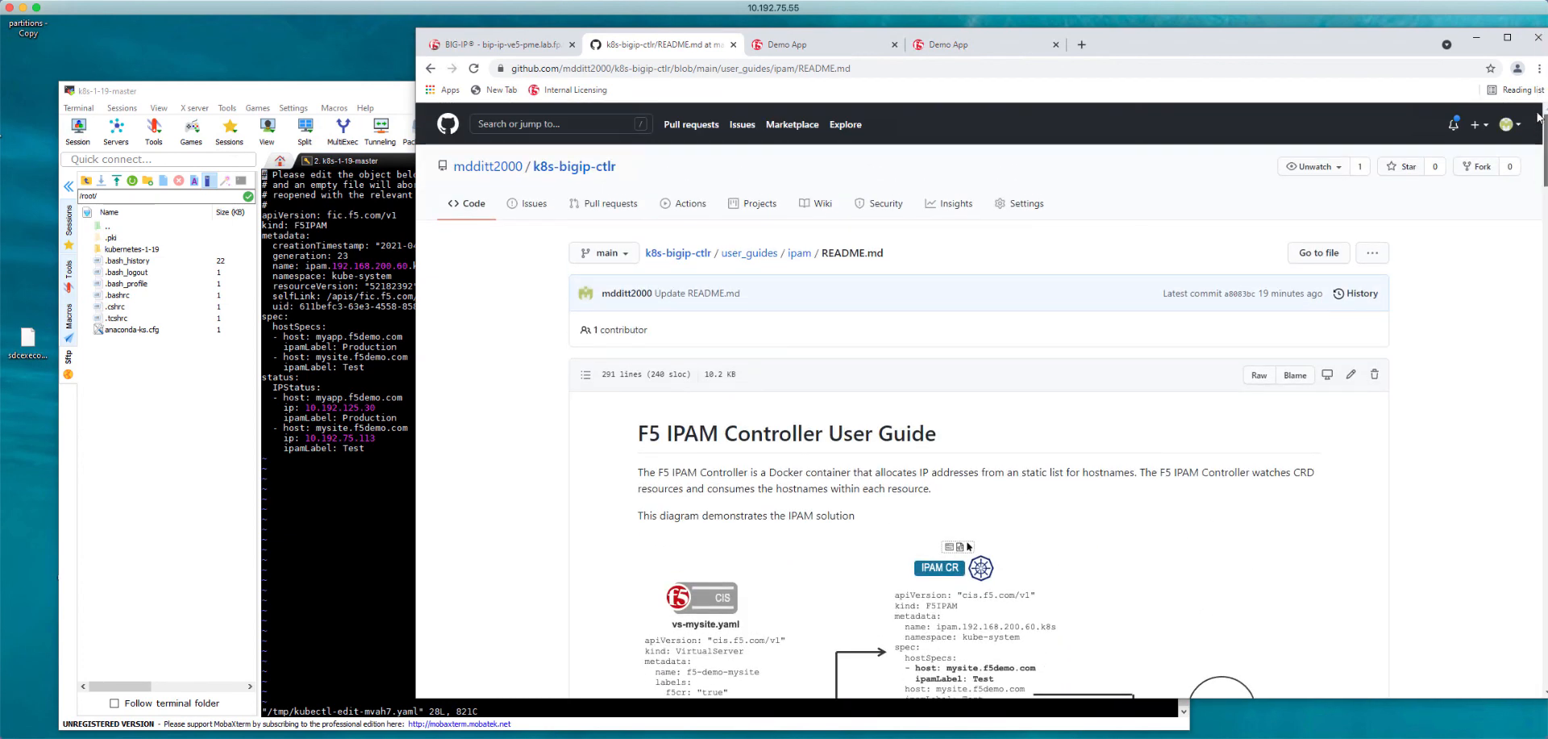
mouse_move(777, 197)
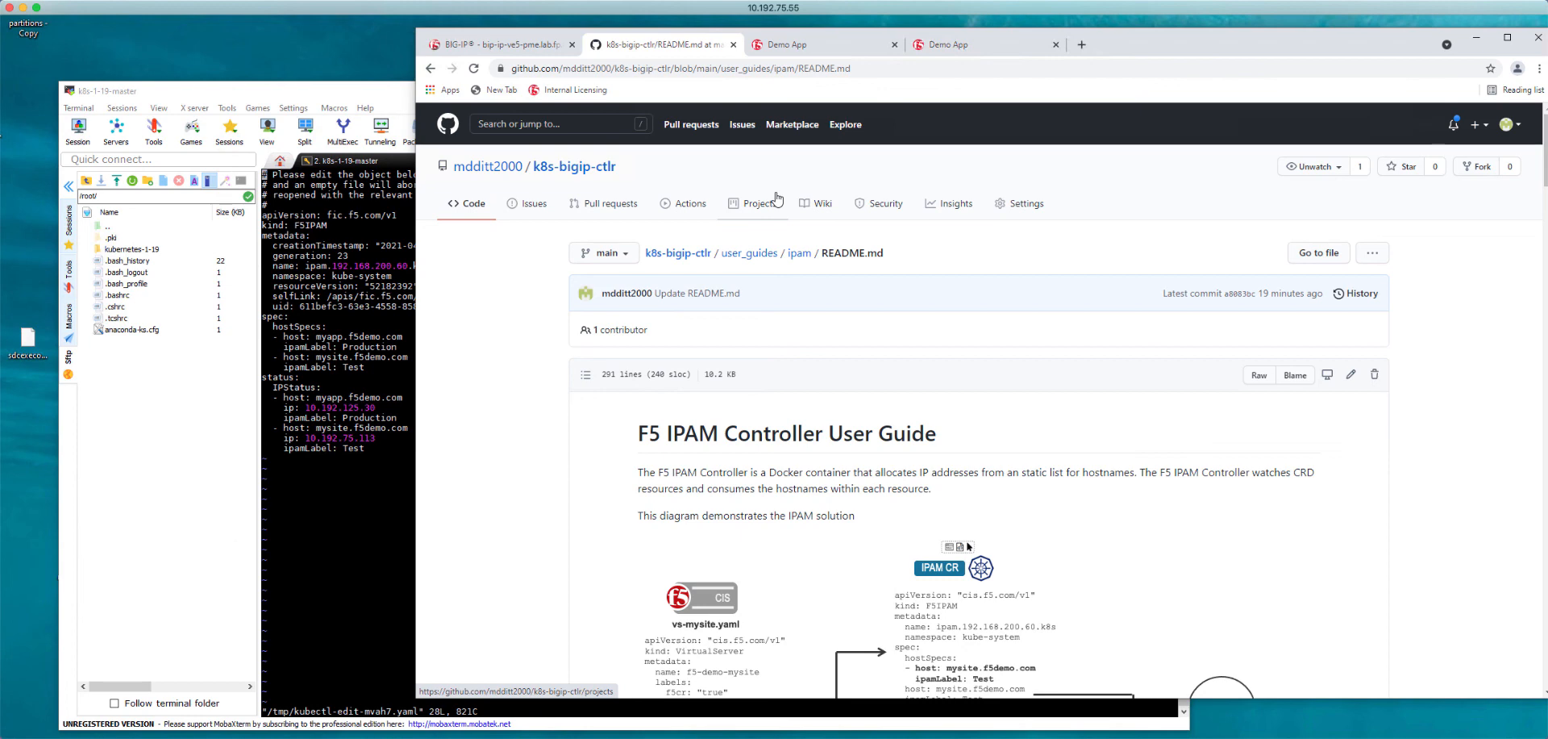
mouse_move(778, 196)
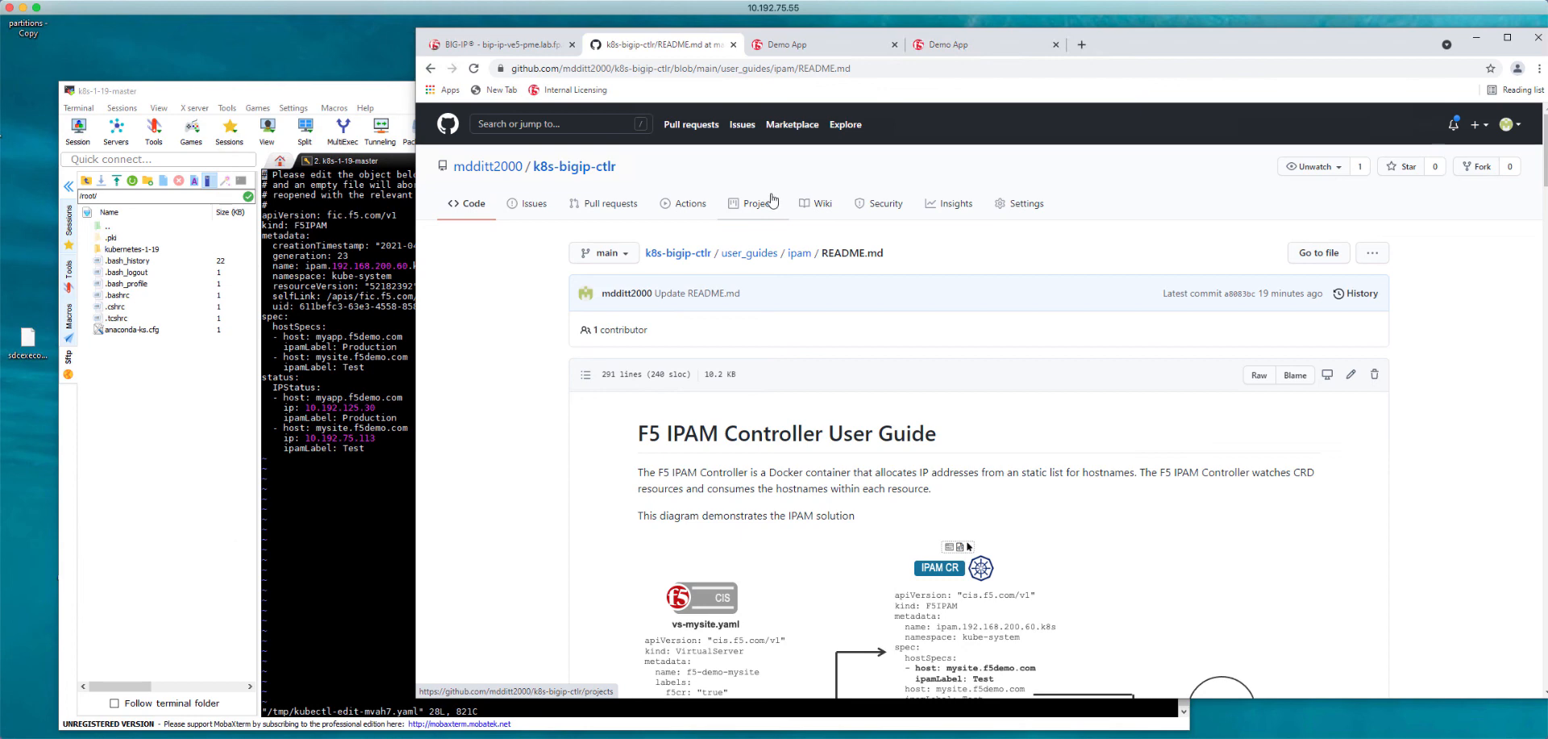
mouse_move(750, 260)
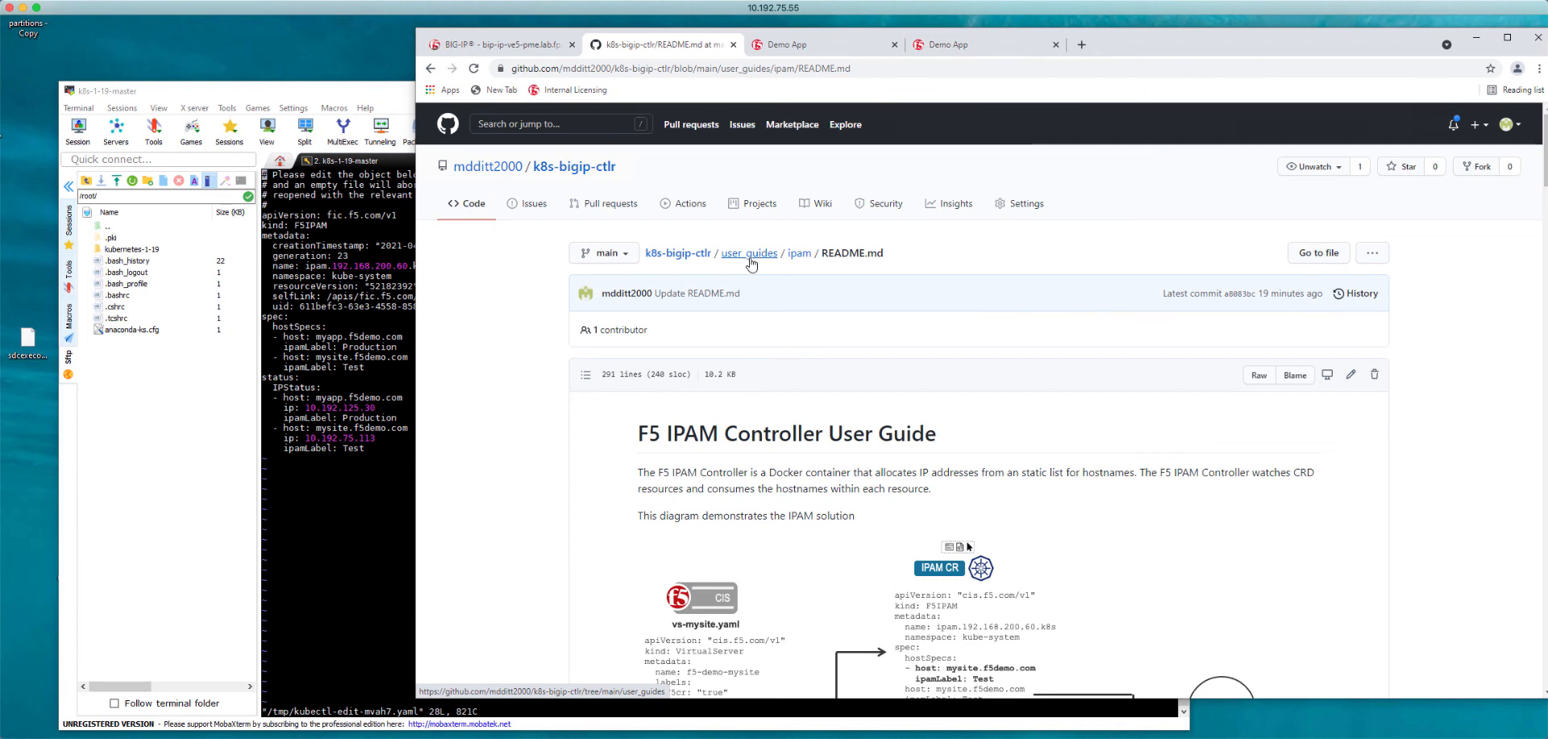